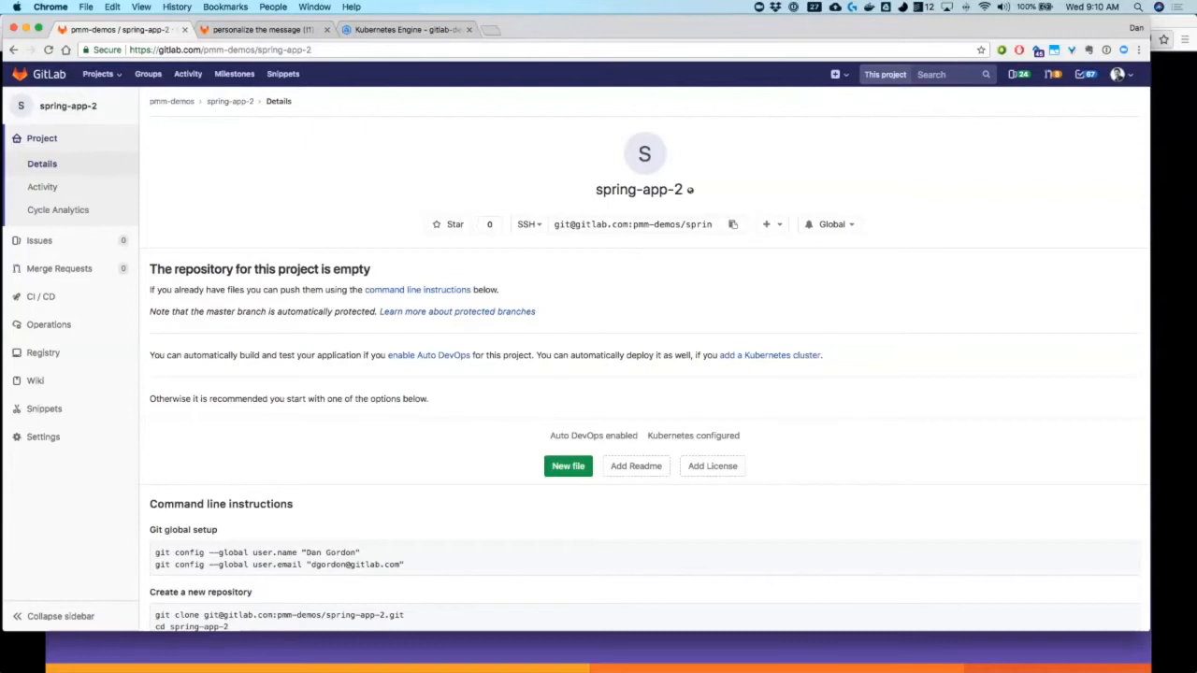
- Scroll through the Terminal session as the spring-app-2 project is committed and pushed to origin master
scroll(down, 3)
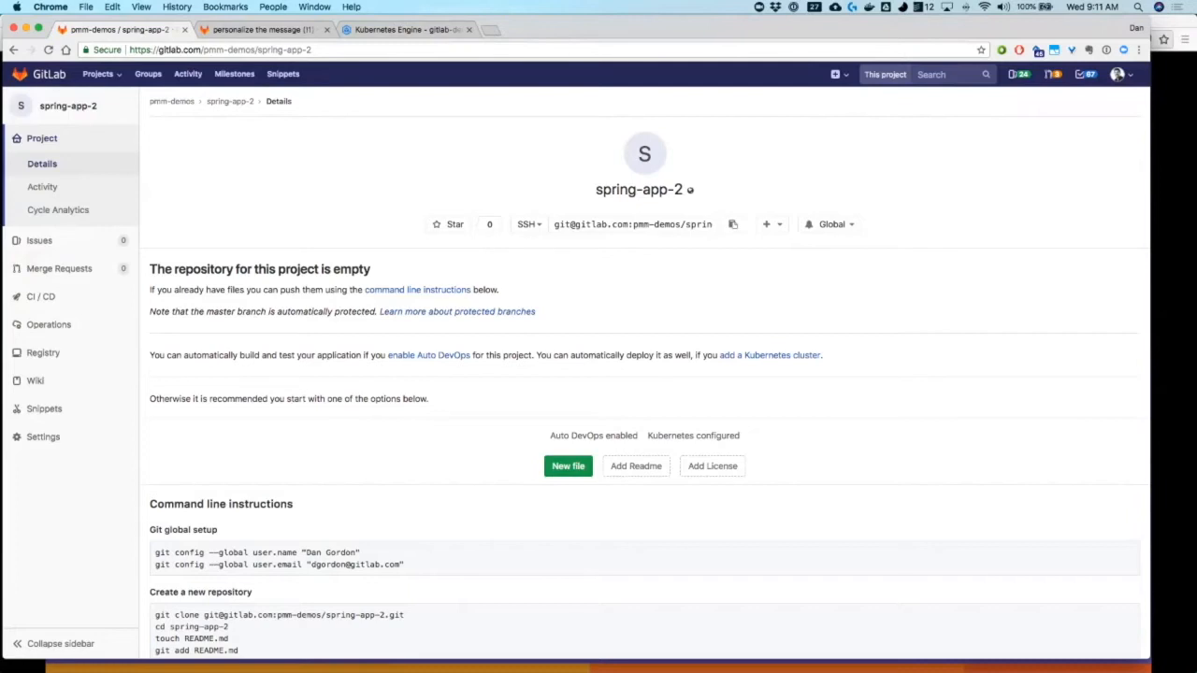
scroll(down, 3)
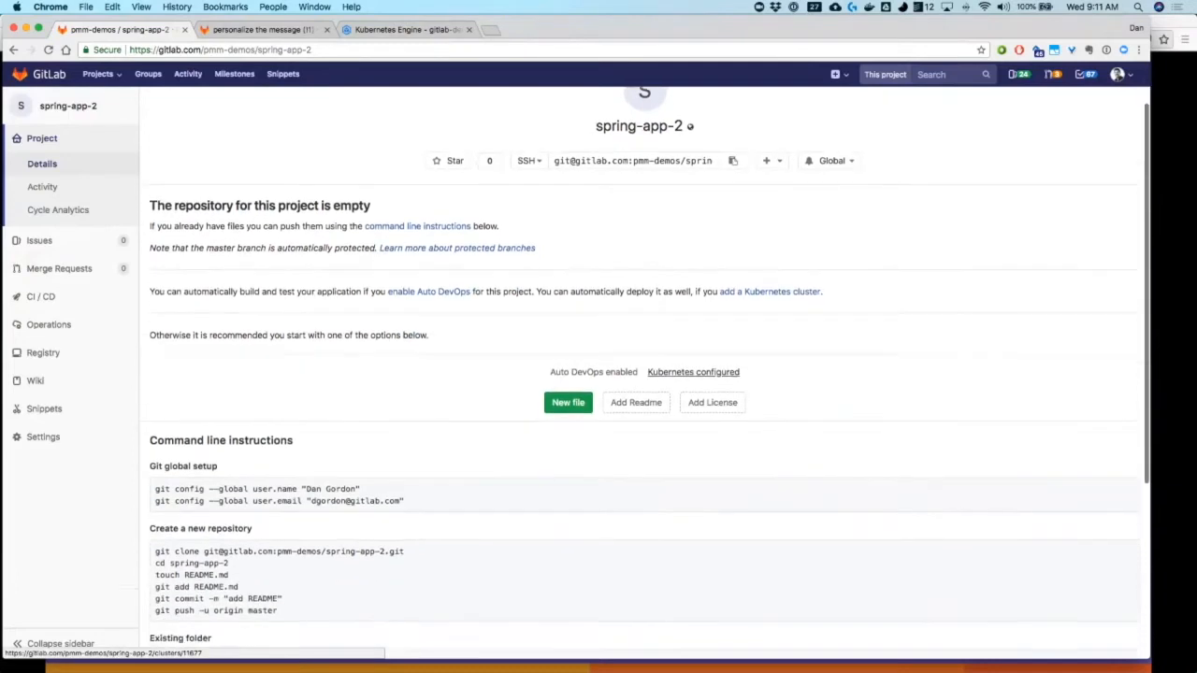
scroll(down, 3)
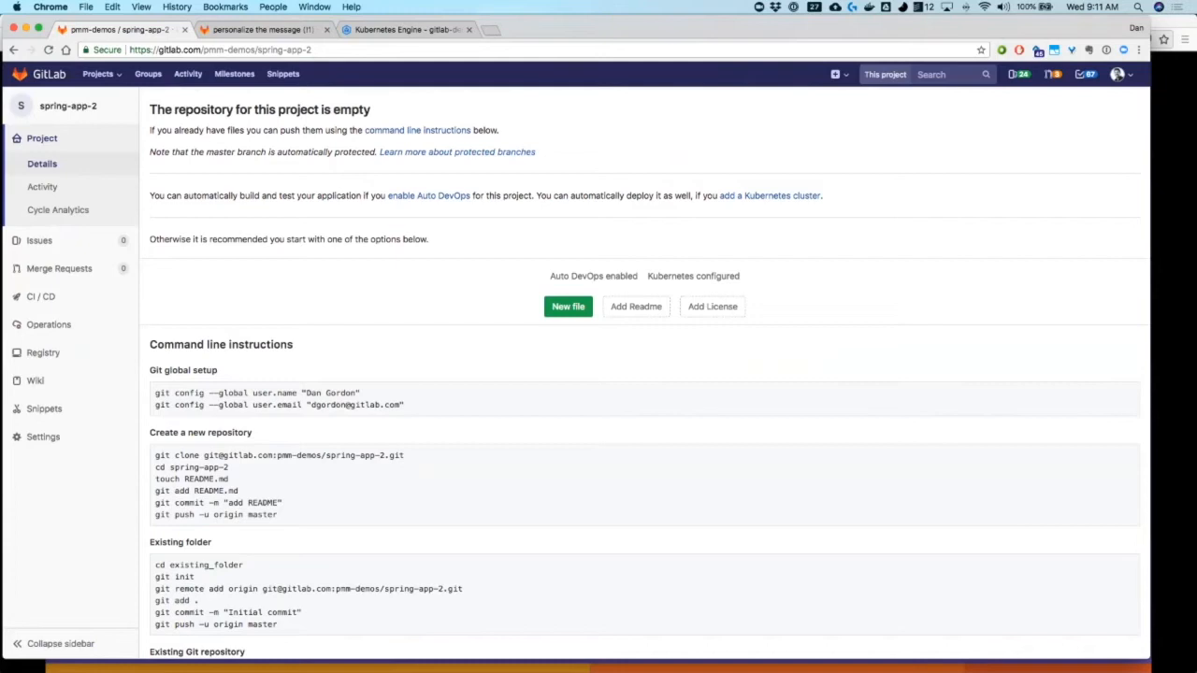
scroll(down, 3)
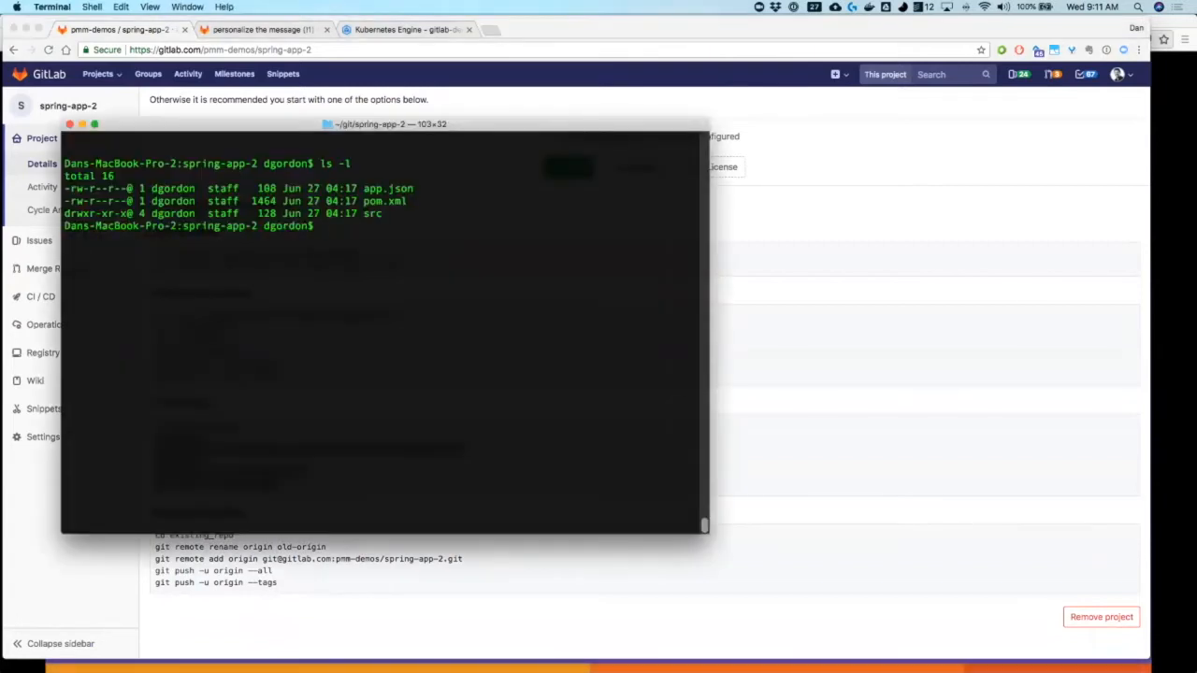
drag(383, 124, 401, 90)
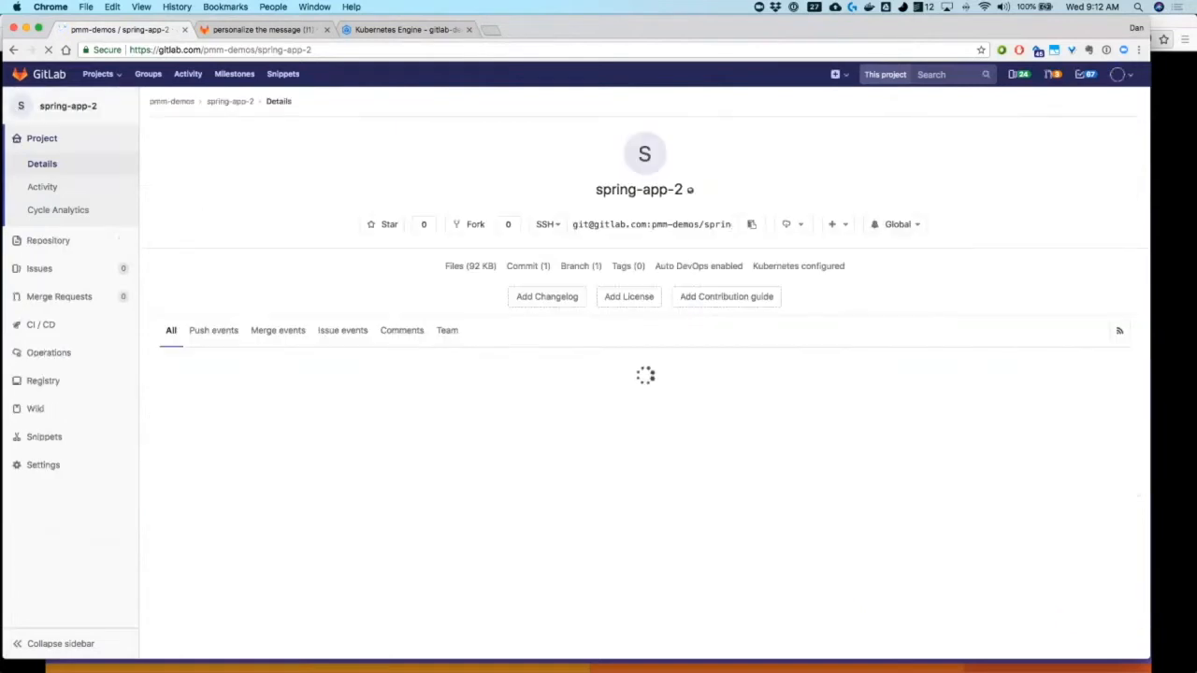
- Browse Repository > Files down through src and main/java/hello to Application.java and HelloController.java
click(48, 239)
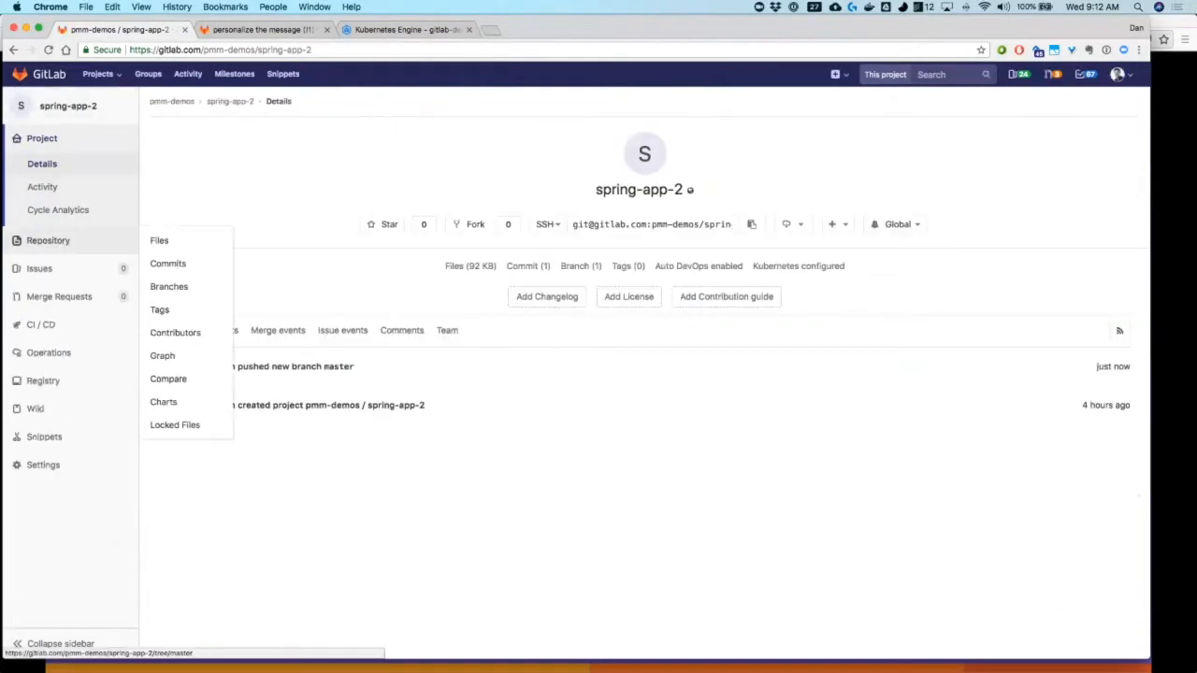
click(159, 239)
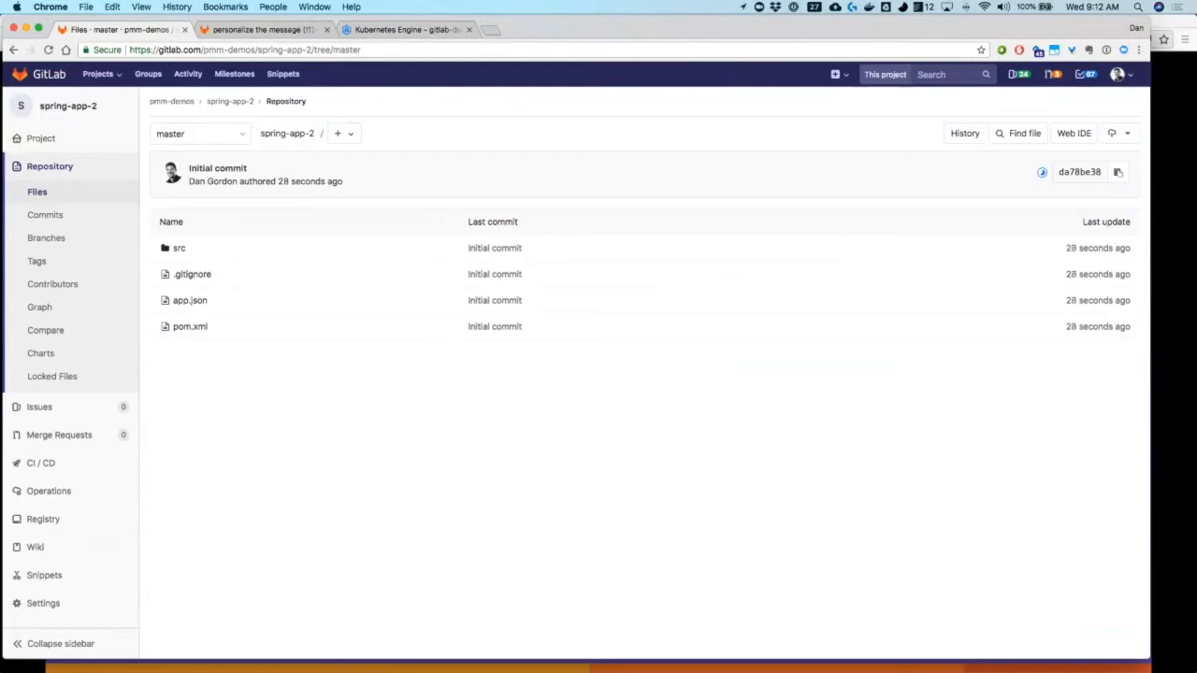
mouse_move(180, 247)
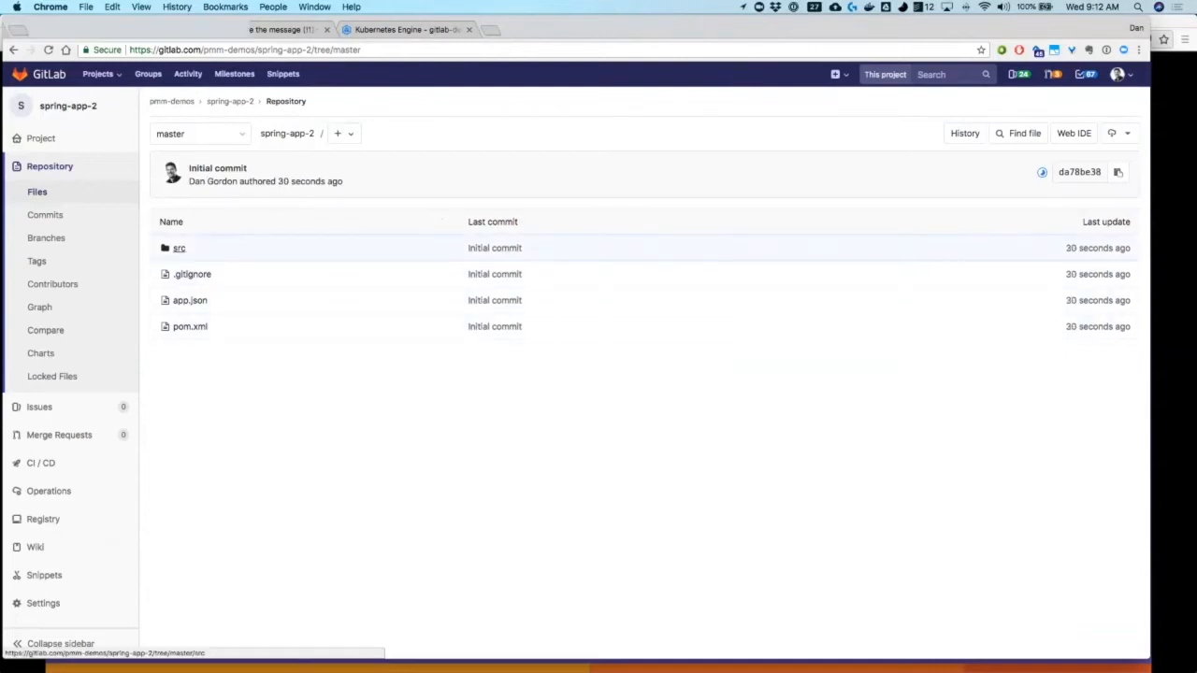
click(179, 247)
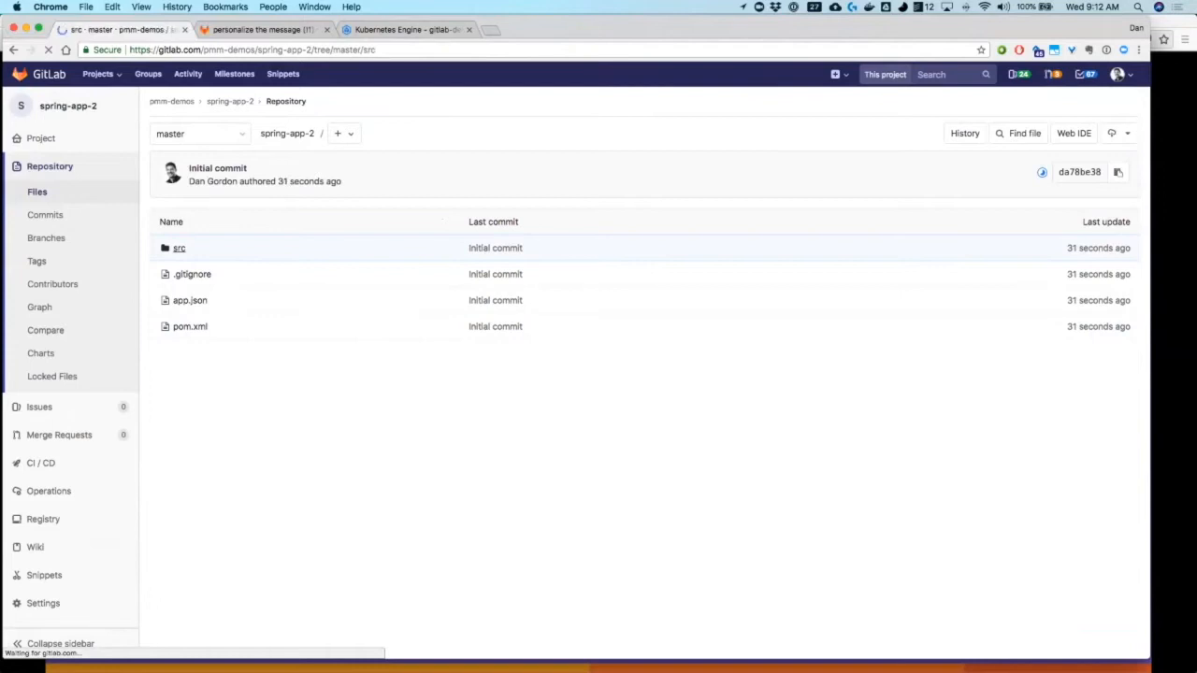
click(180, 247)
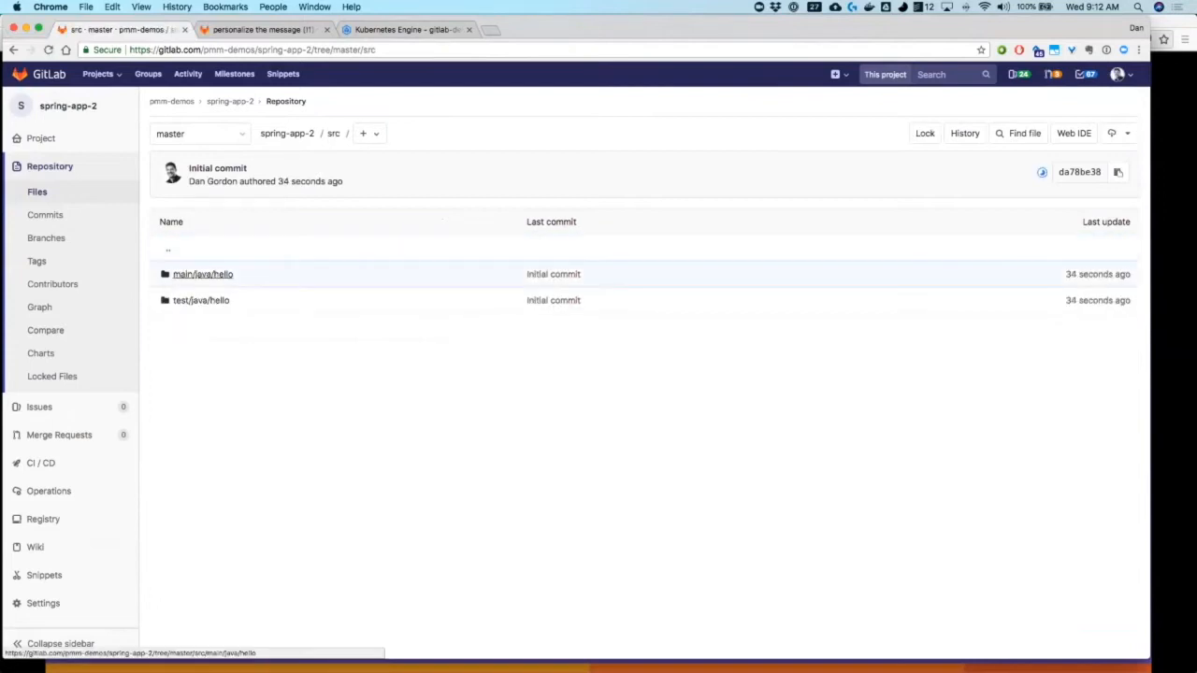
click(202, 273)
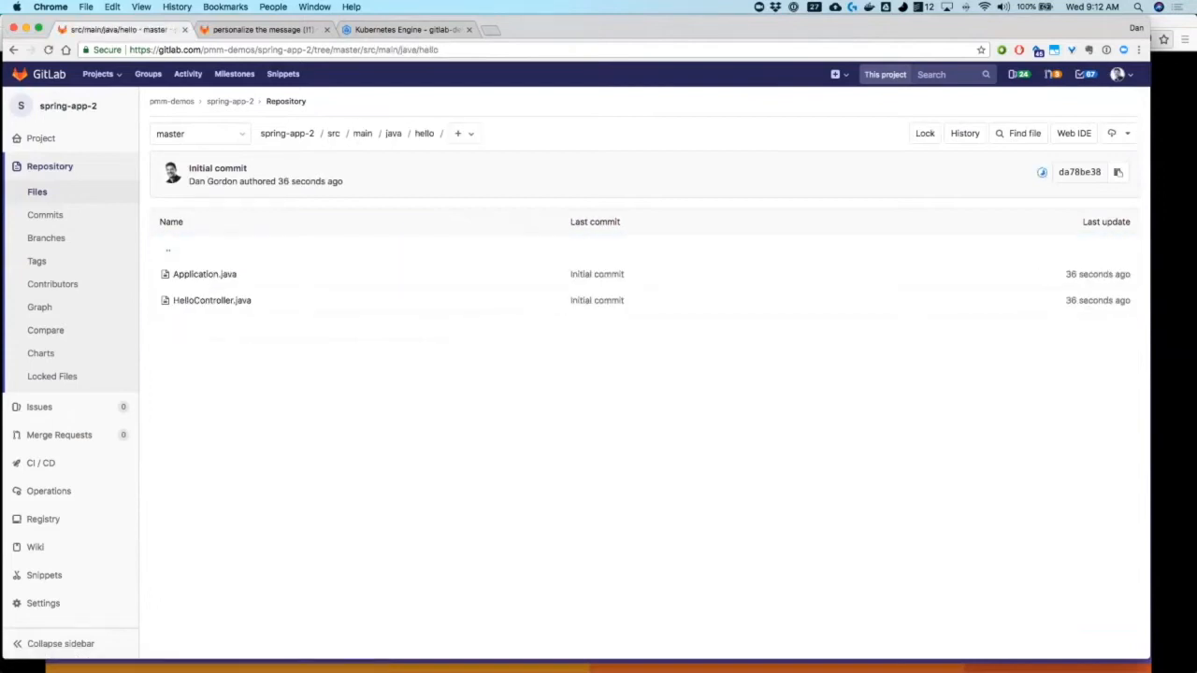
click(212, 300)
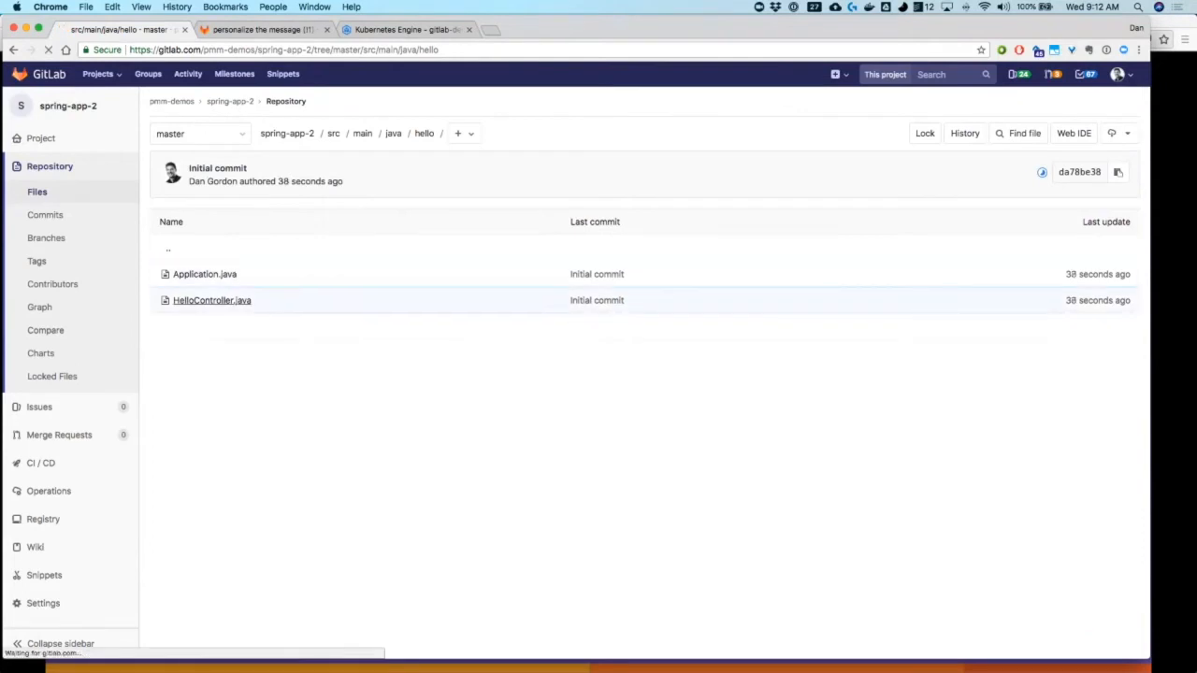
- Open HelloController.java and launch it in the Web IDE for editing
click(211, 299)
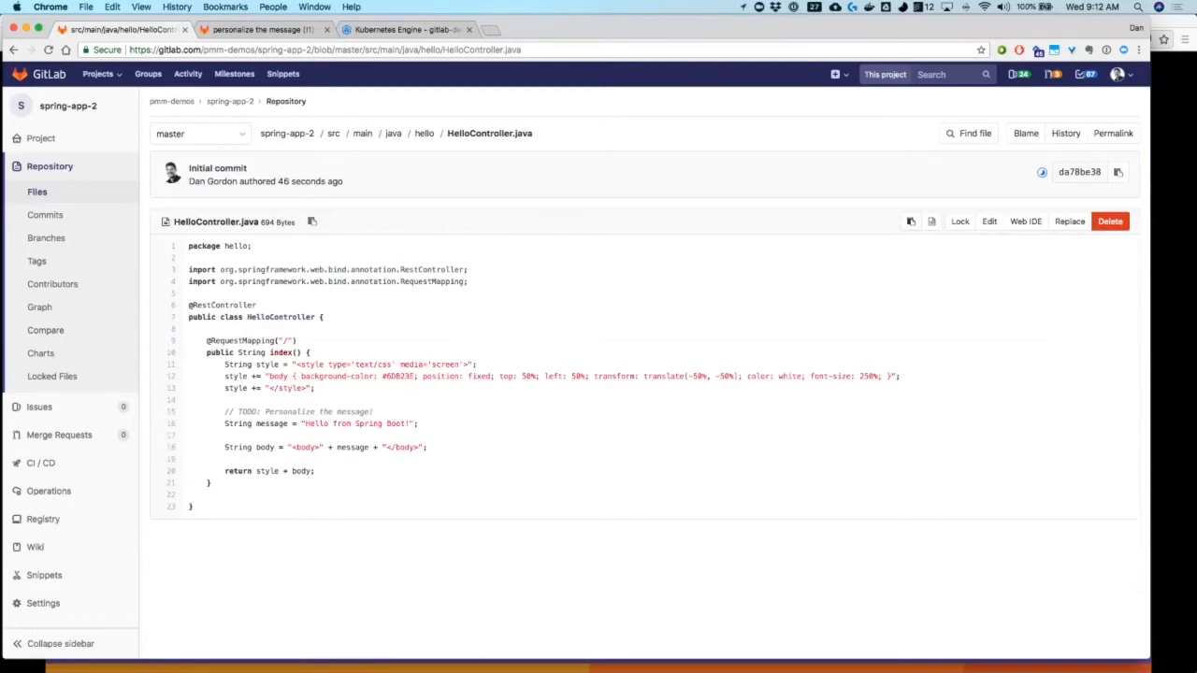
mouse_move(988, 221)
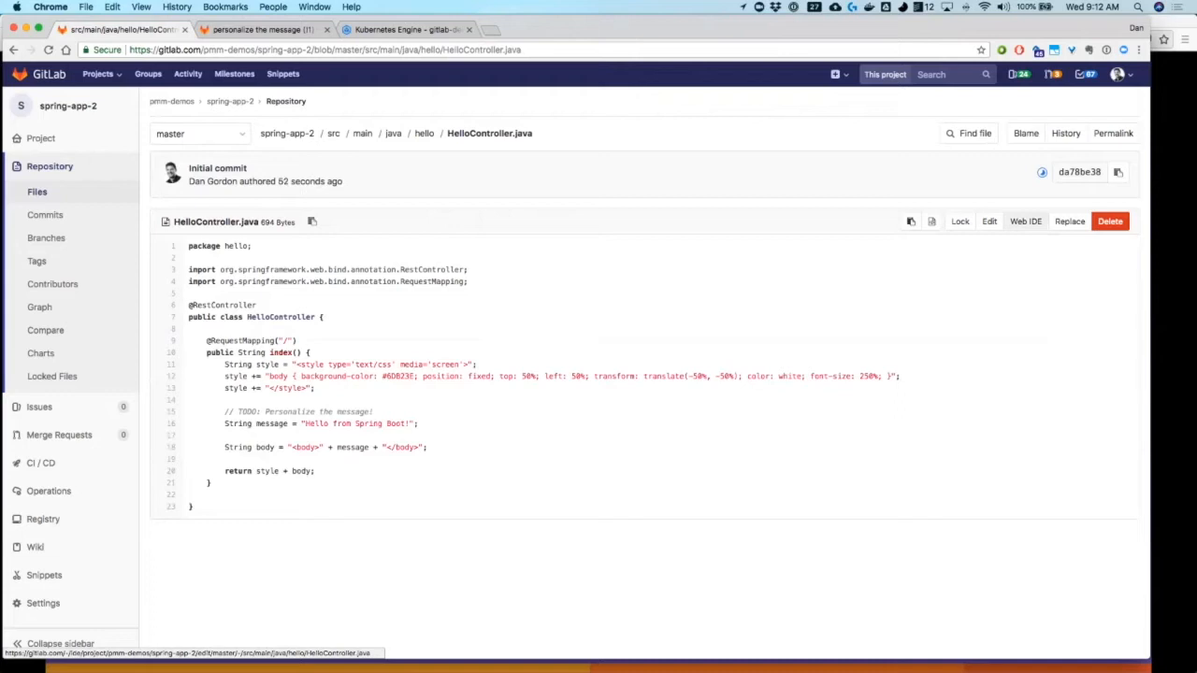
click(1025, 221)
text(GitLab)
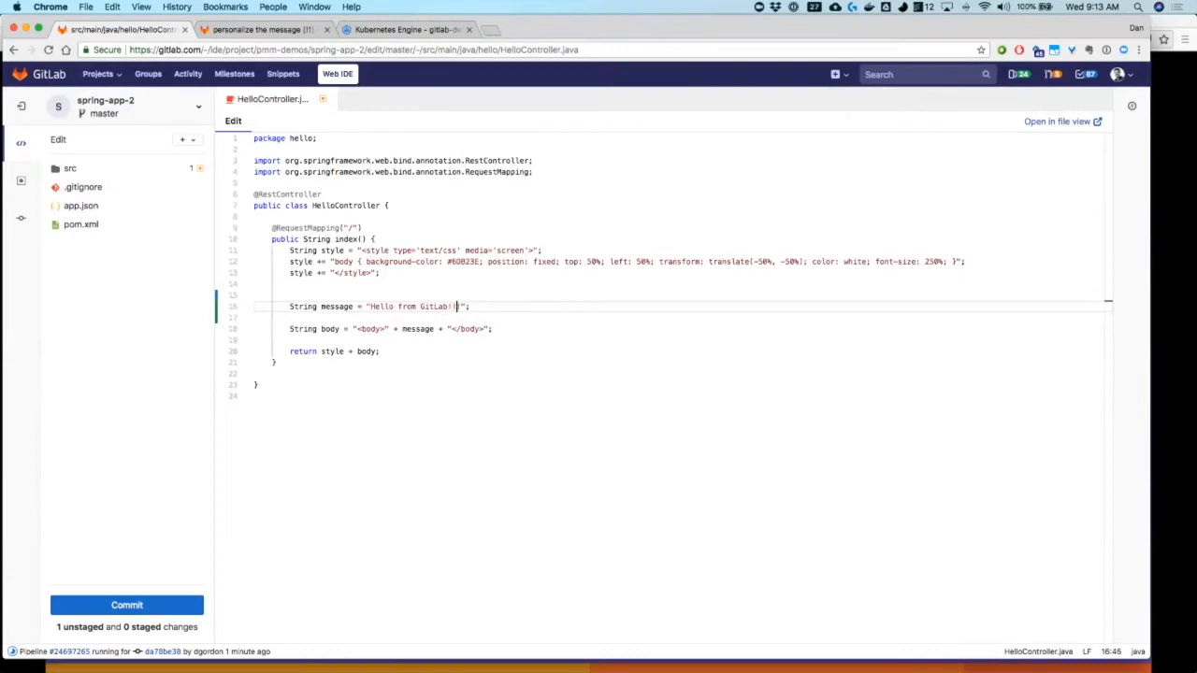
- Change the greeting string to 'Hello from GitLab!!' with the TODO comment removed, and stage the file
text(!!)
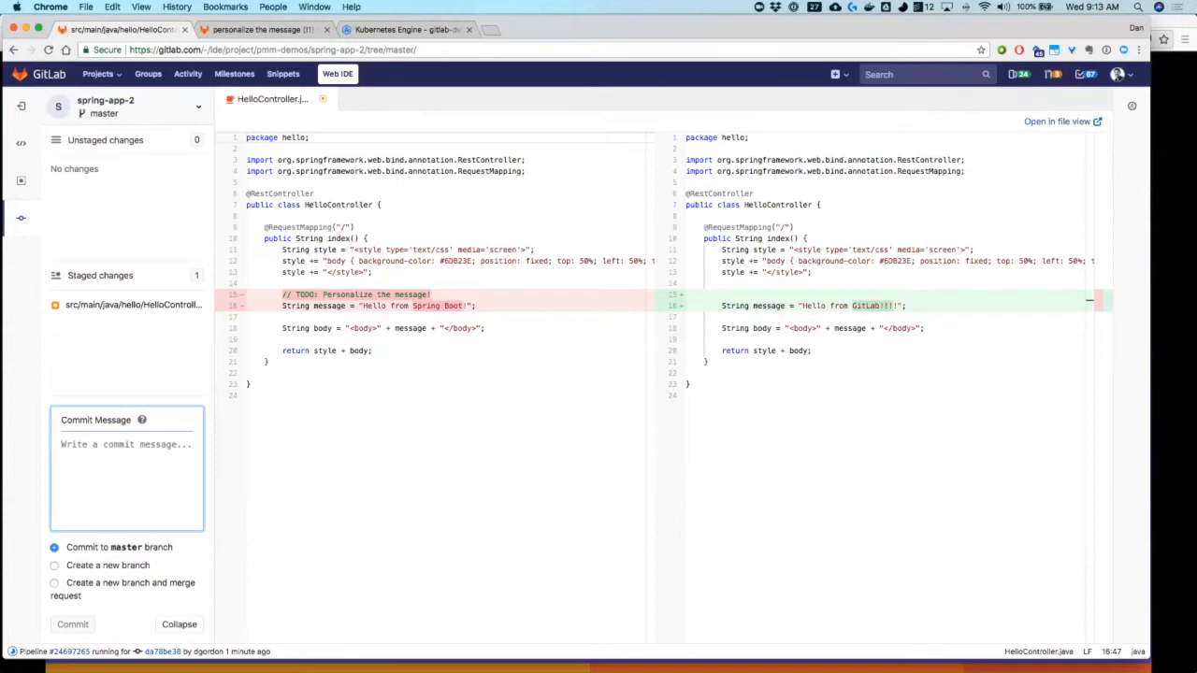
- Enter the commit message 'Personalized the message'
text(P)
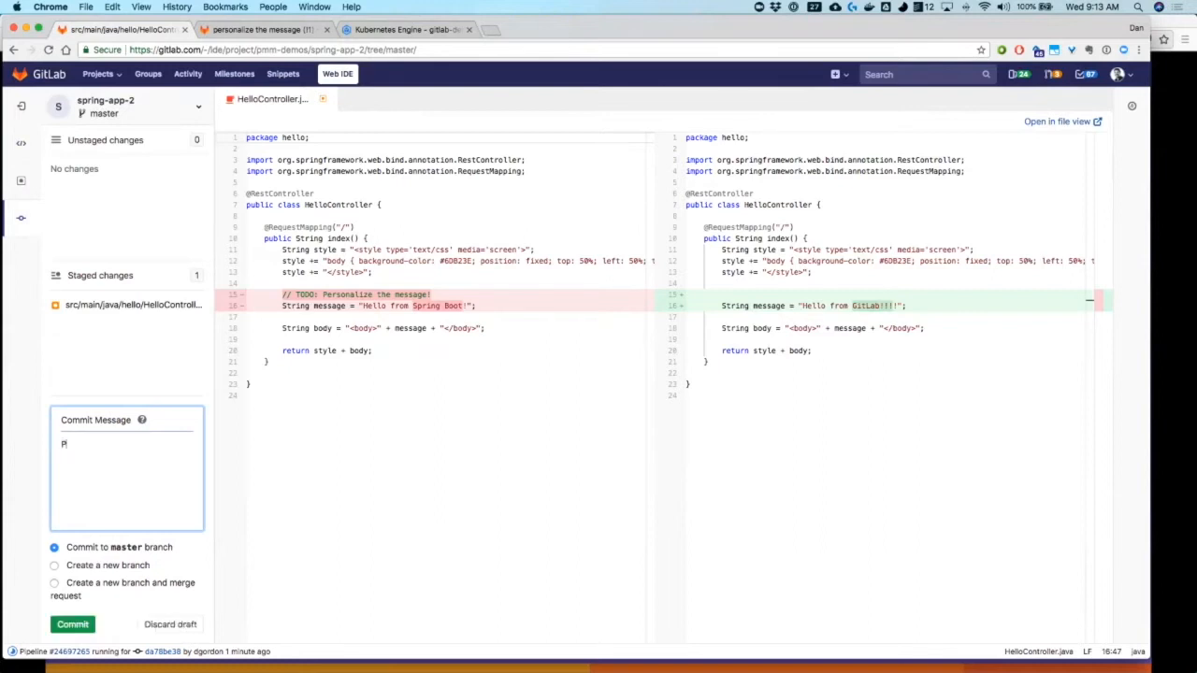
text(ersonalized)
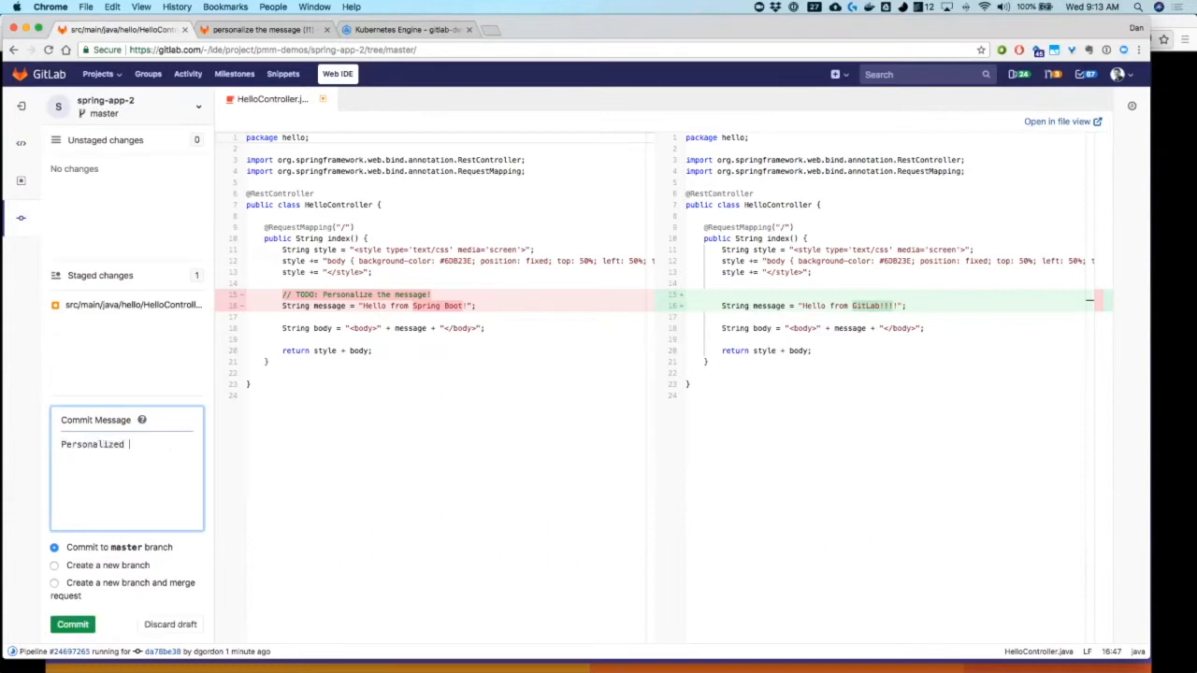
text(the)
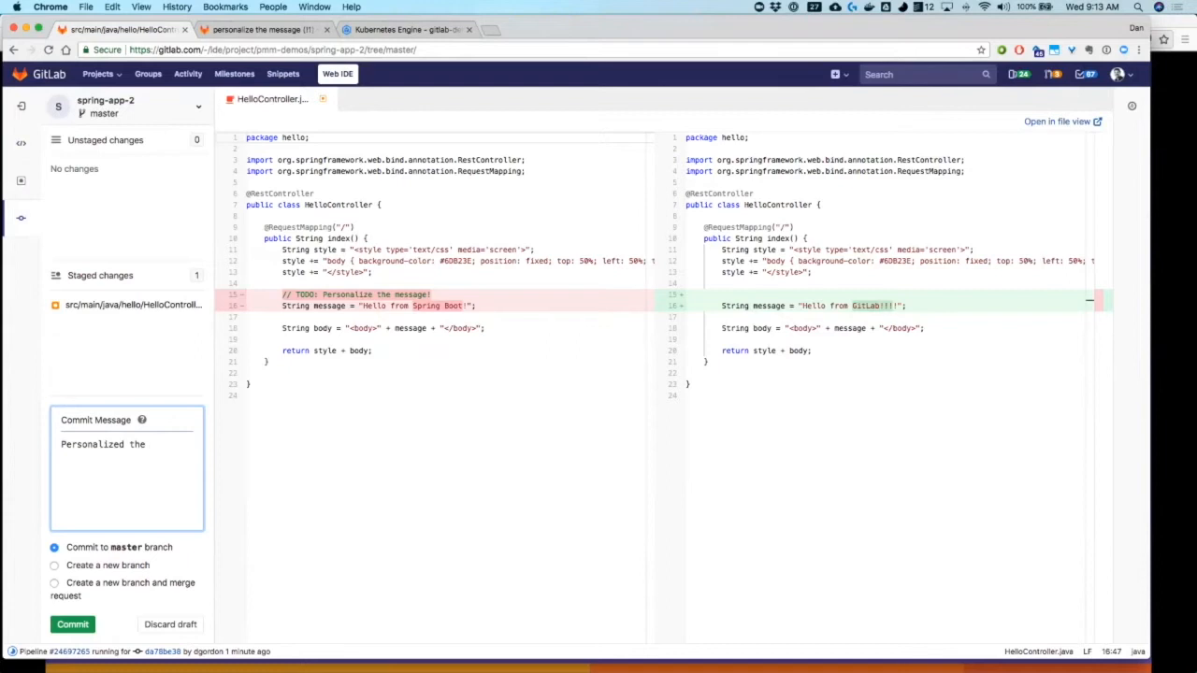
text(message)
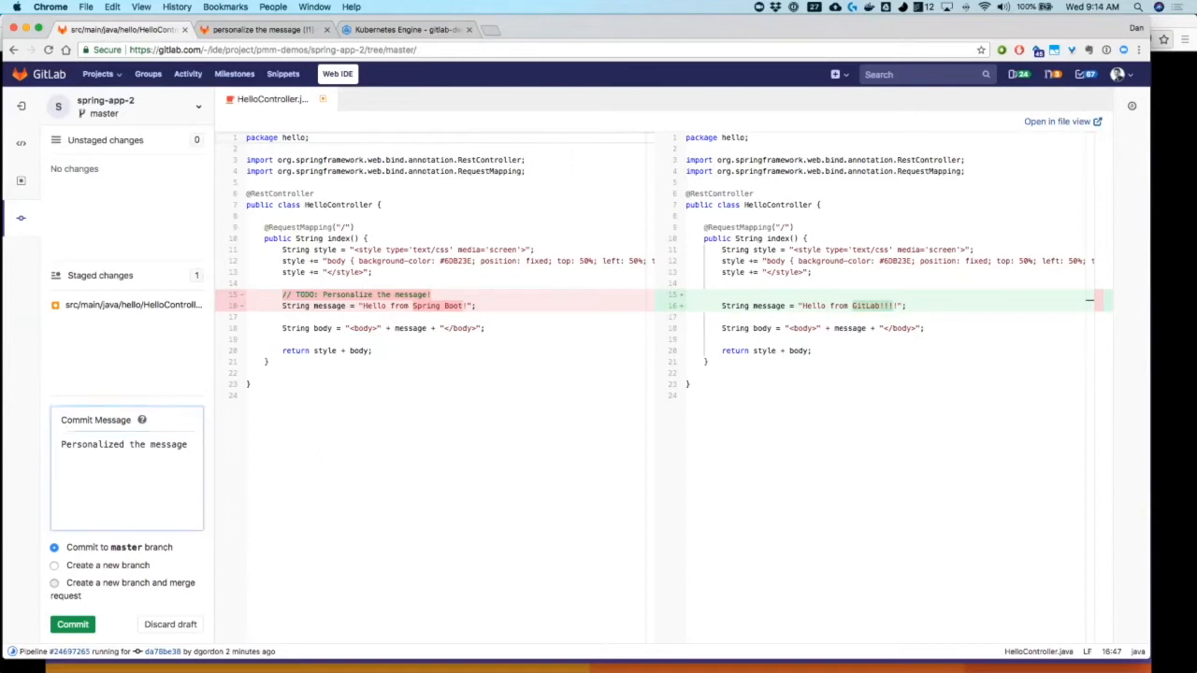
- Commit the staged change to a new branch with a merge request into master
click(55, 561)
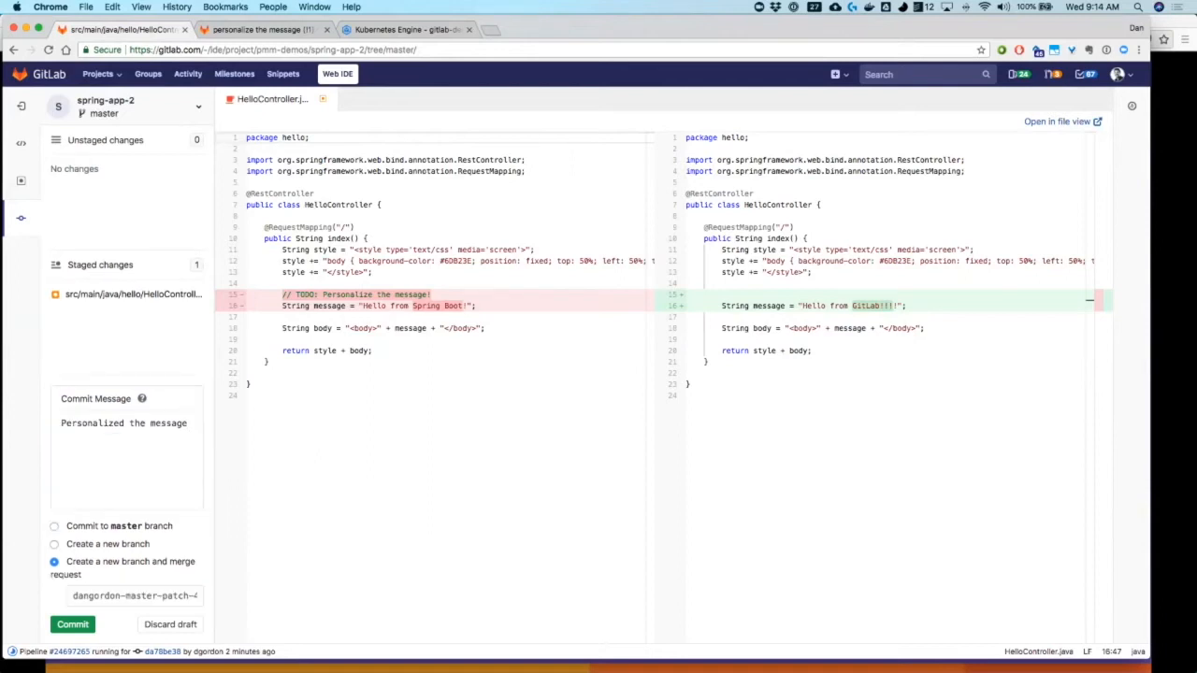
click(71, 625)
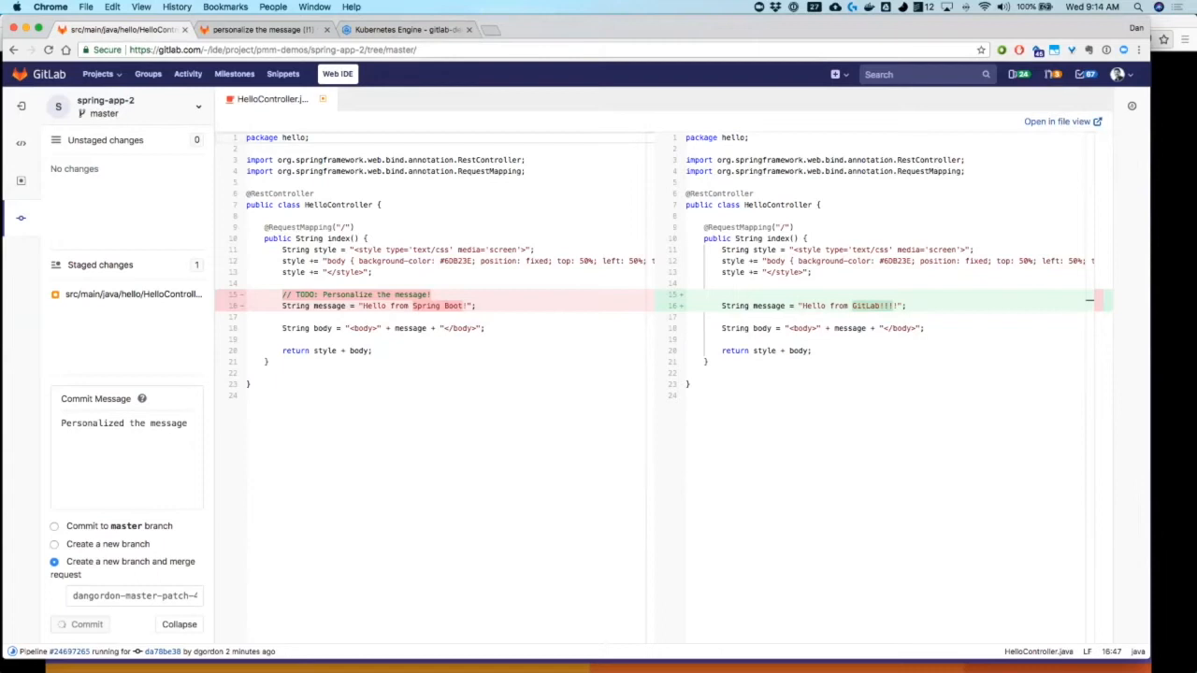
click(86, 625)
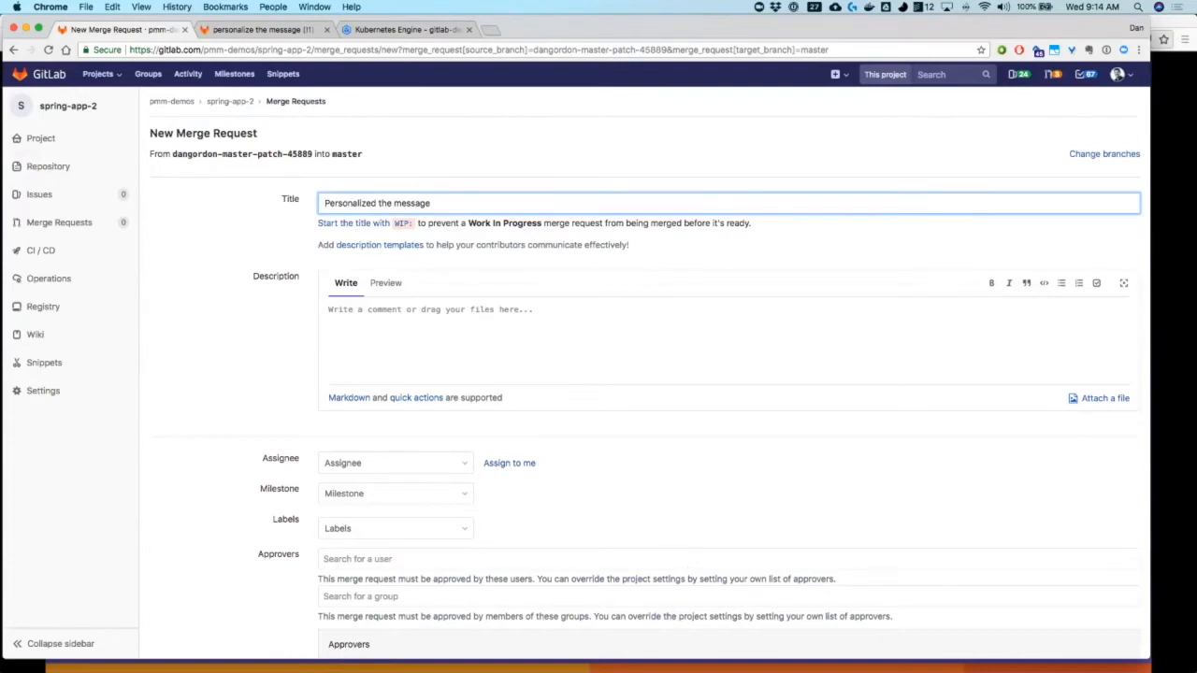
- Tick Remove source branch and submit the 'Personalized the message' merge request
scroll(down, 3)
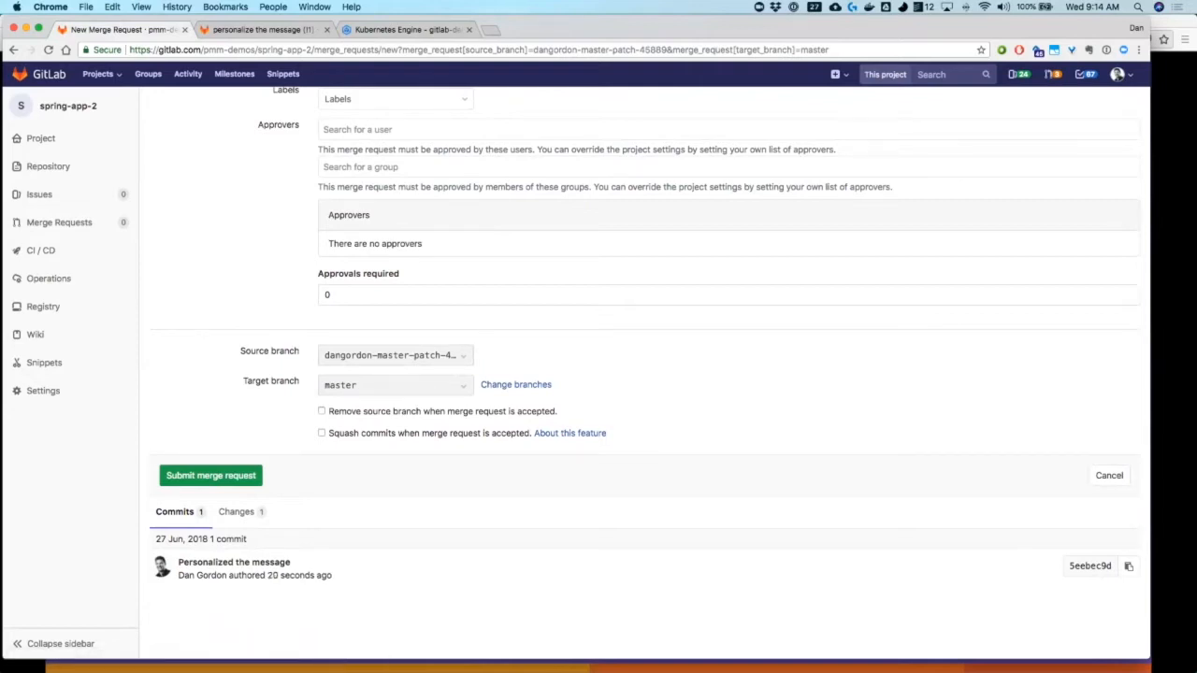
click(322, 412)
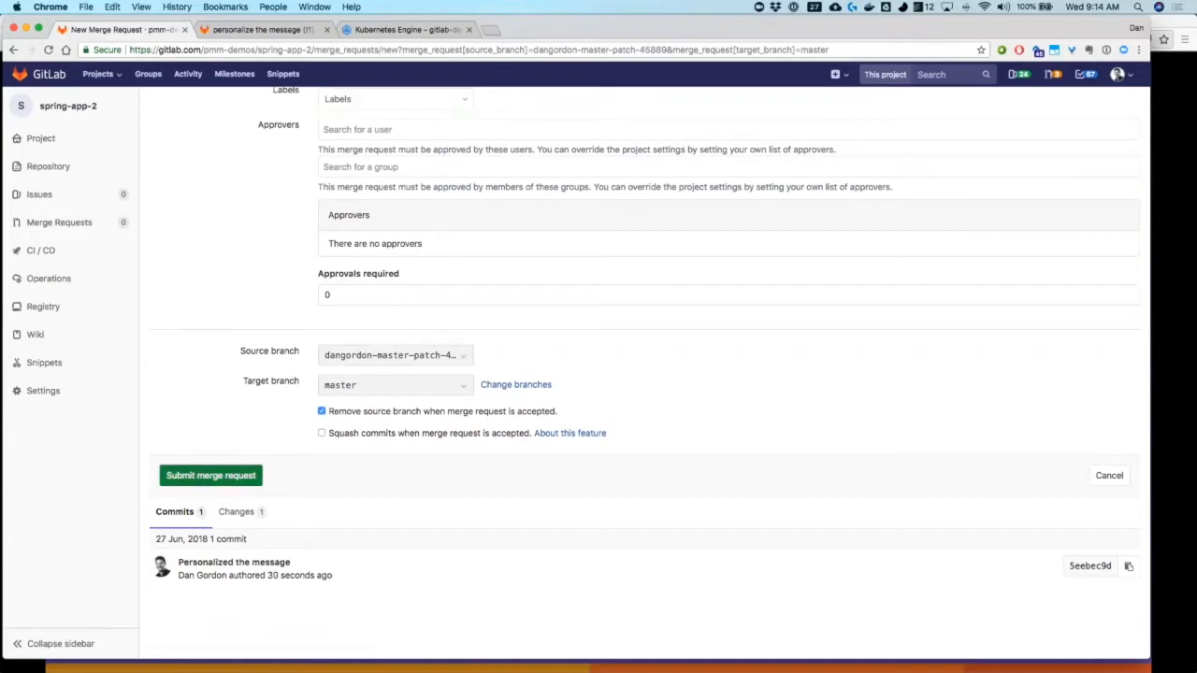
click(210, 475)
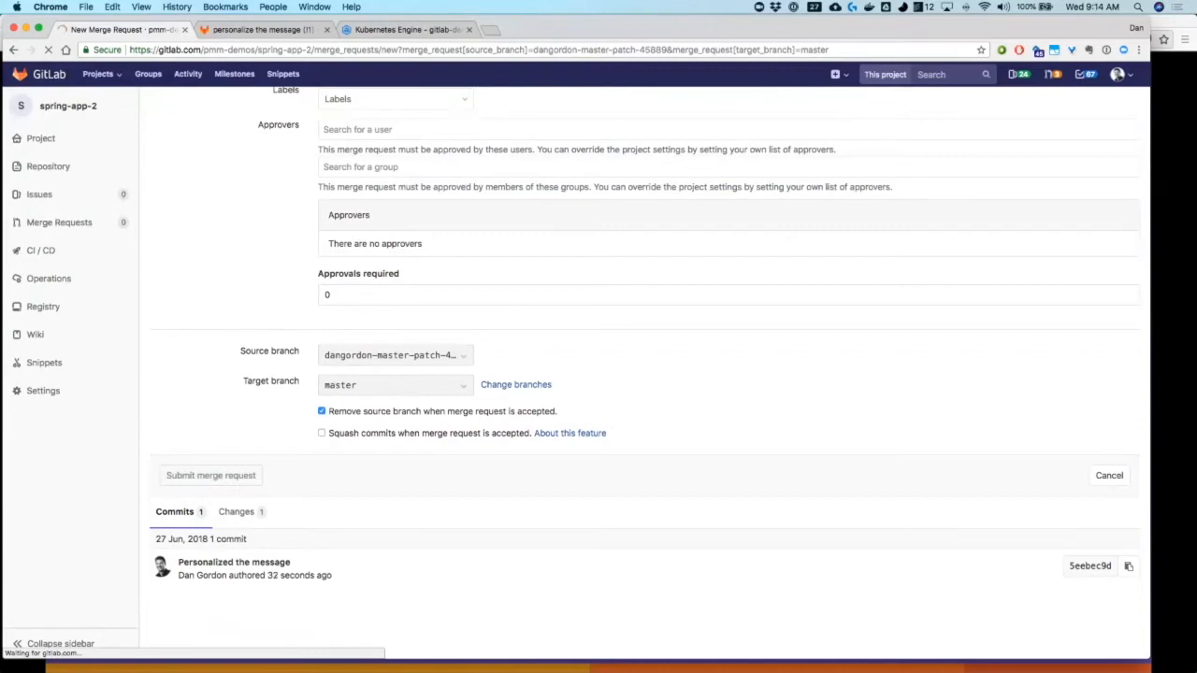
click(210, 475)
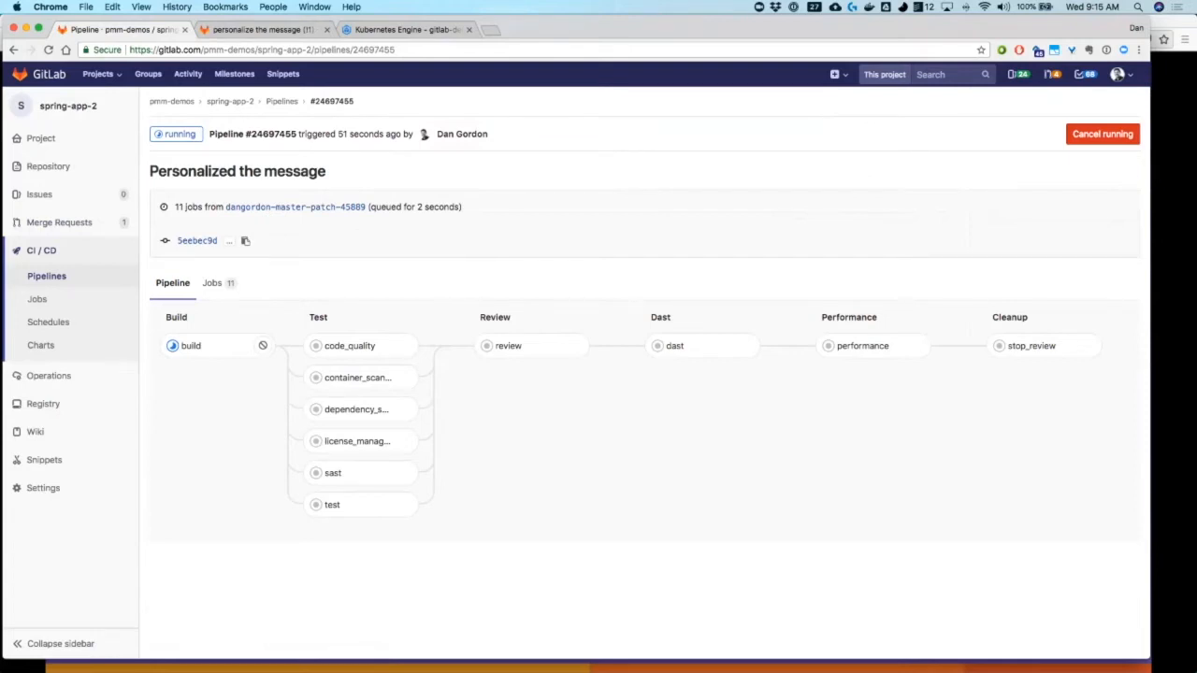
mouse_move(191, 344)
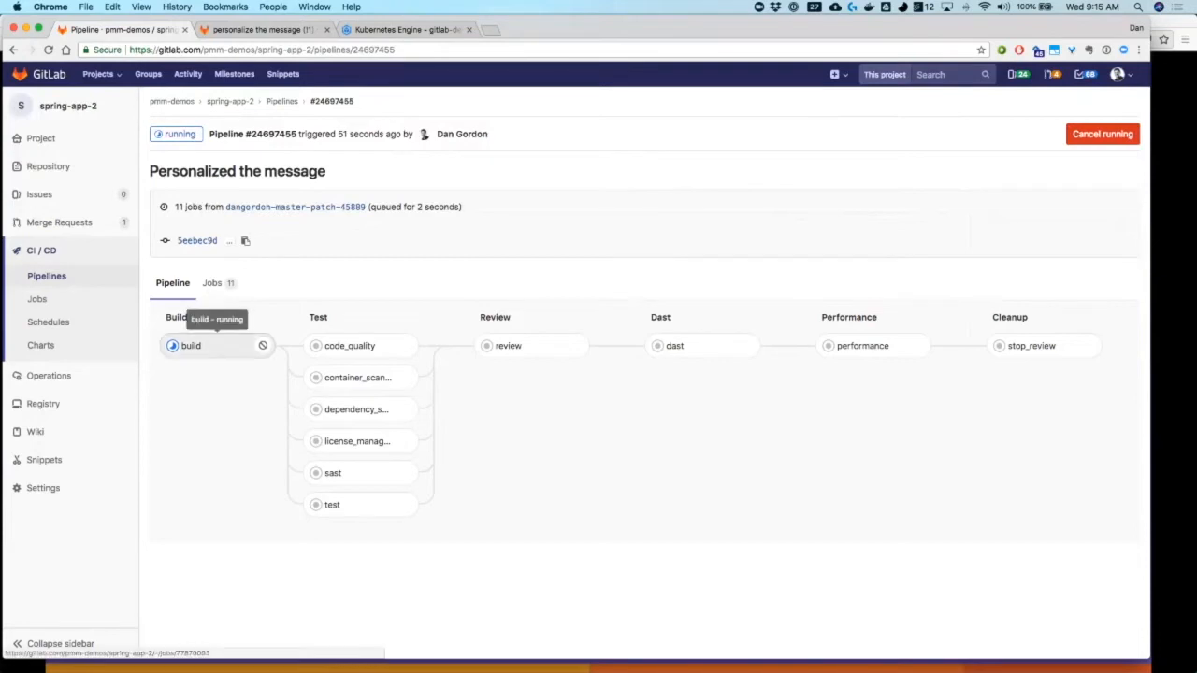
- View the running build job of the 'Personalized the message' pipeline
click(191, 344)
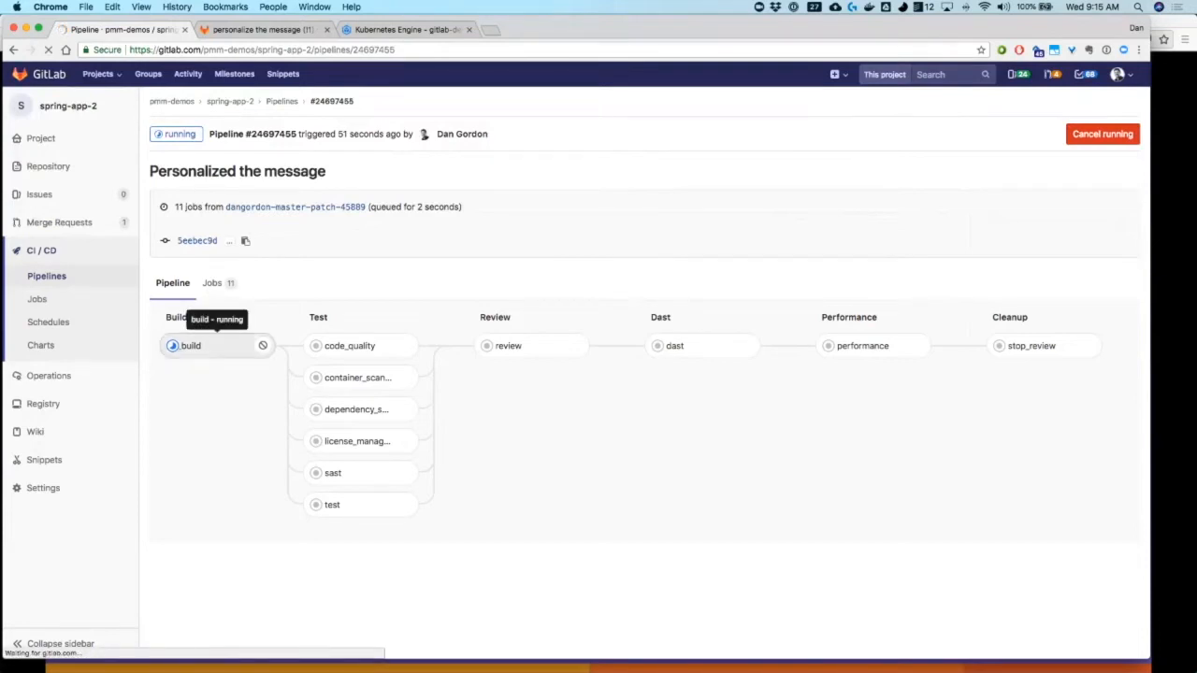
click(191, 345)
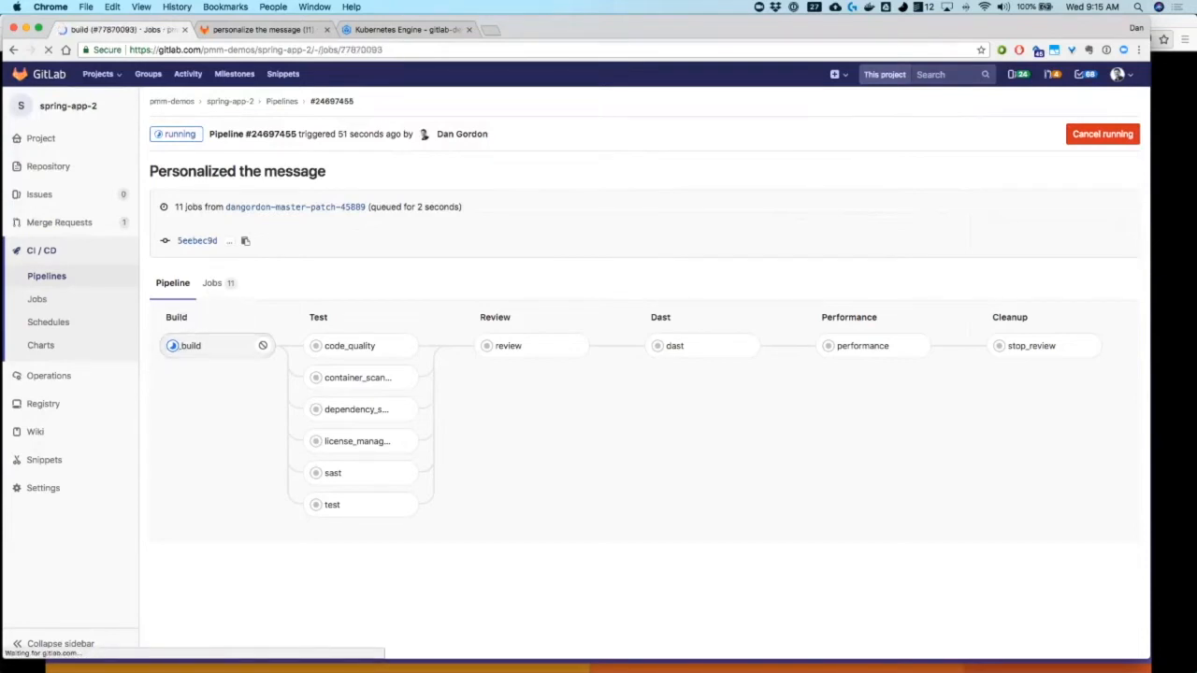
click(191, 344)
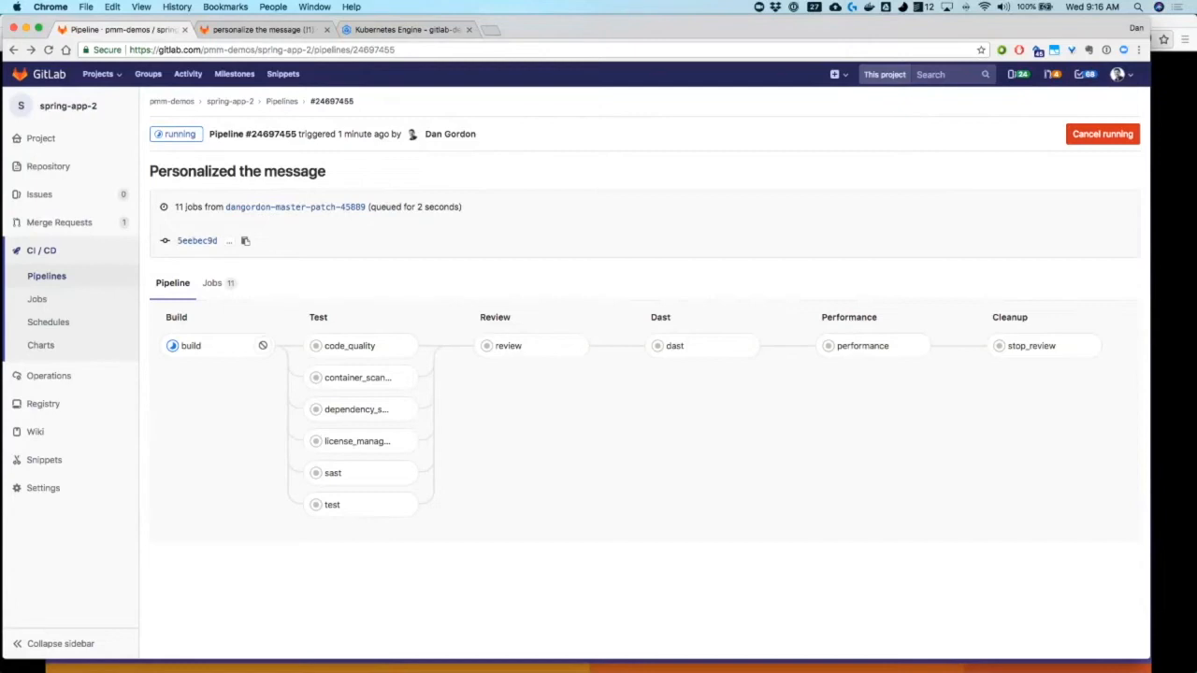
mouse_move(349, 344)
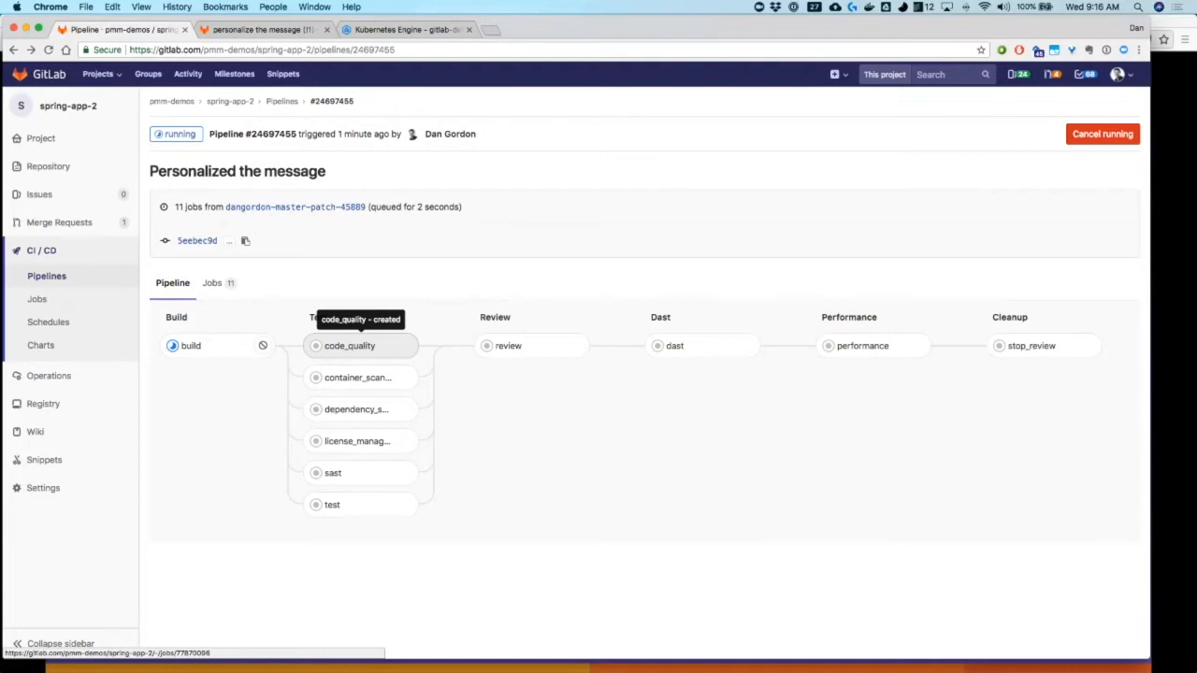
mouse_move(357, 378)
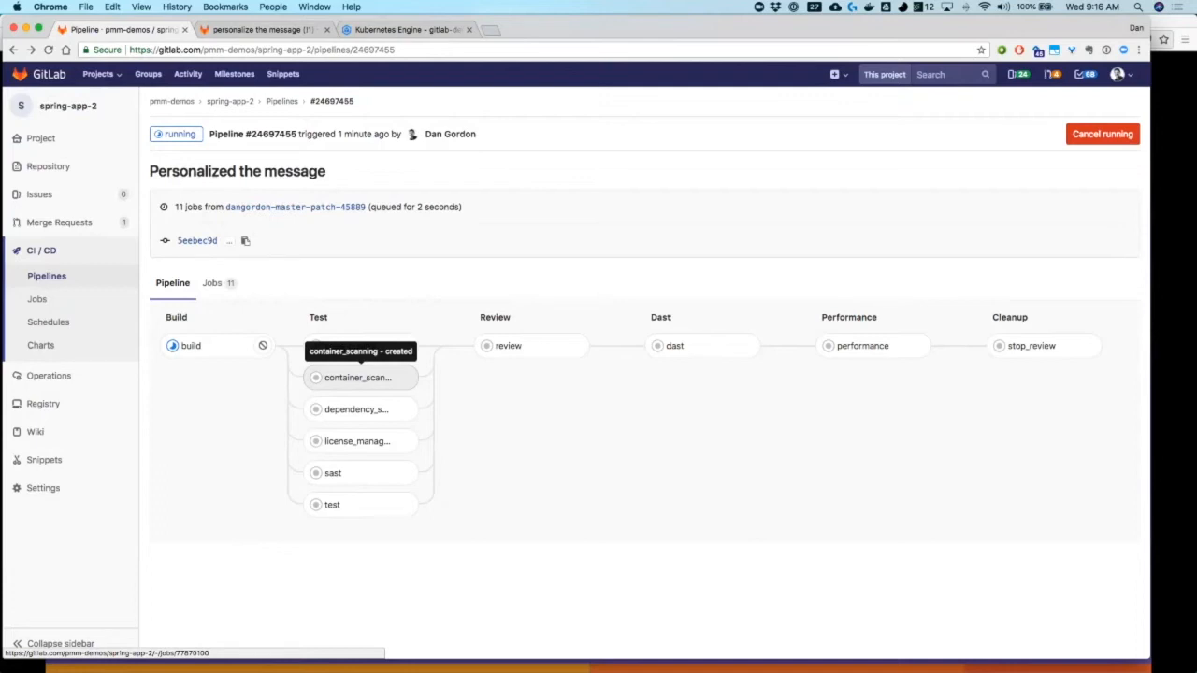
mouse_move(355, 408)
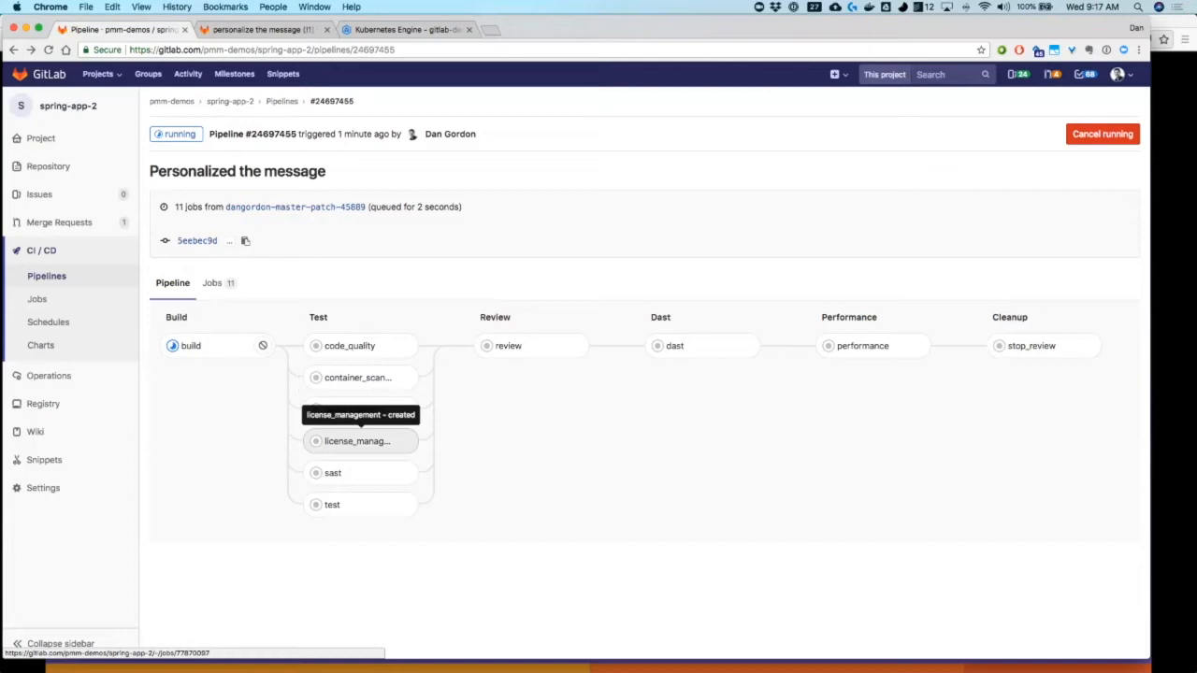
mouse_move(333, 471)
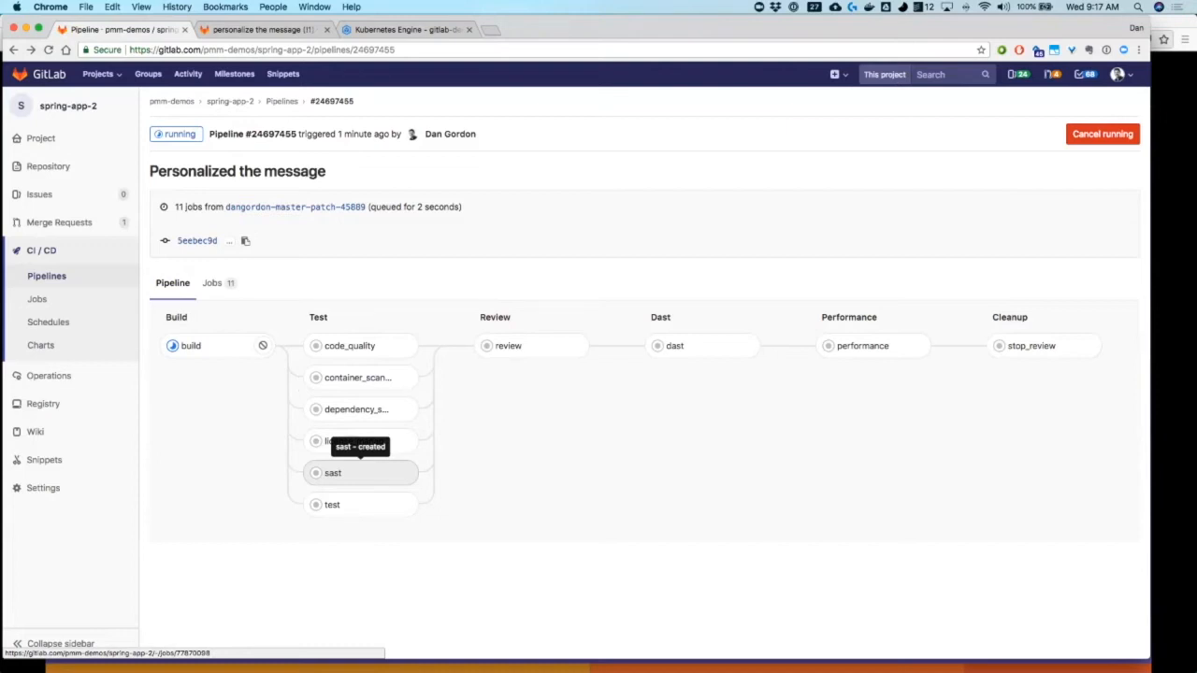
mouse_move(359, 505)
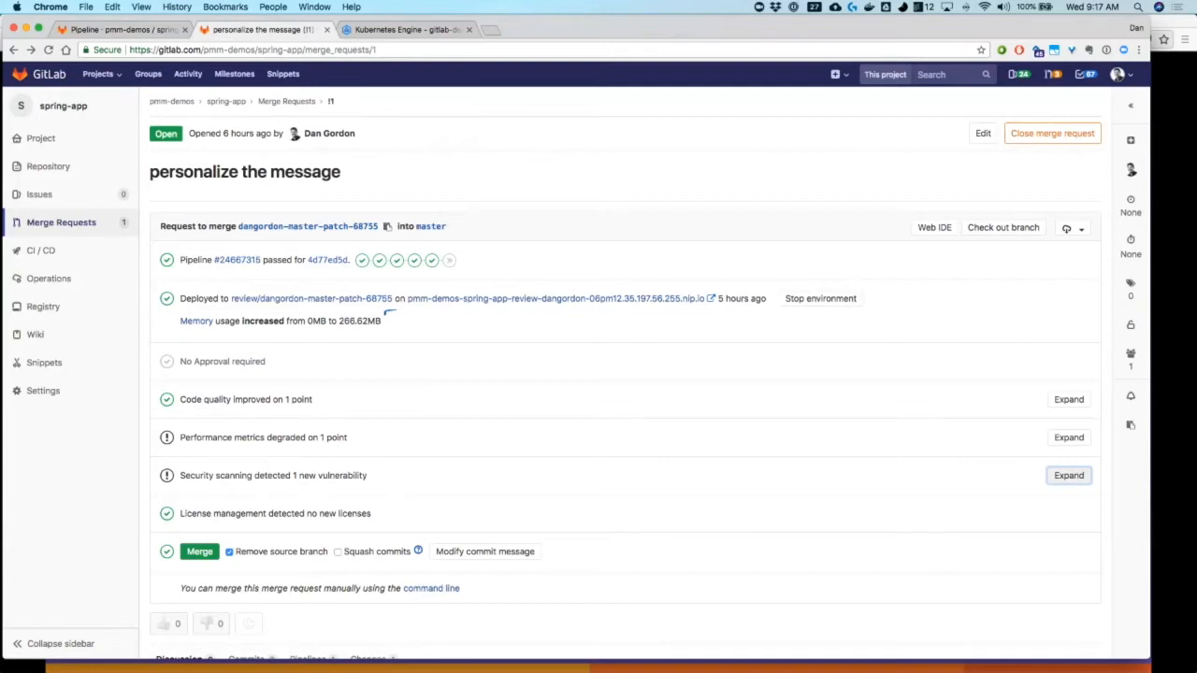
- Open the passed 'Add more exclamation' pipeline, check the license_management job log and artifacts, and return to the pipeline
click(1068, 475)
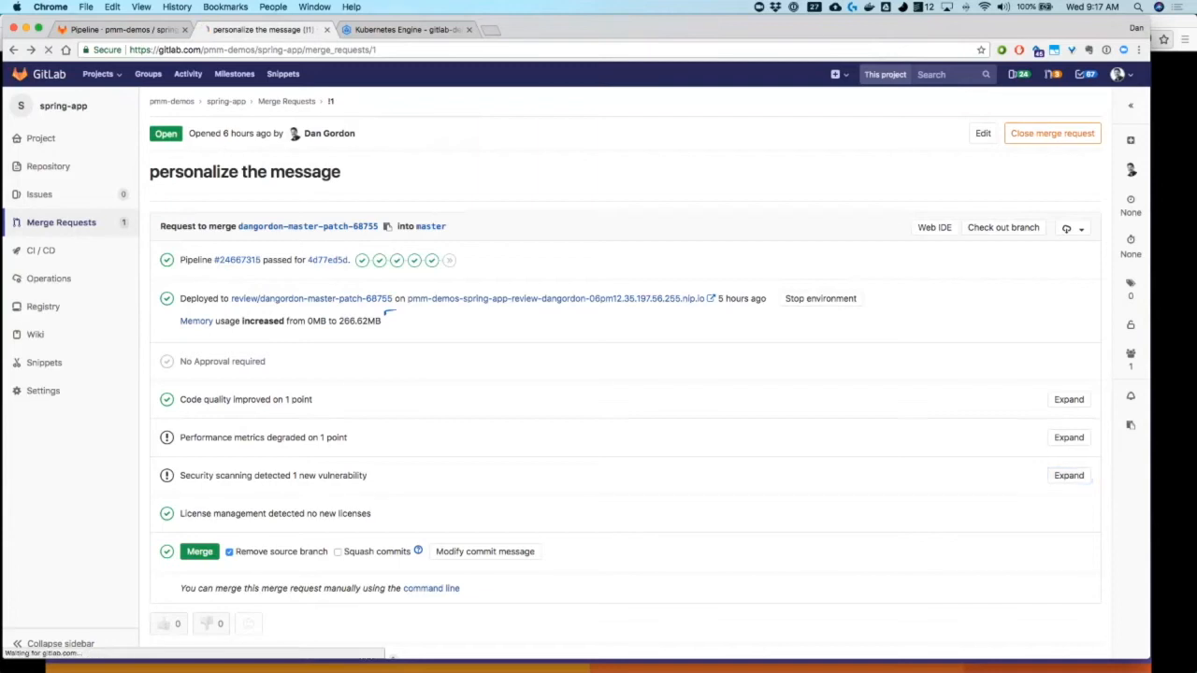
click(235, 258)
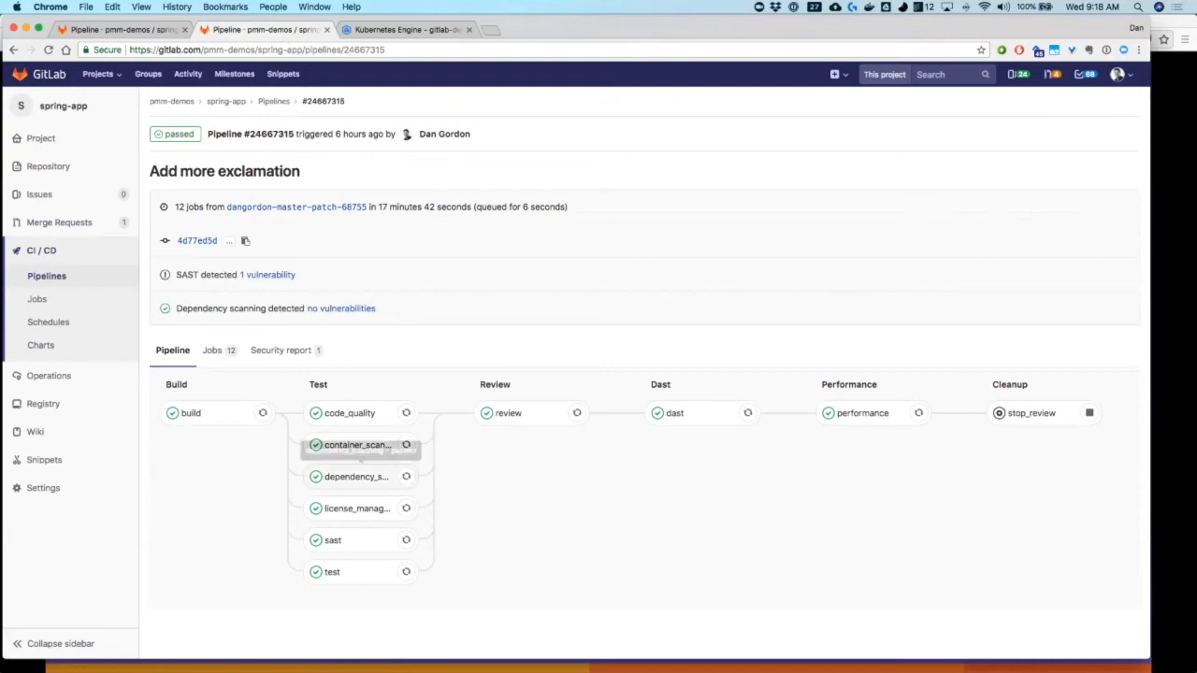
mouse_move(355, 508)
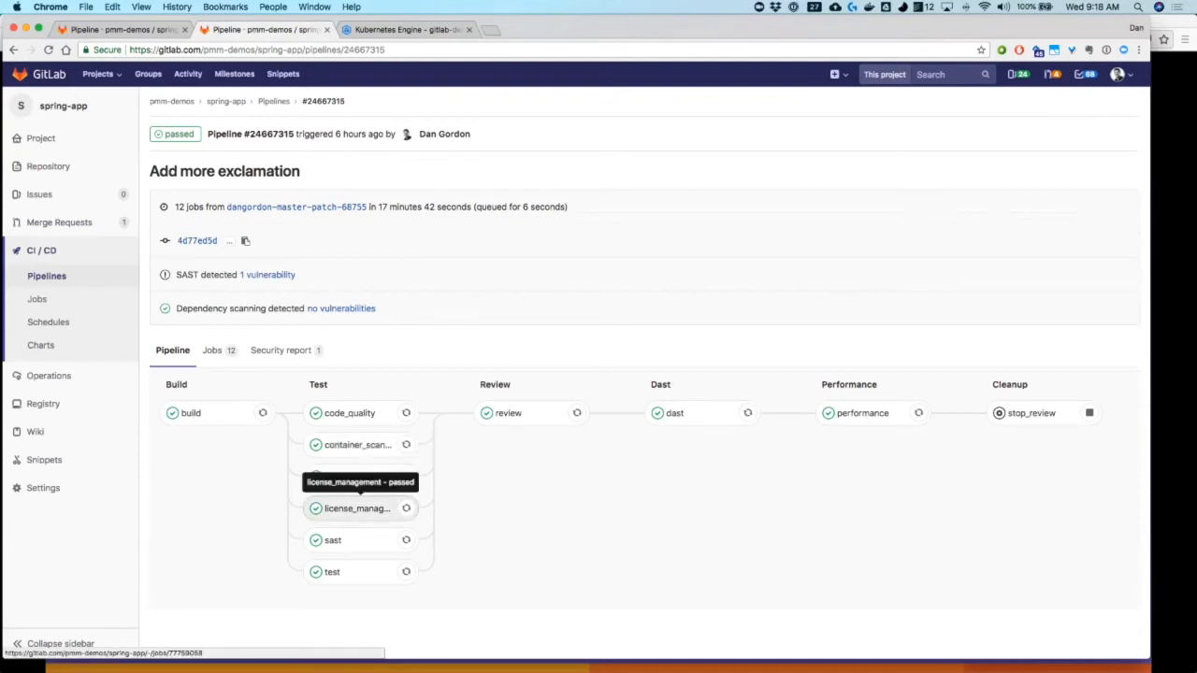
click(356, 508)
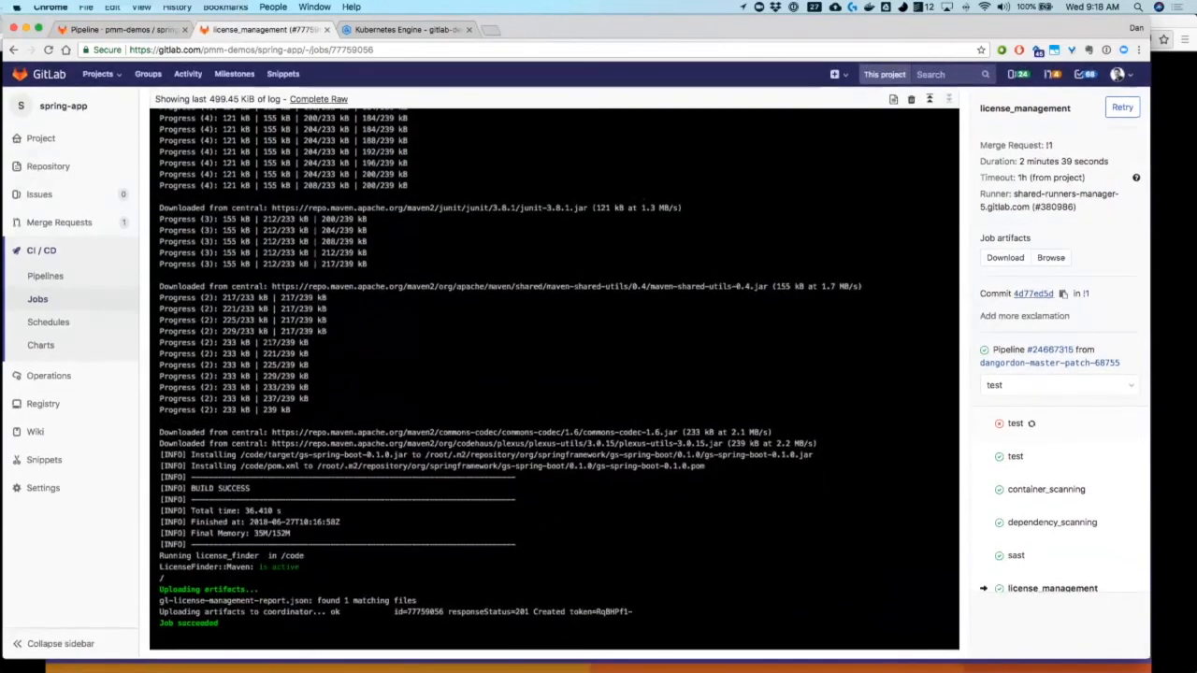
click(1051, 258)
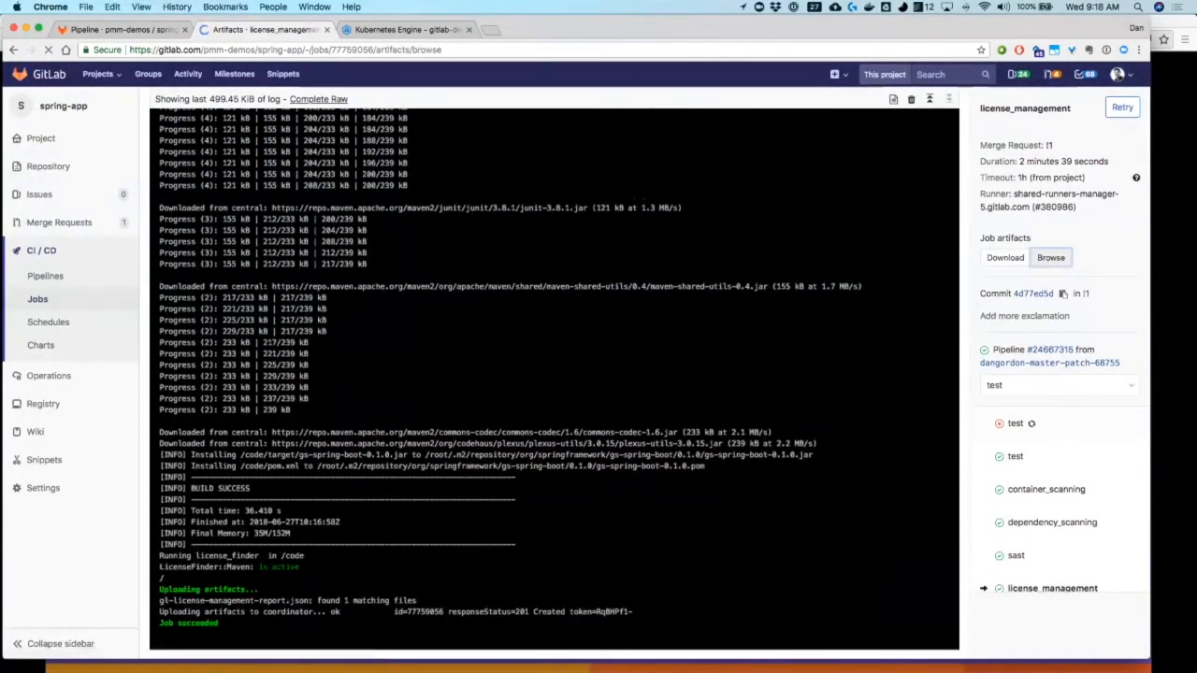
click(1051, 258)
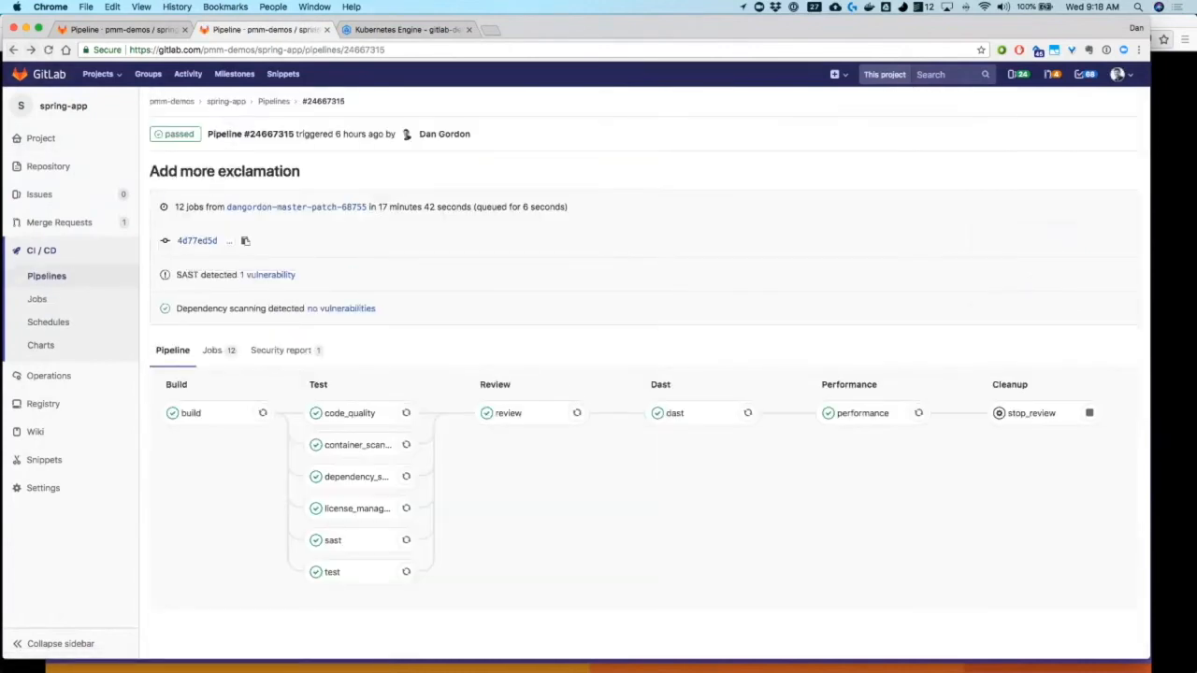
click(509, 413)
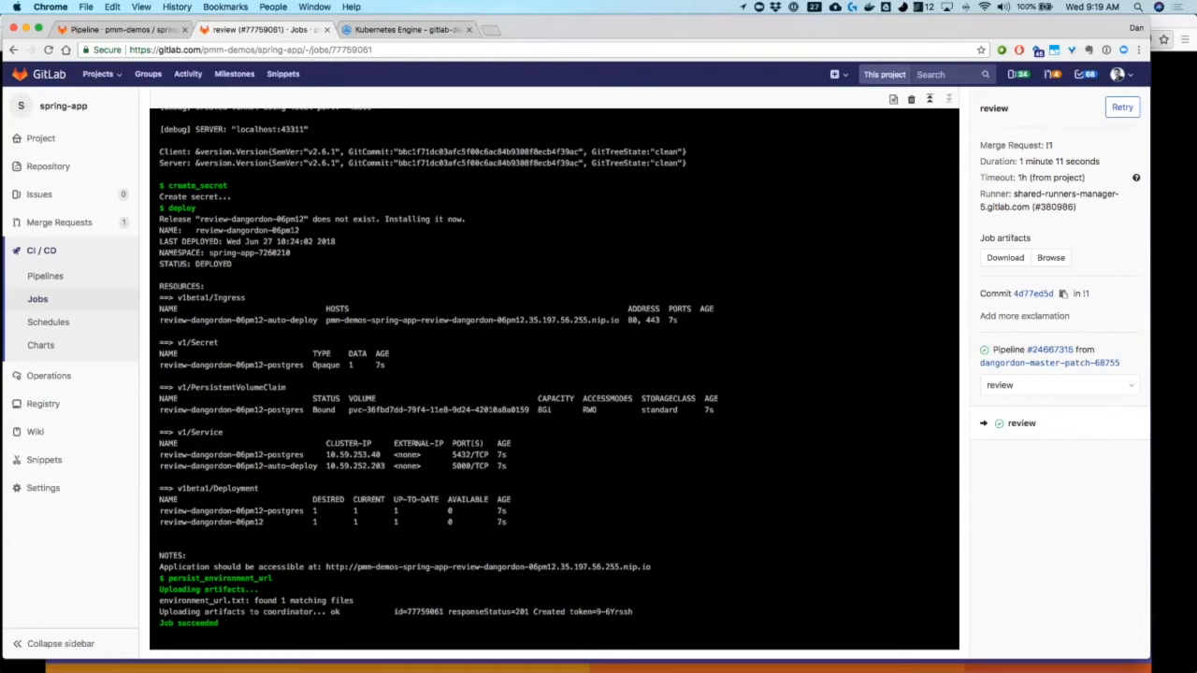
mouse_move(743, 8)
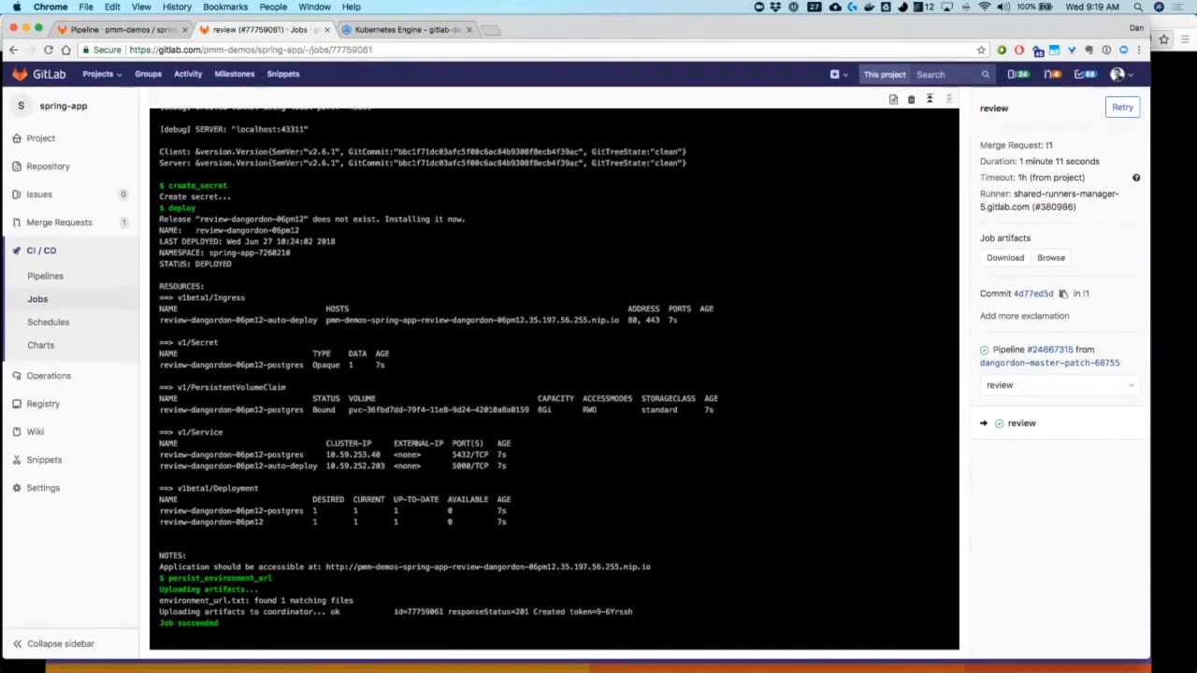
click(1049, 350)
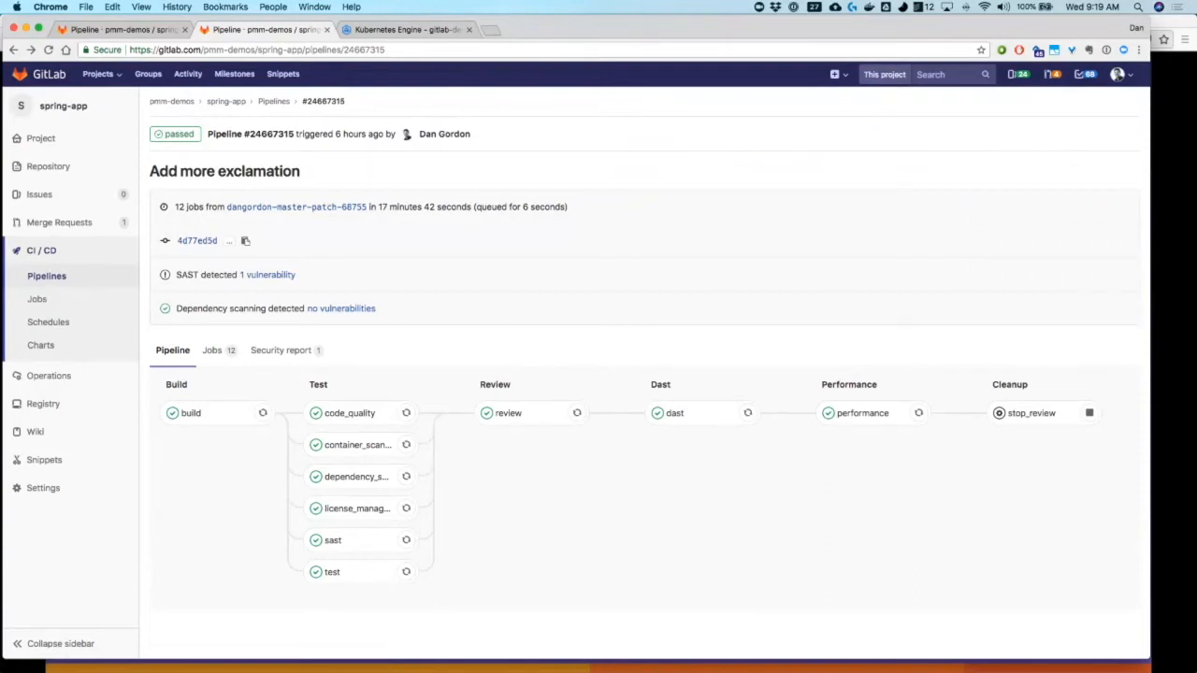
mouse_move(862, 413)
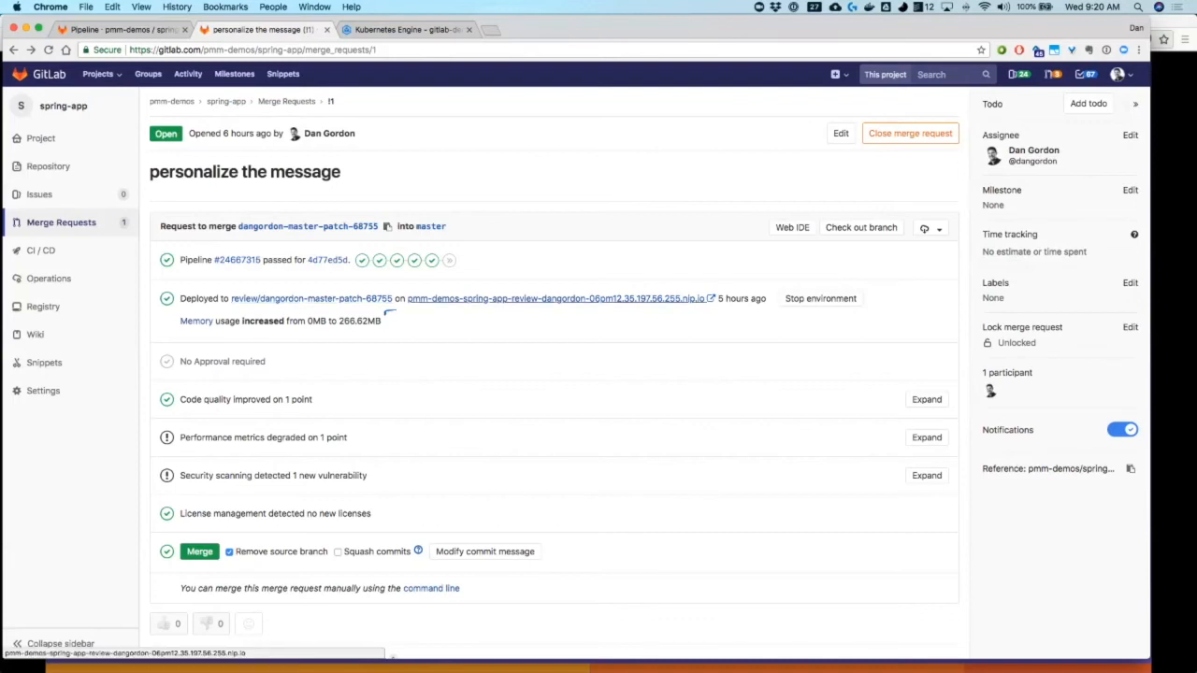
right_click(558, 300)
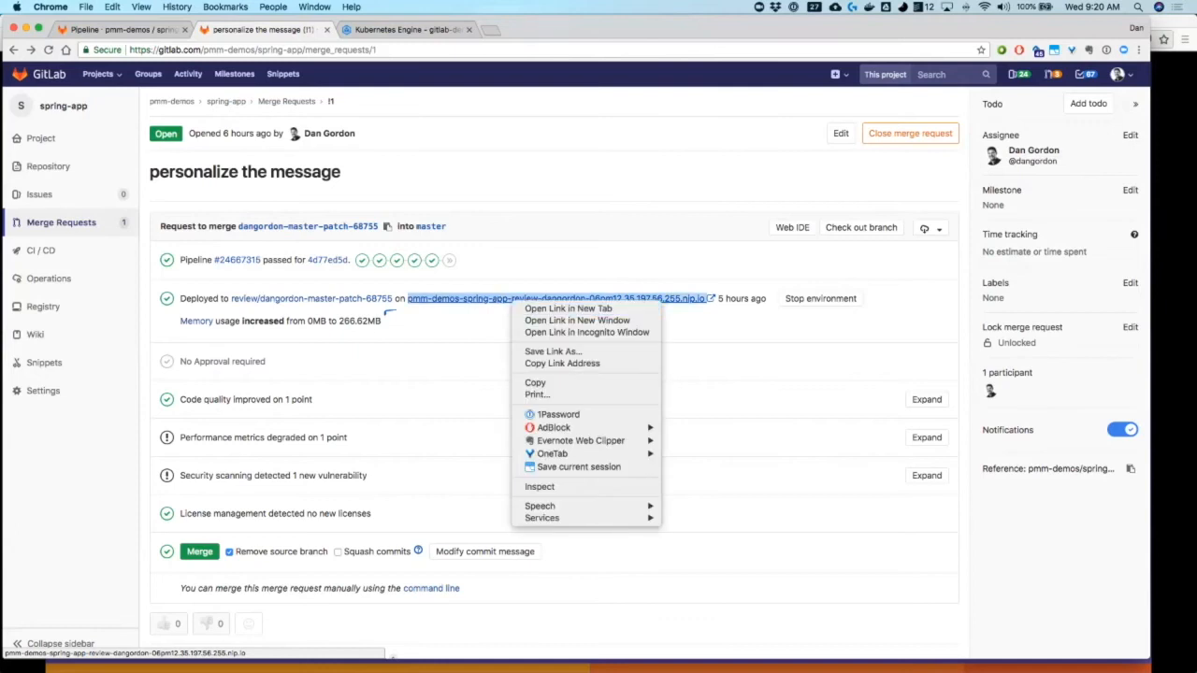
click(569, 309)
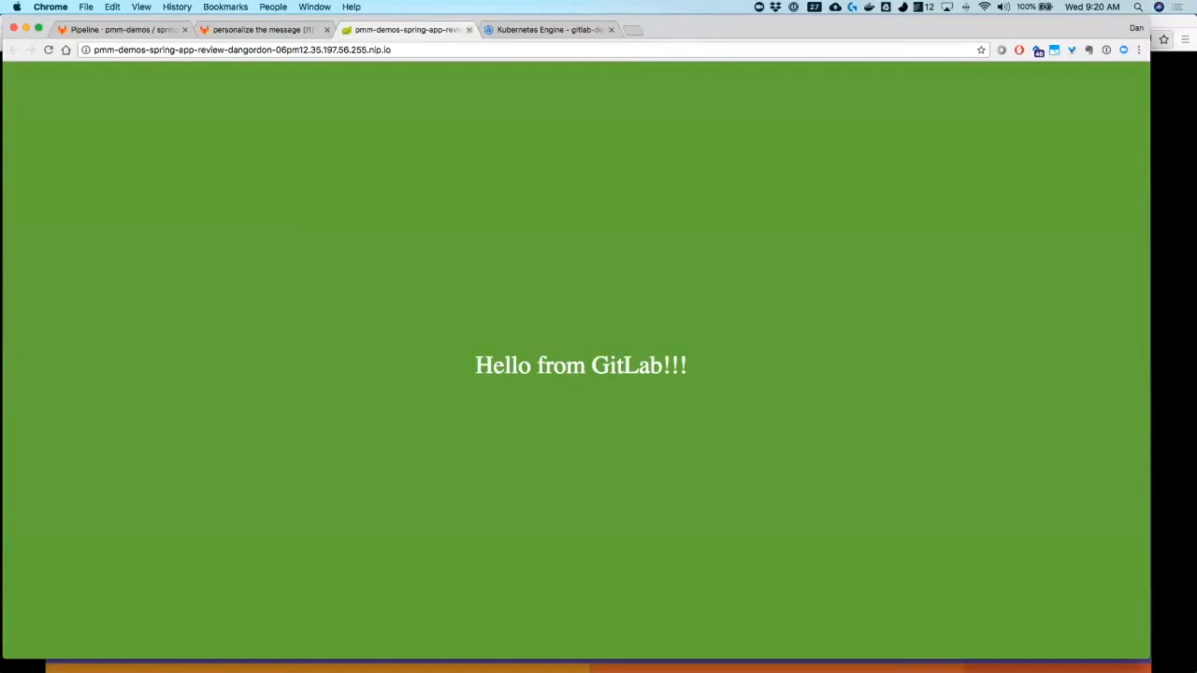
click(262, 30)
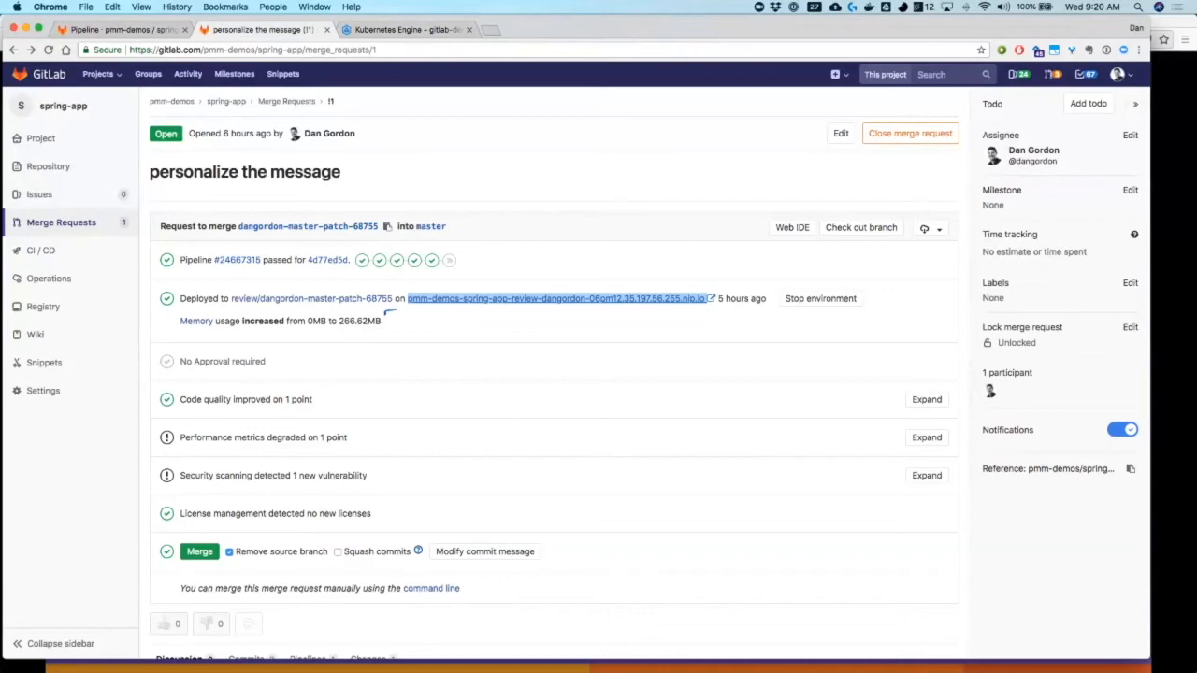
right_click(194, 322)
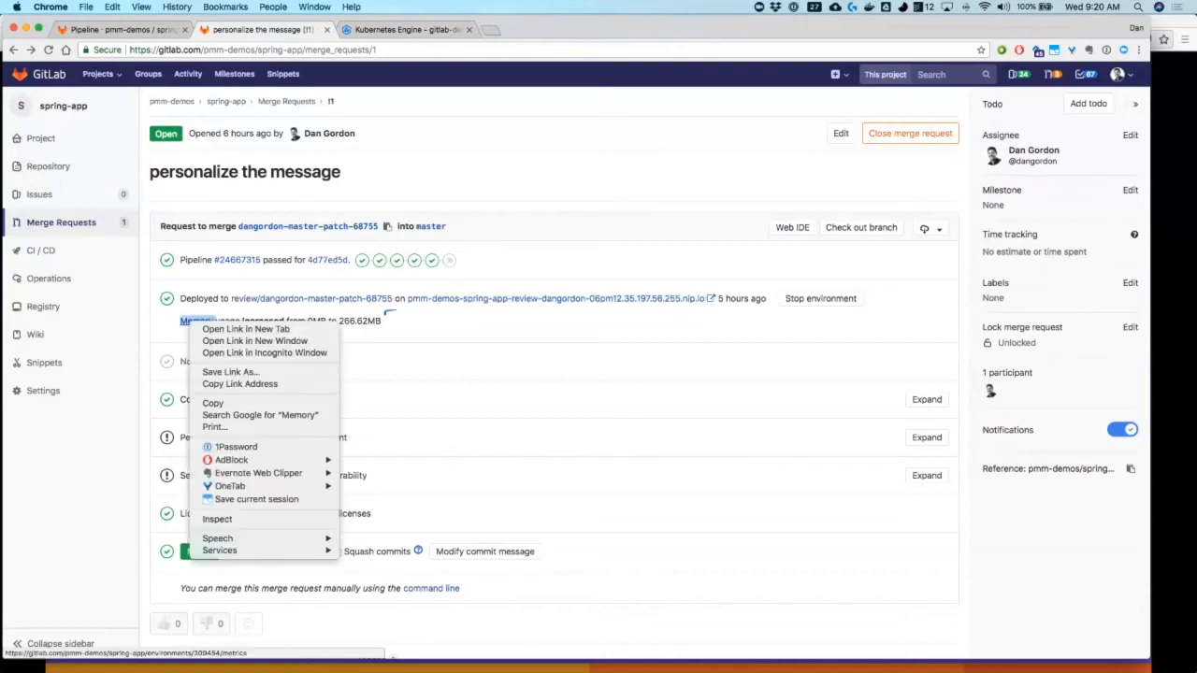
click(245, 329)
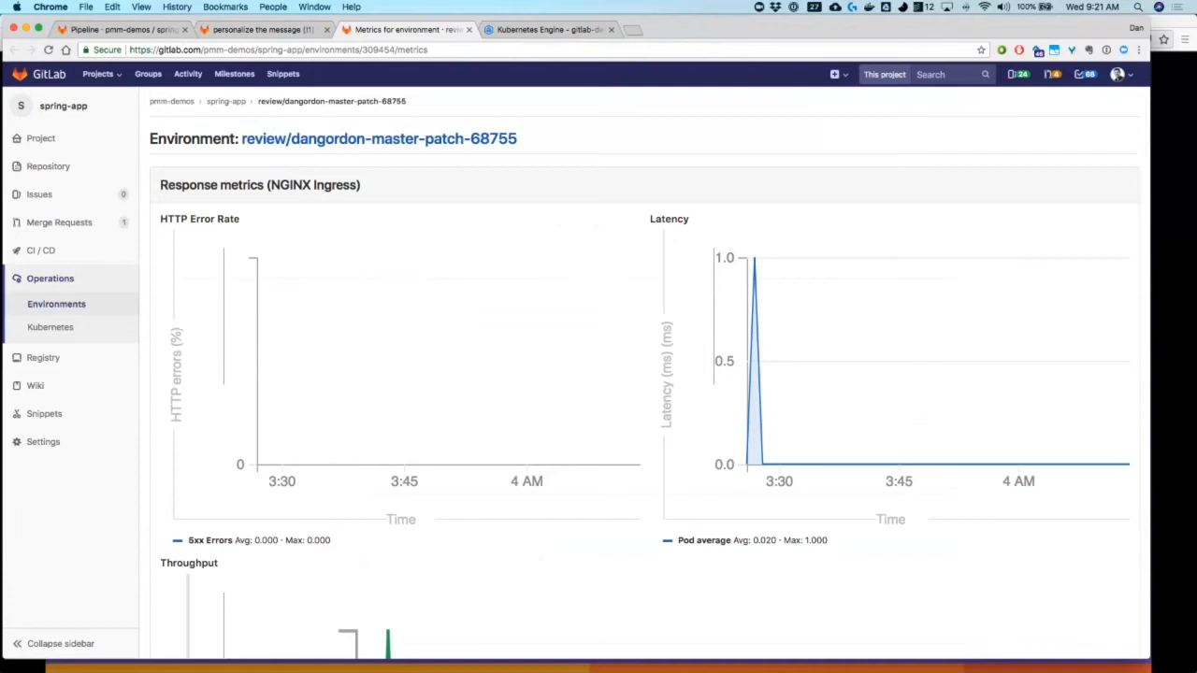
scroll(down, 3)
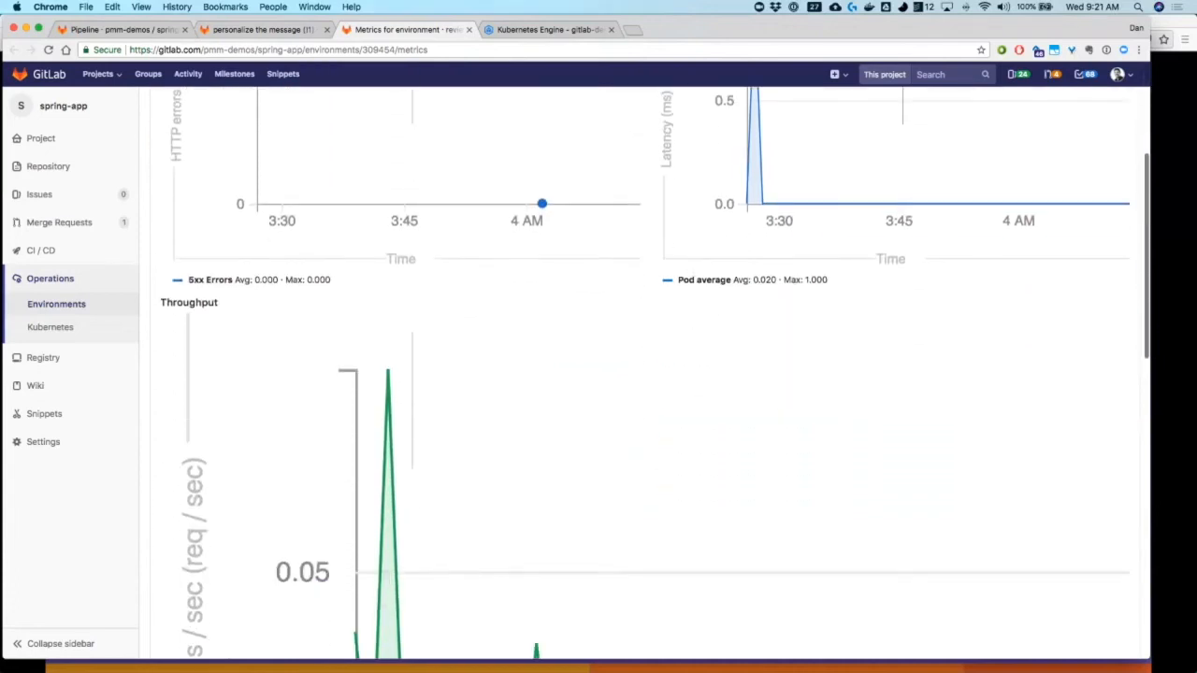
scroll(down, 3)
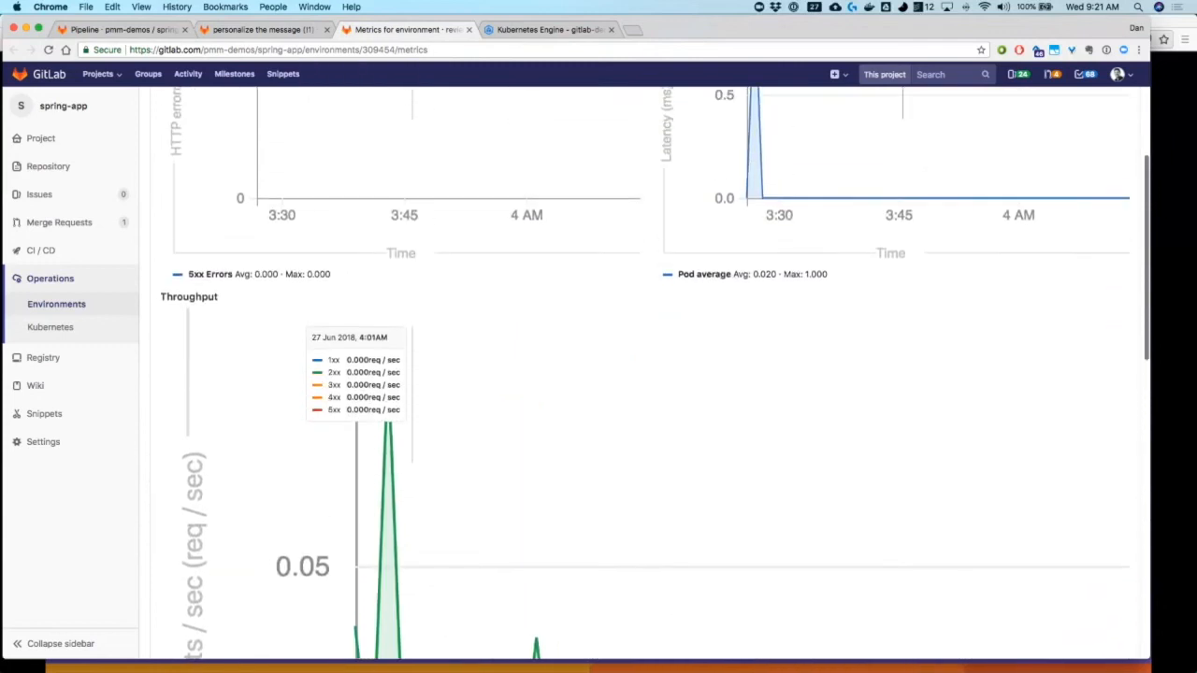
scroll(down, 3)
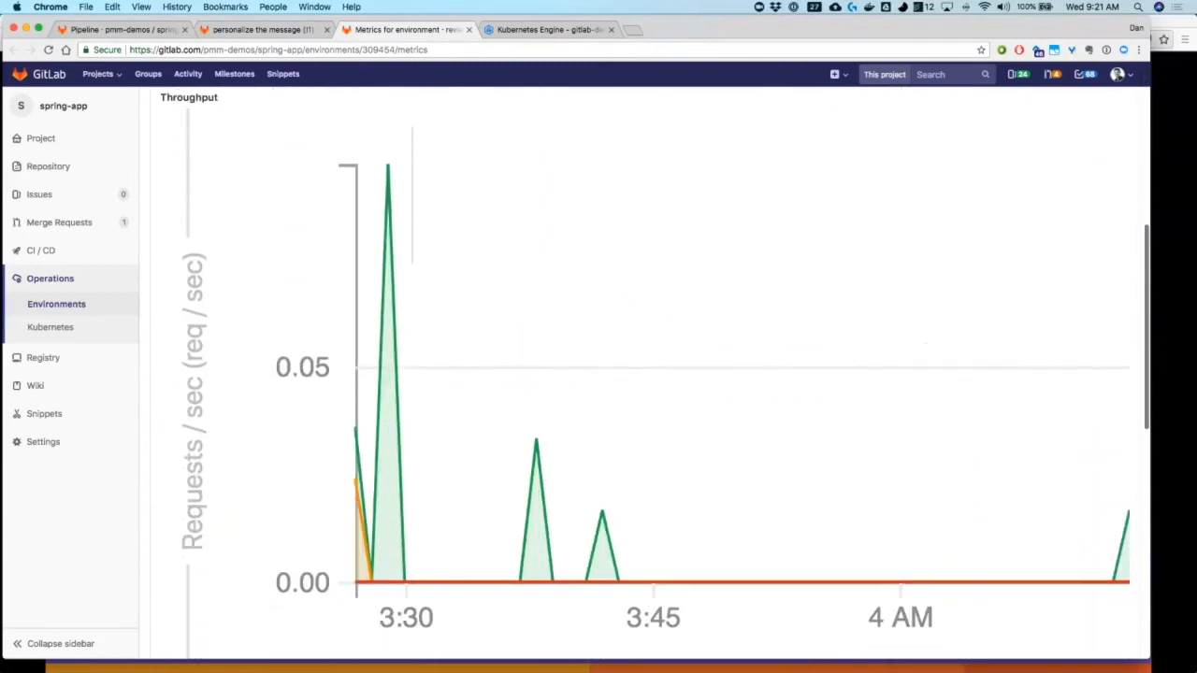
scroll(down, 3)
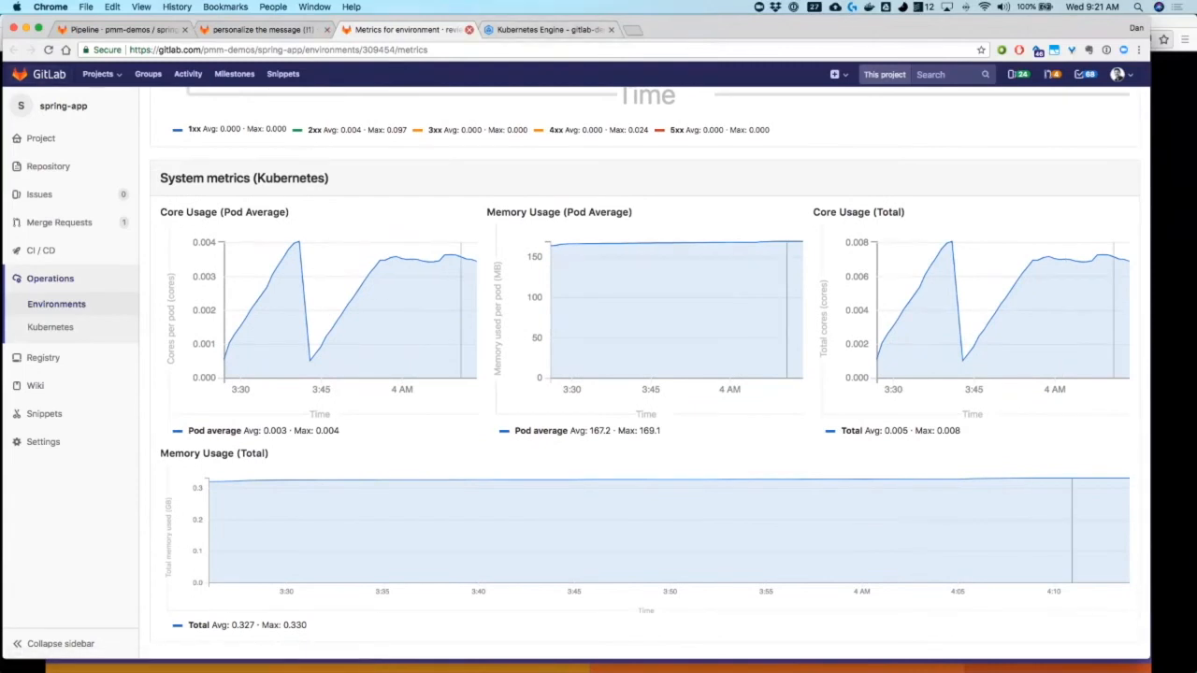
click(262, 30)
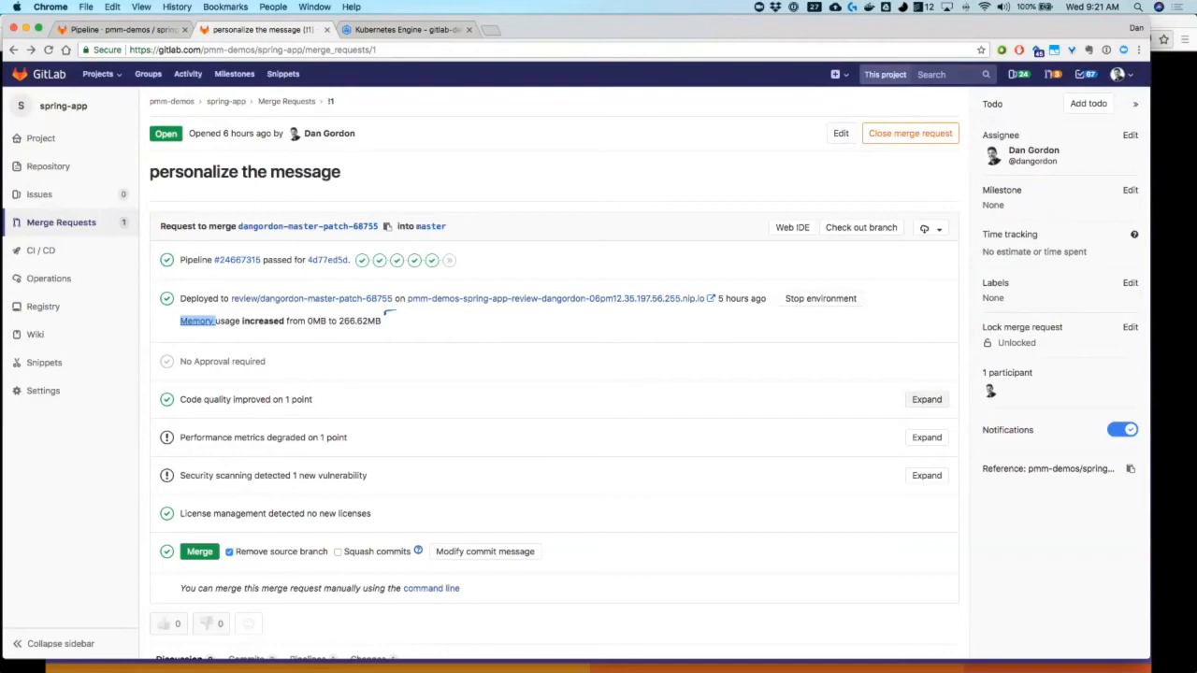
- Expand the code quality, performance and security scan results, then show the full code vulnerability report
click(926, 400)
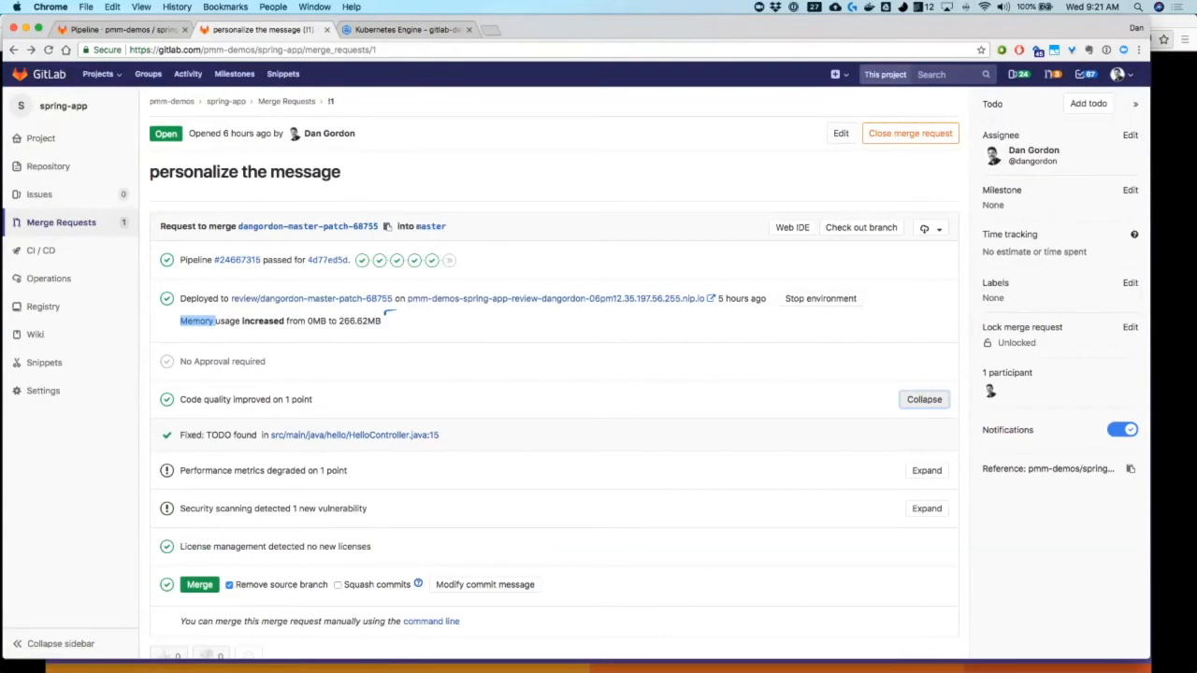
click(924, 400)
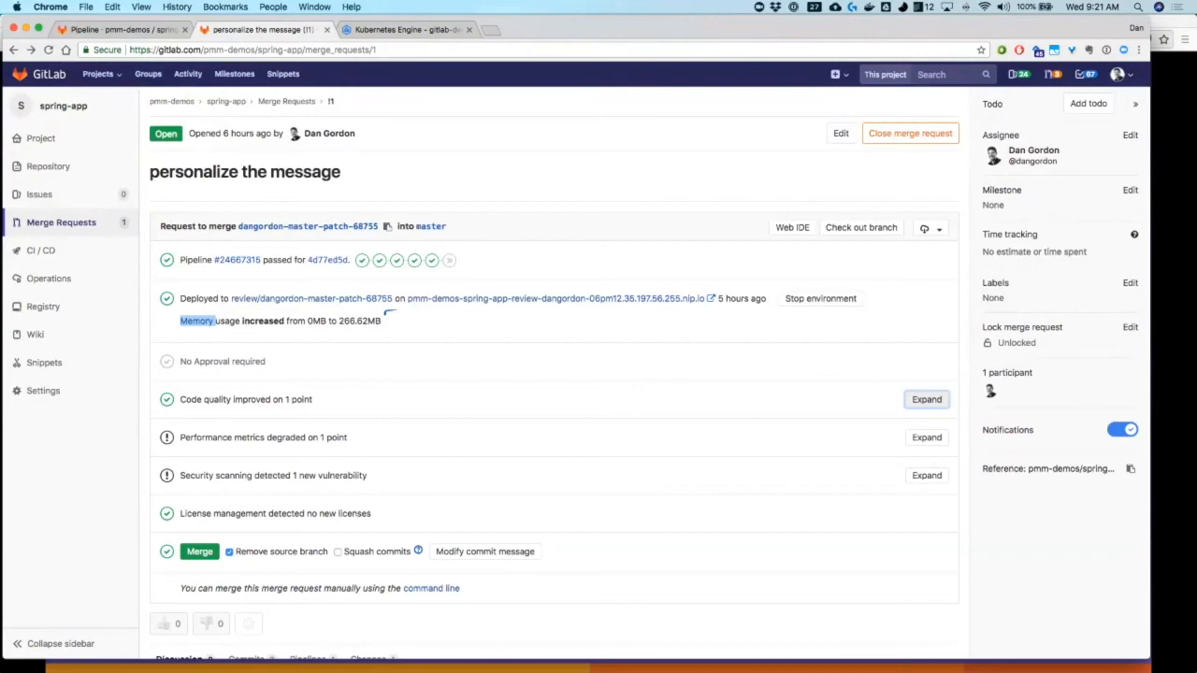
click(926, 438)
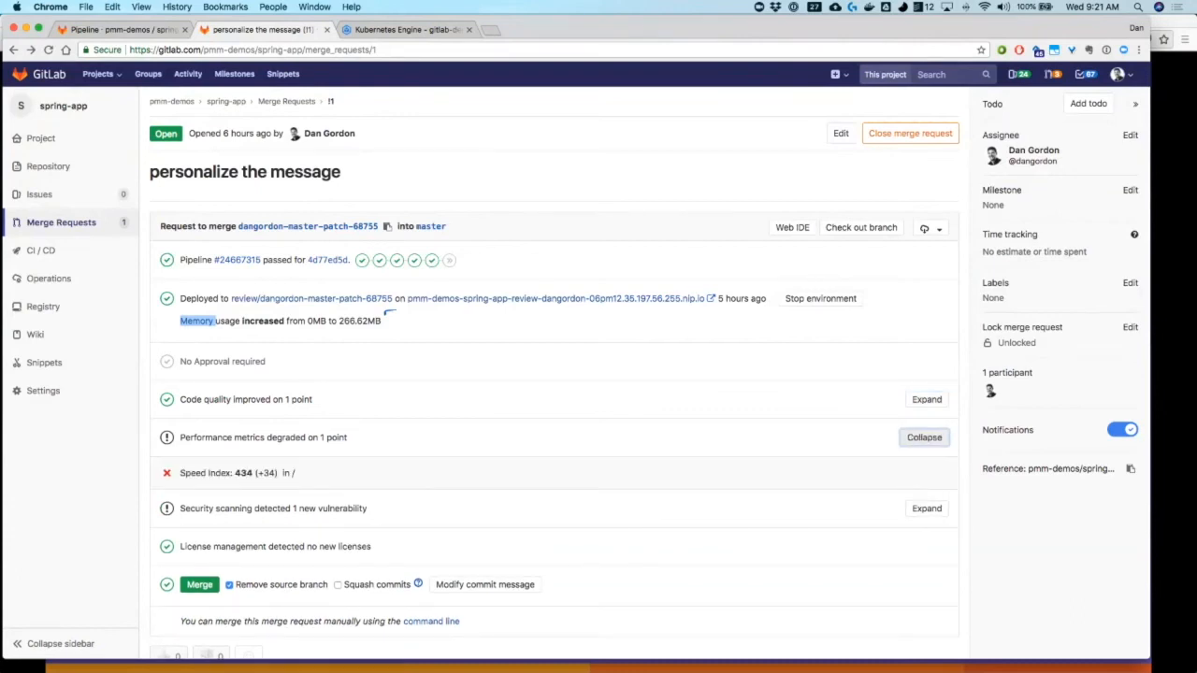
click(924, 437)
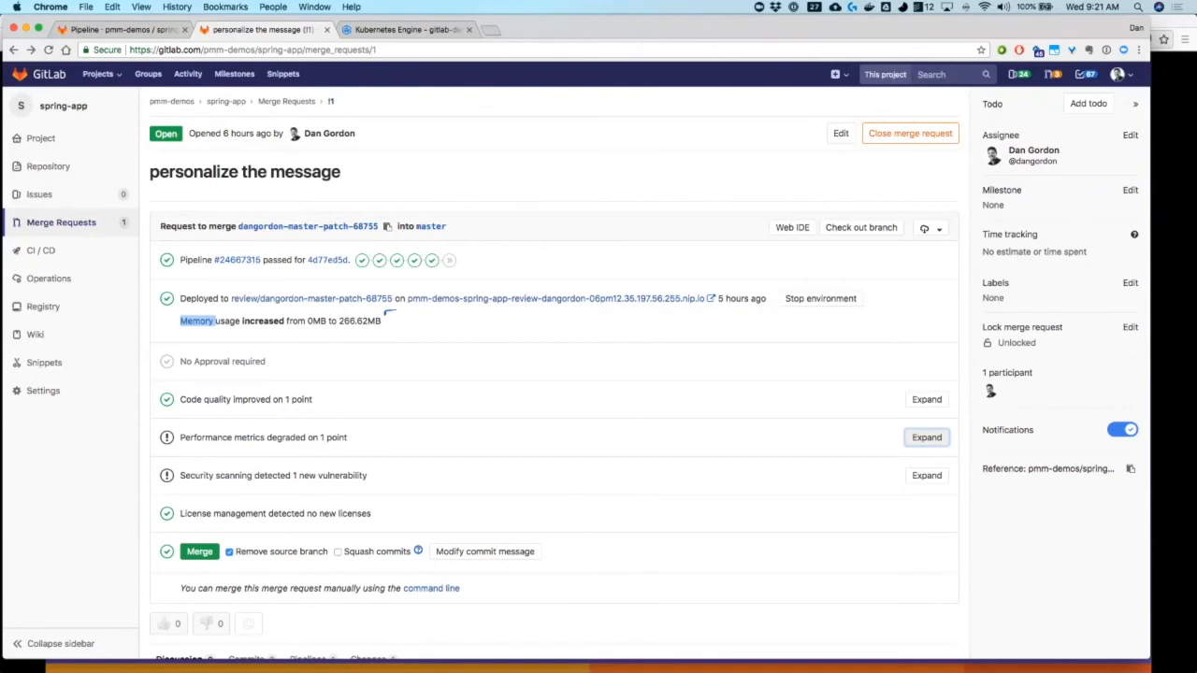
click(926, 475)
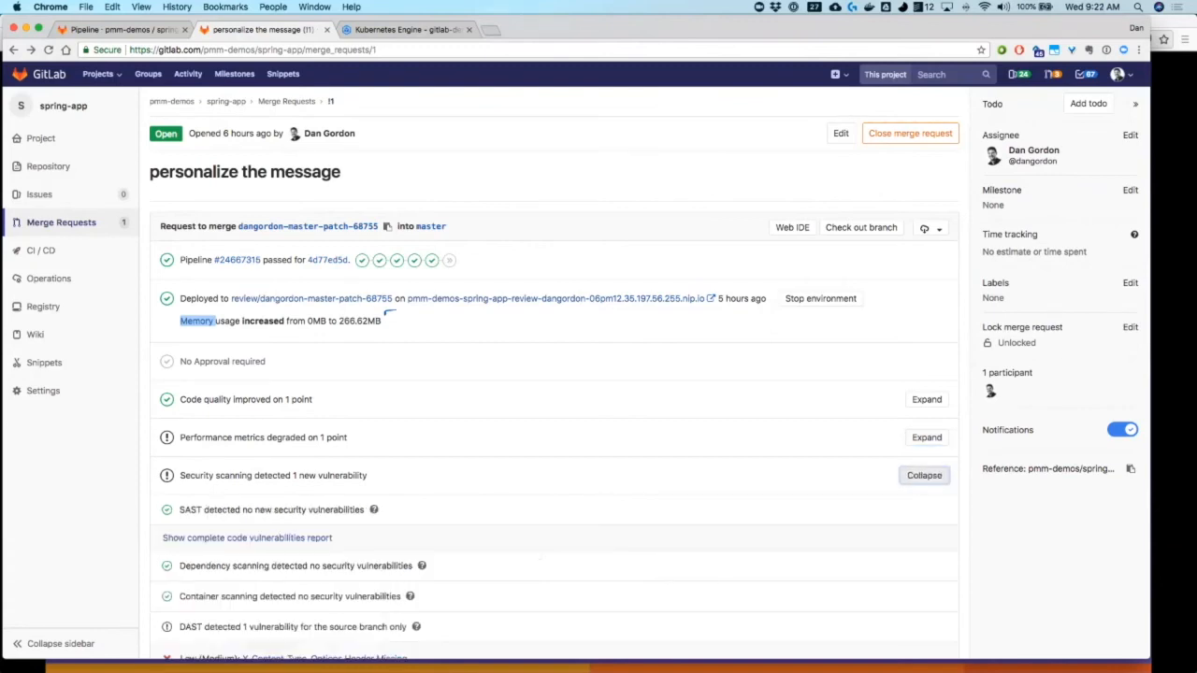
scroll(down, 3)
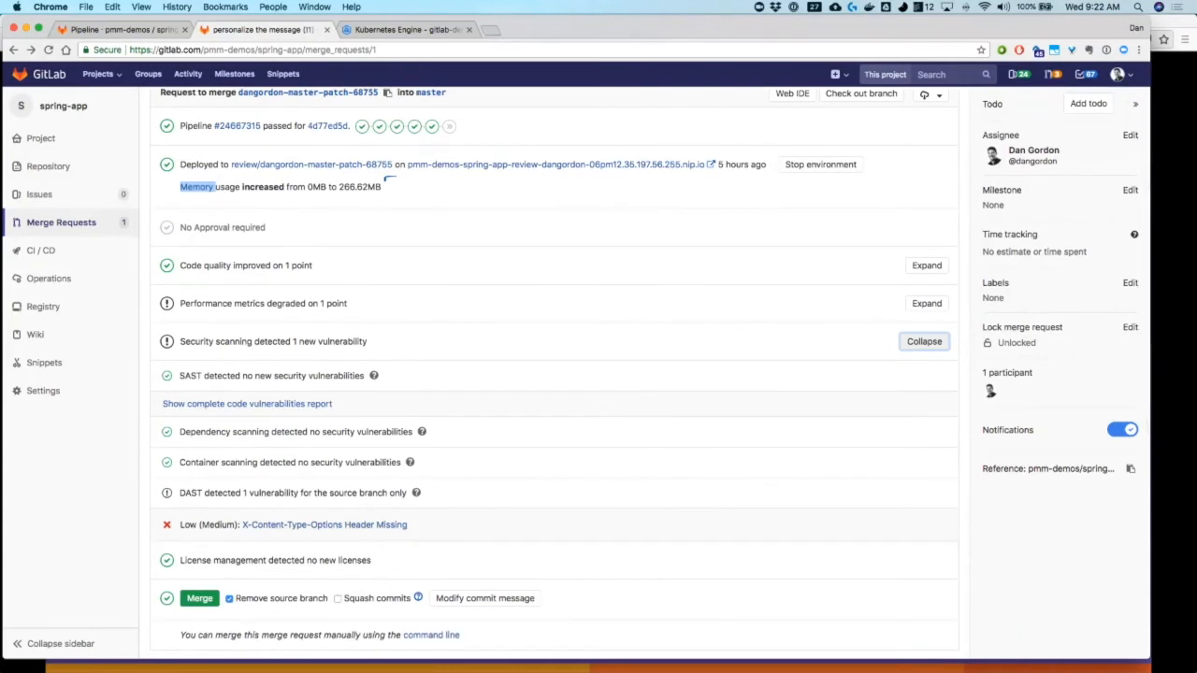
click(924, 340)
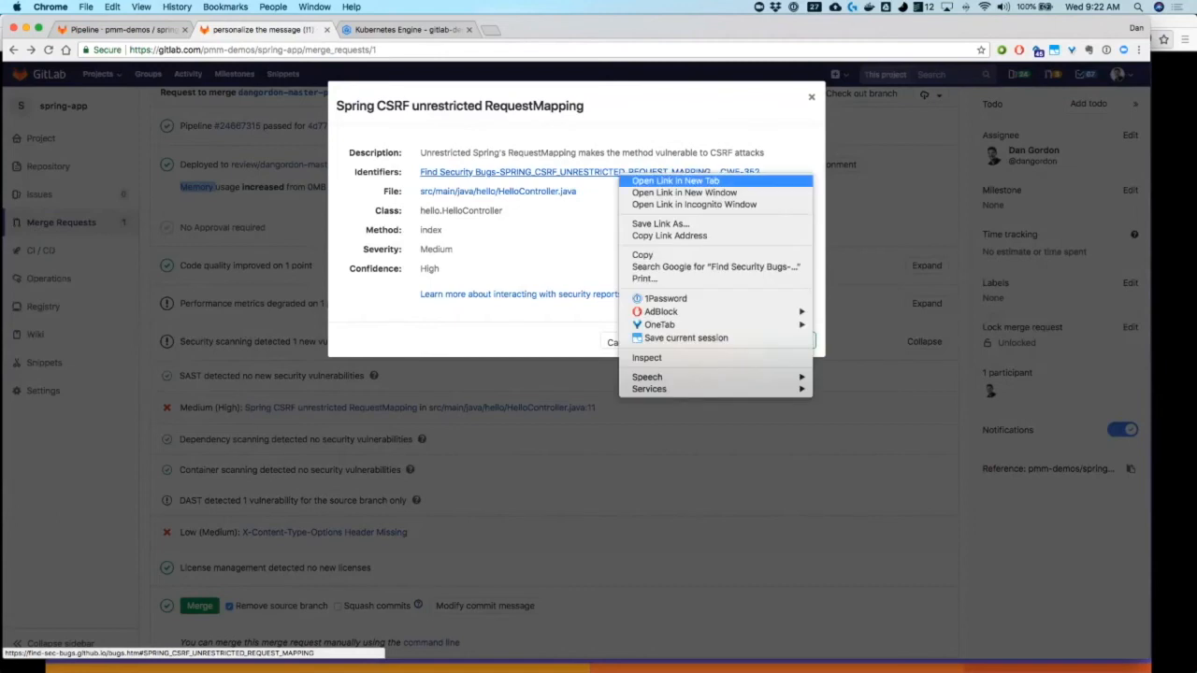
- Open the Spring CSRF finding's reference link in a new tab and close the vulnerability details
click(675, 180)
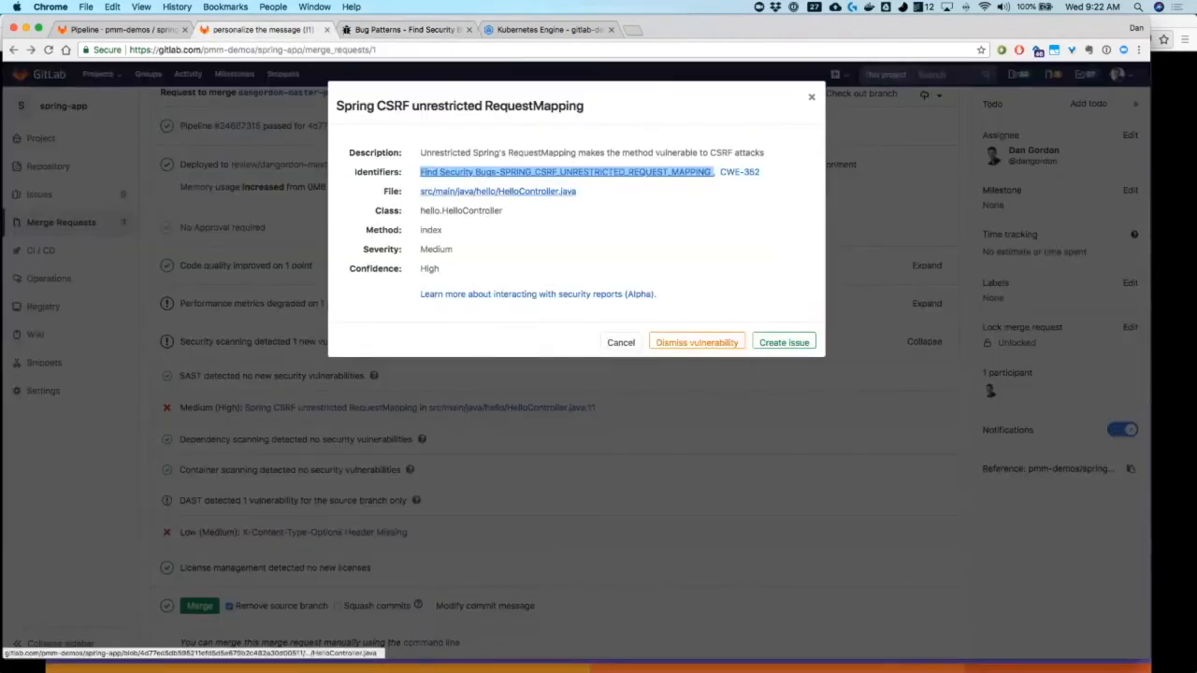
click(498, 190)
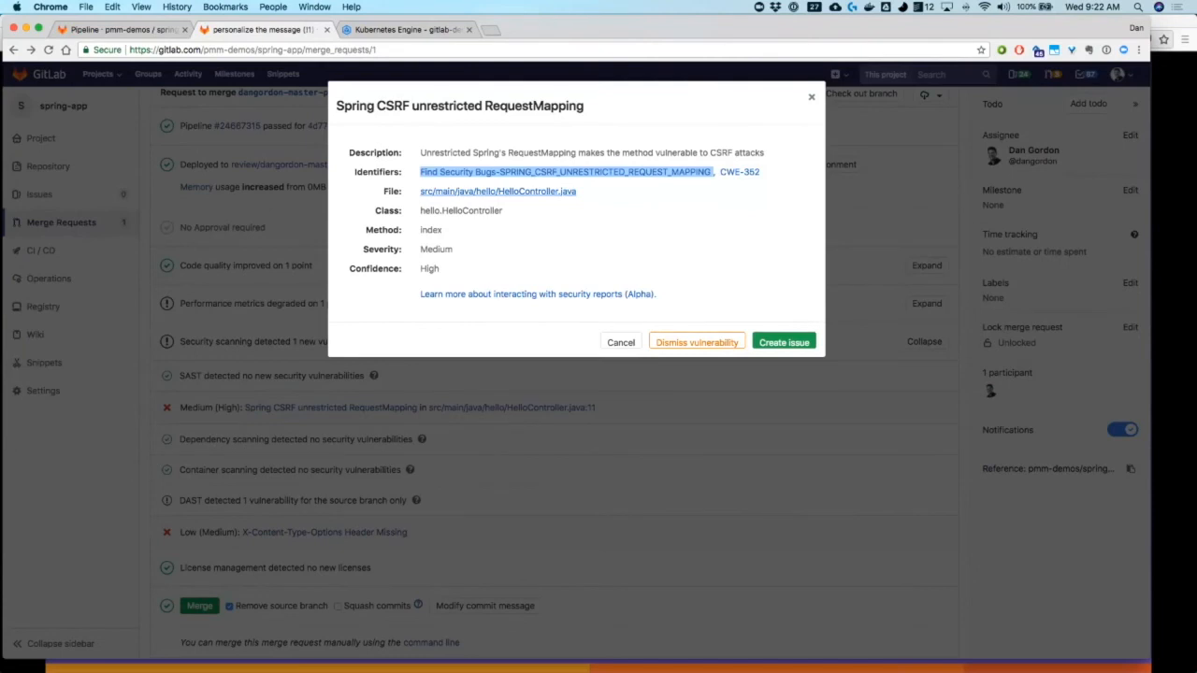
click(621, 340)
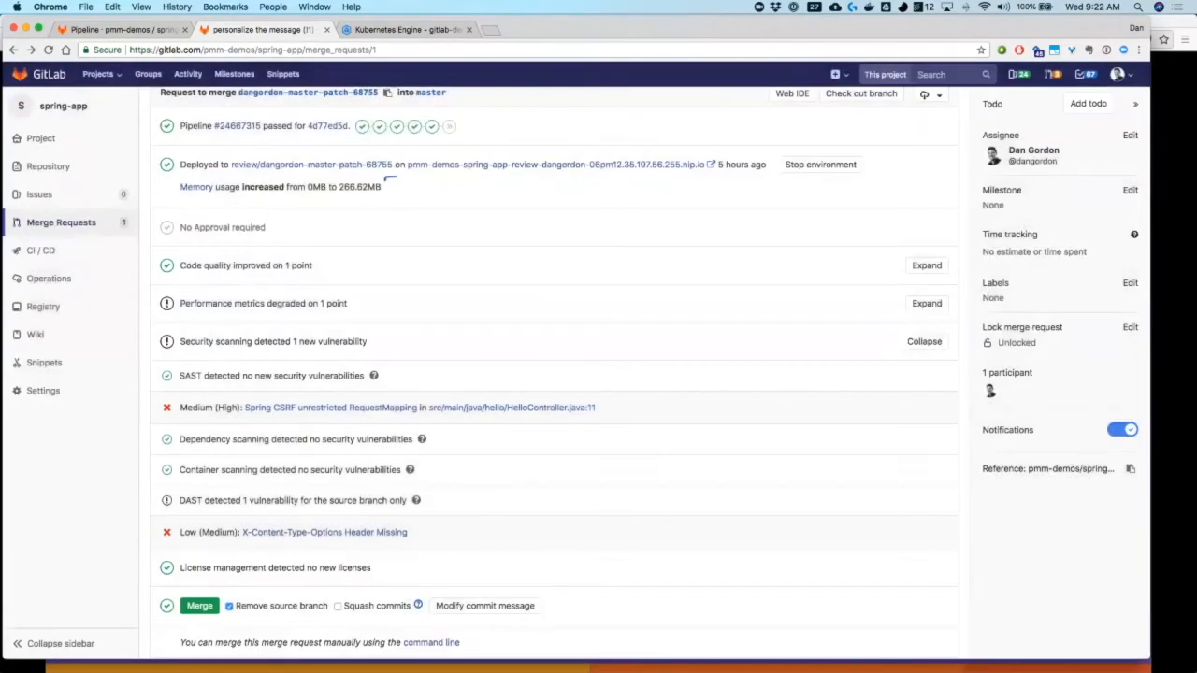
- Merge the patch branch into master with Remove source branch checked, then head to the project's pipelines
scroll(down, 3)
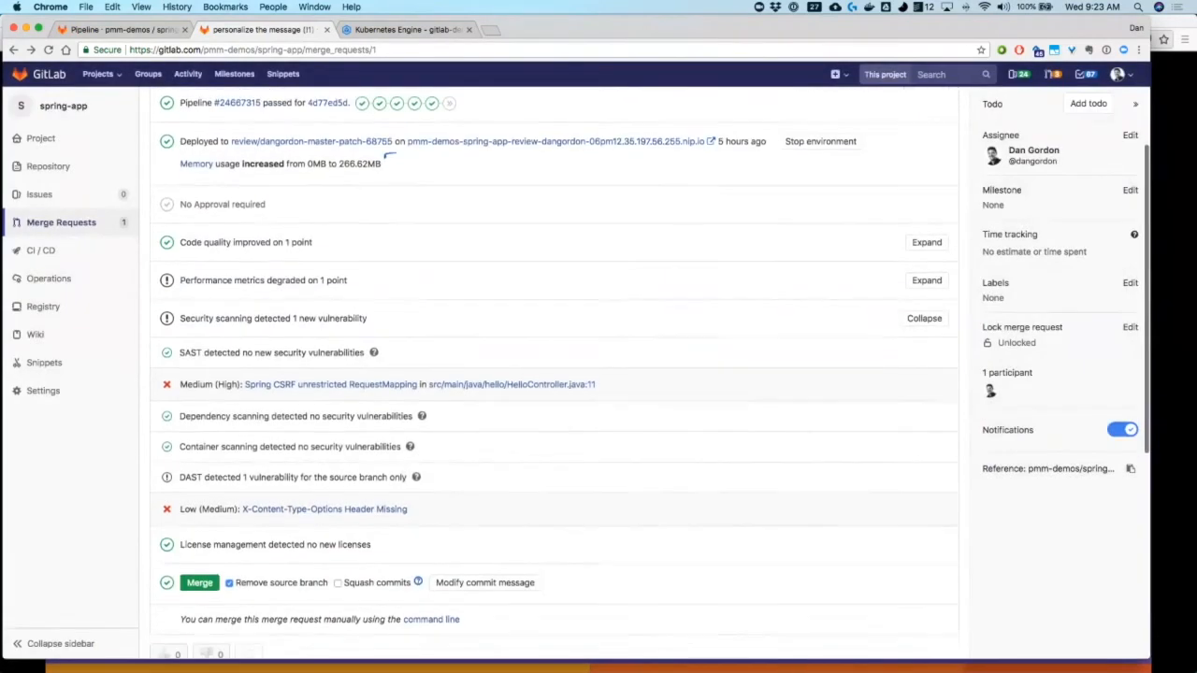
scroll(down, 3)
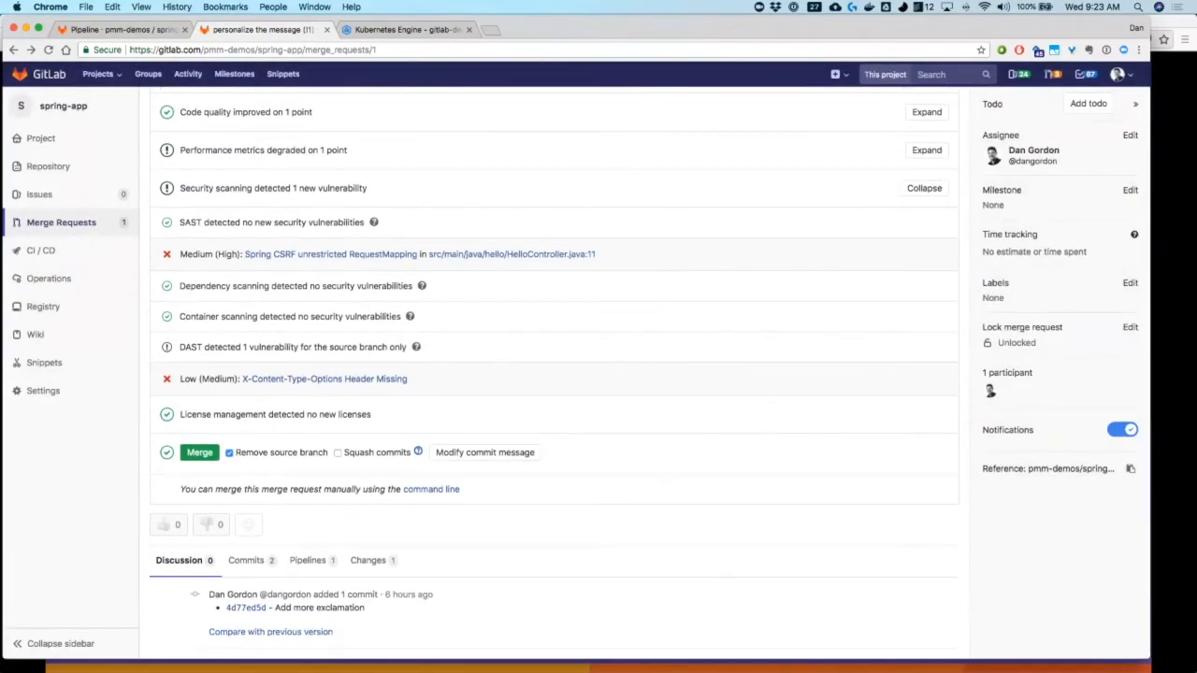
scroll(down, 3)
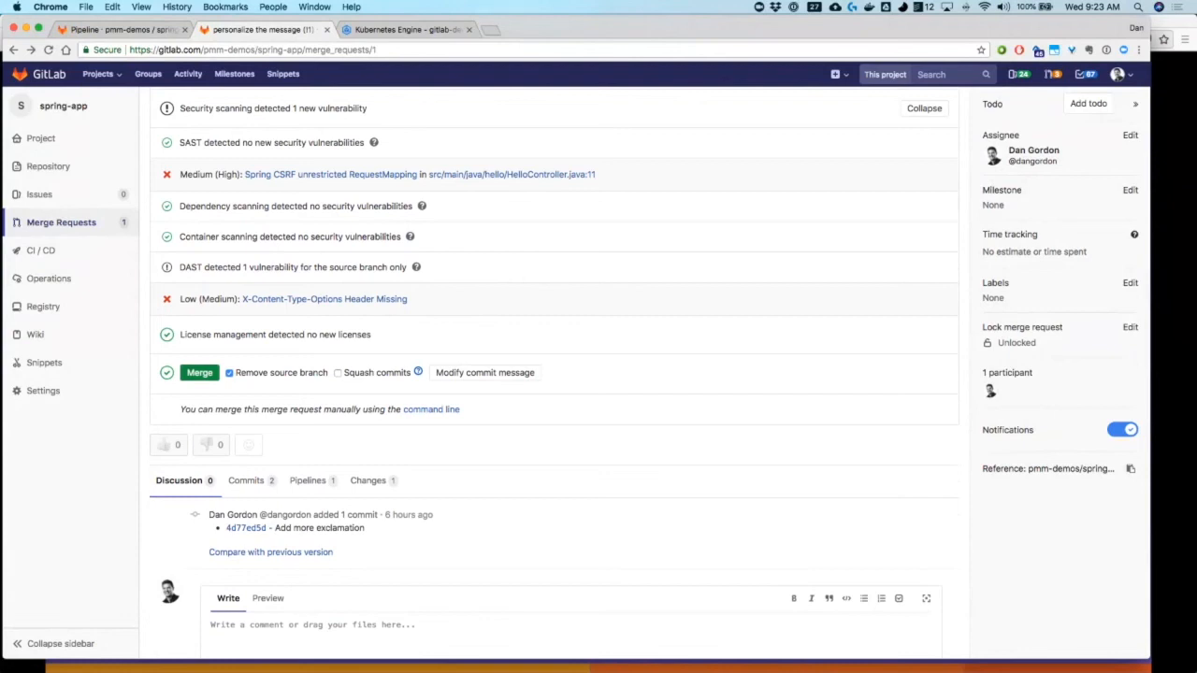
click(198, 372)
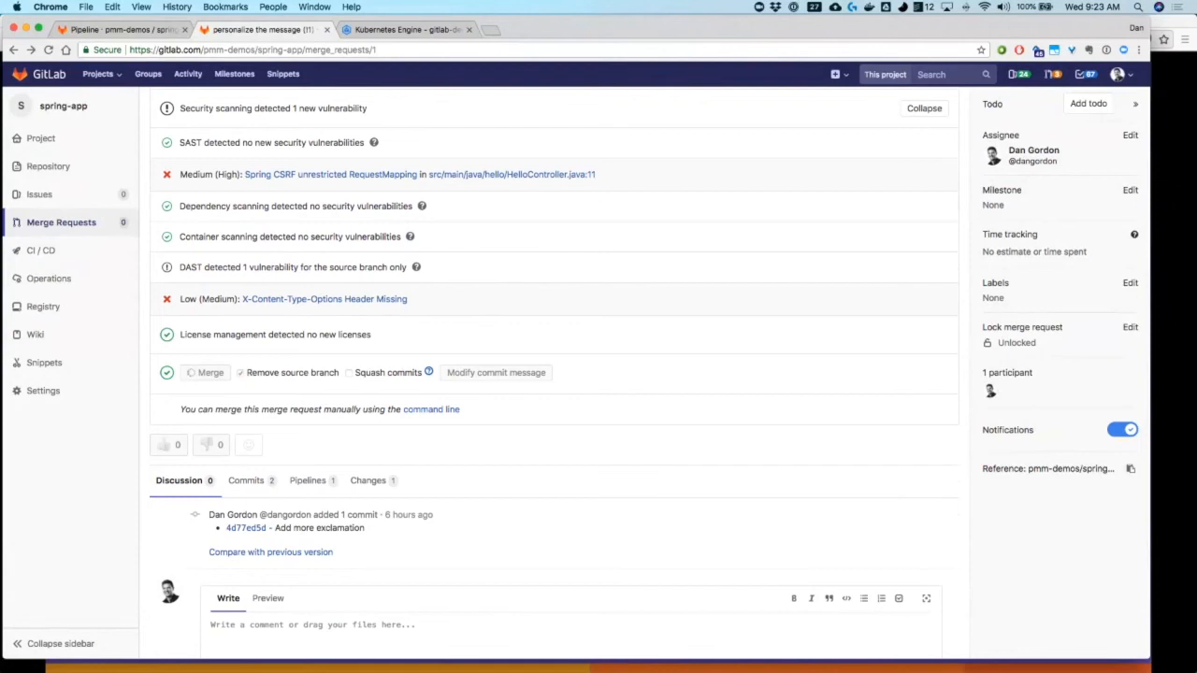
click(209, 372)
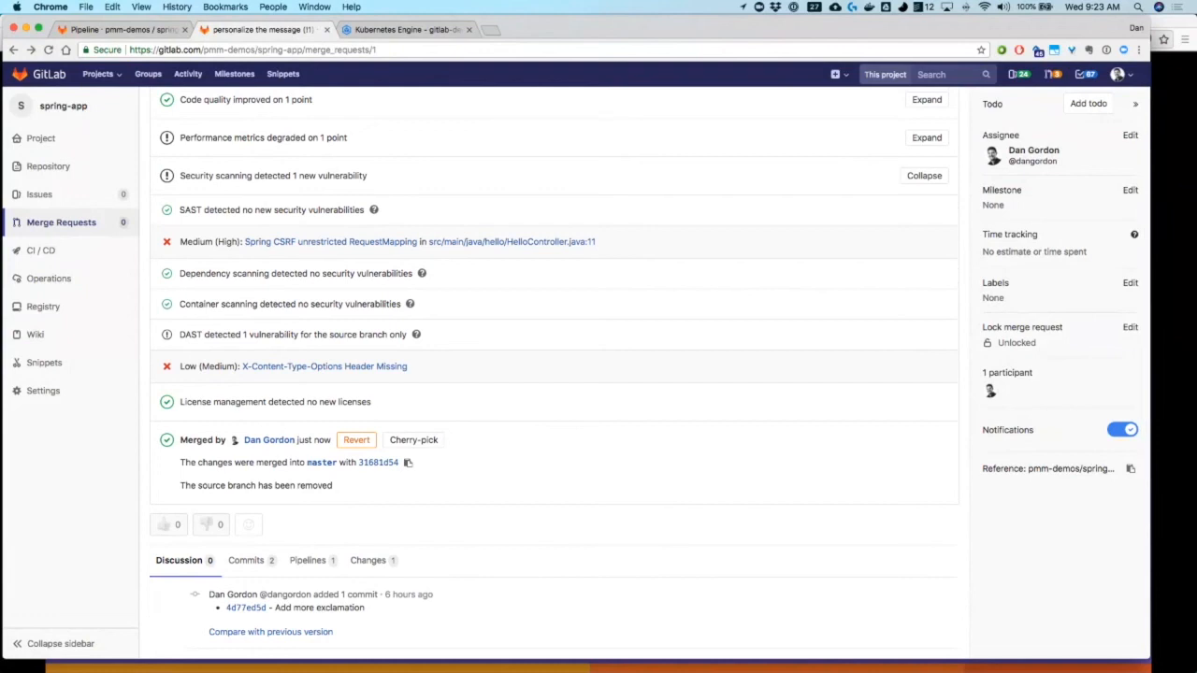
click(41, 250)
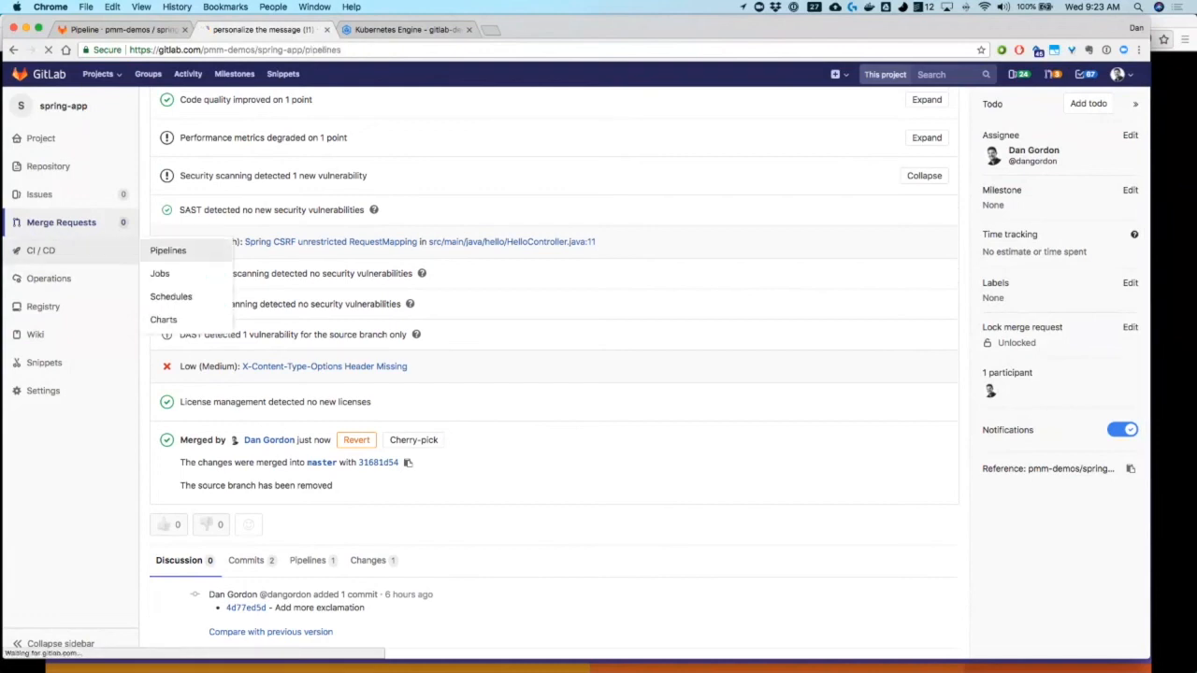
- View the running master merge pipeline's details, then go to the project's Environments for production
click(168, 251)
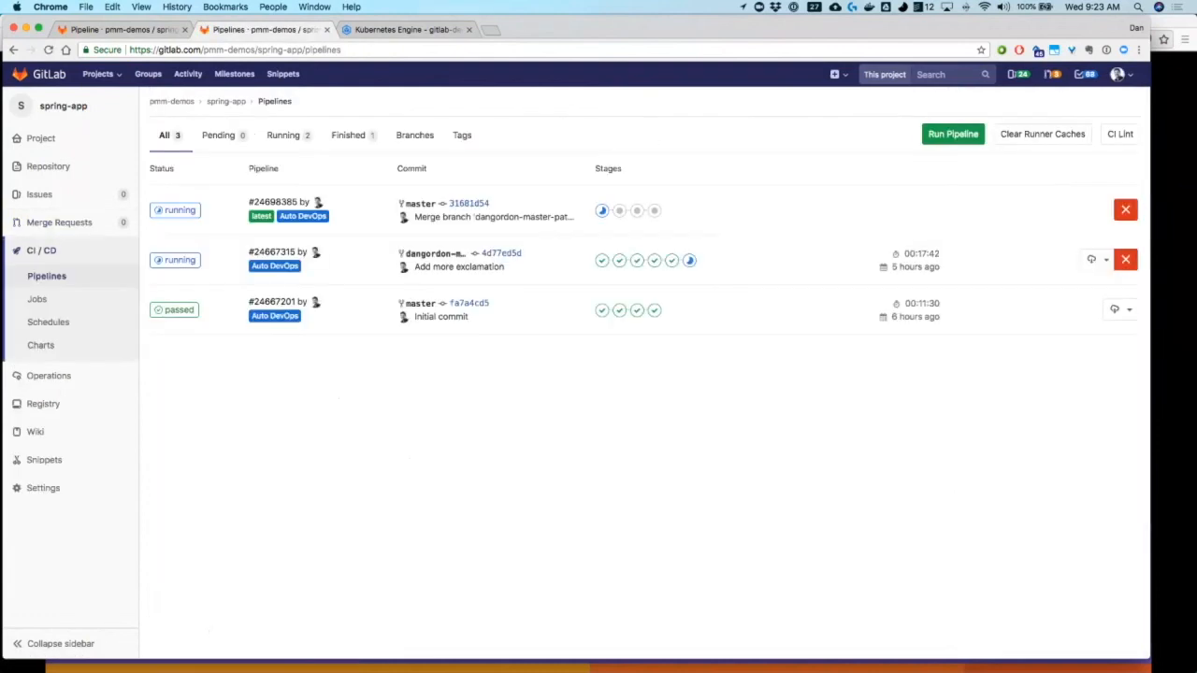
click(273, 202)
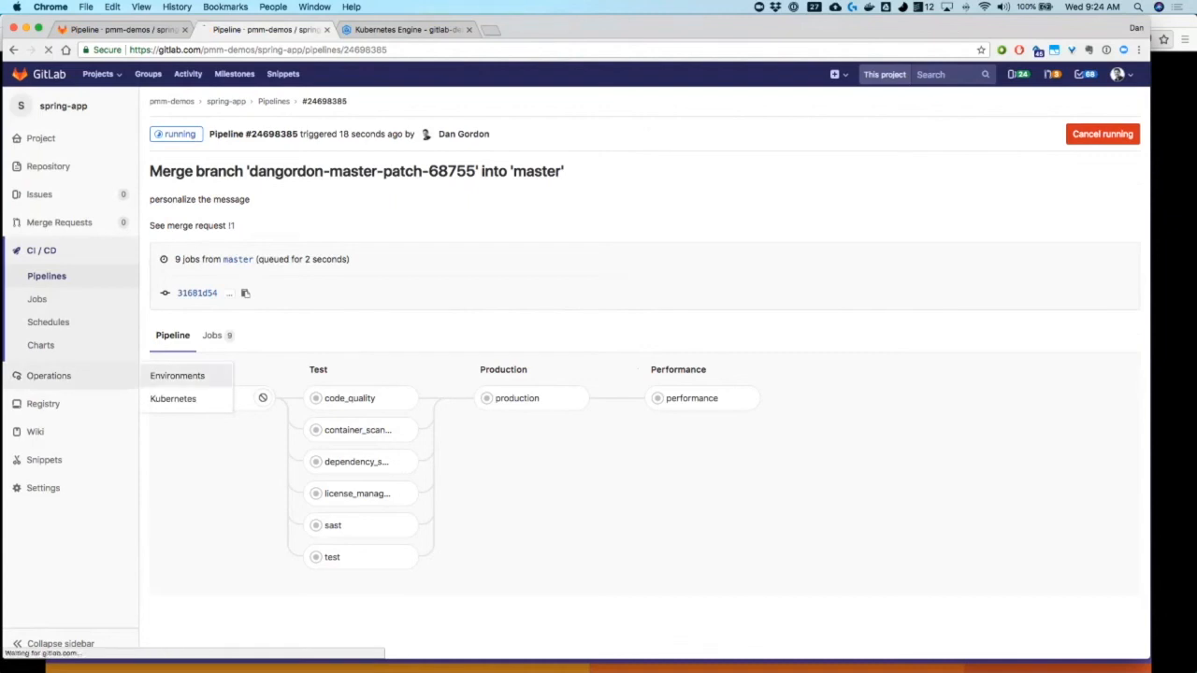
click(176, 374)
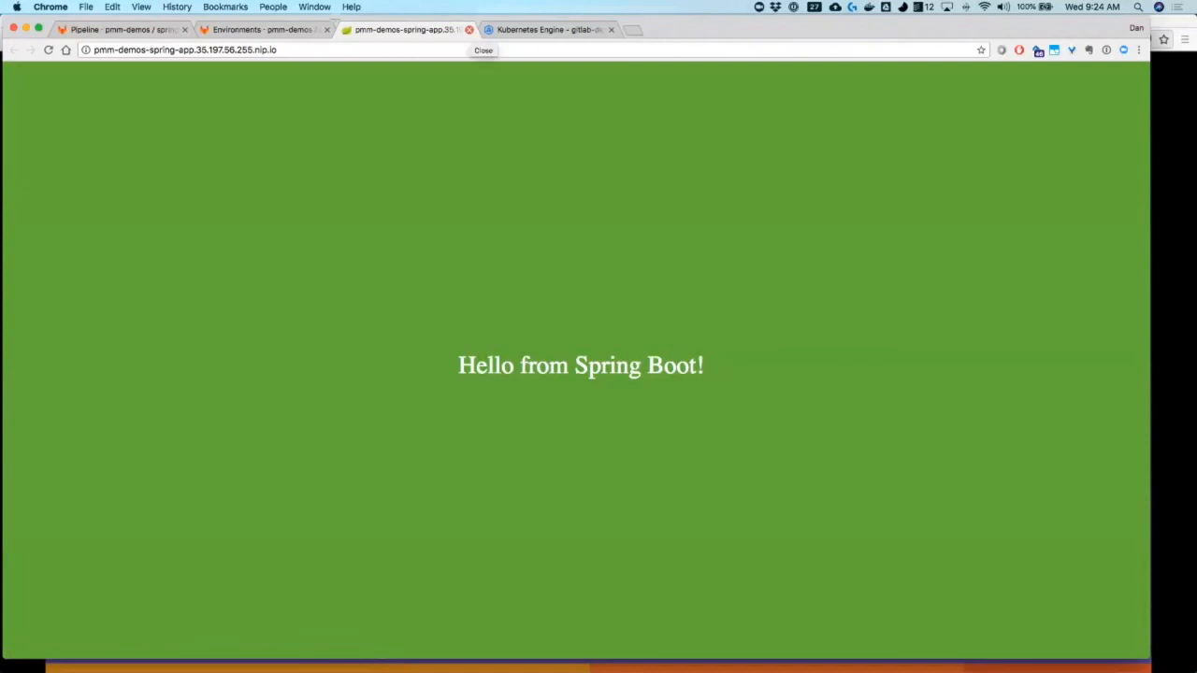
- Close the live app page and review production's response throughput and Kubernetes usage metrics
click(262, 30)
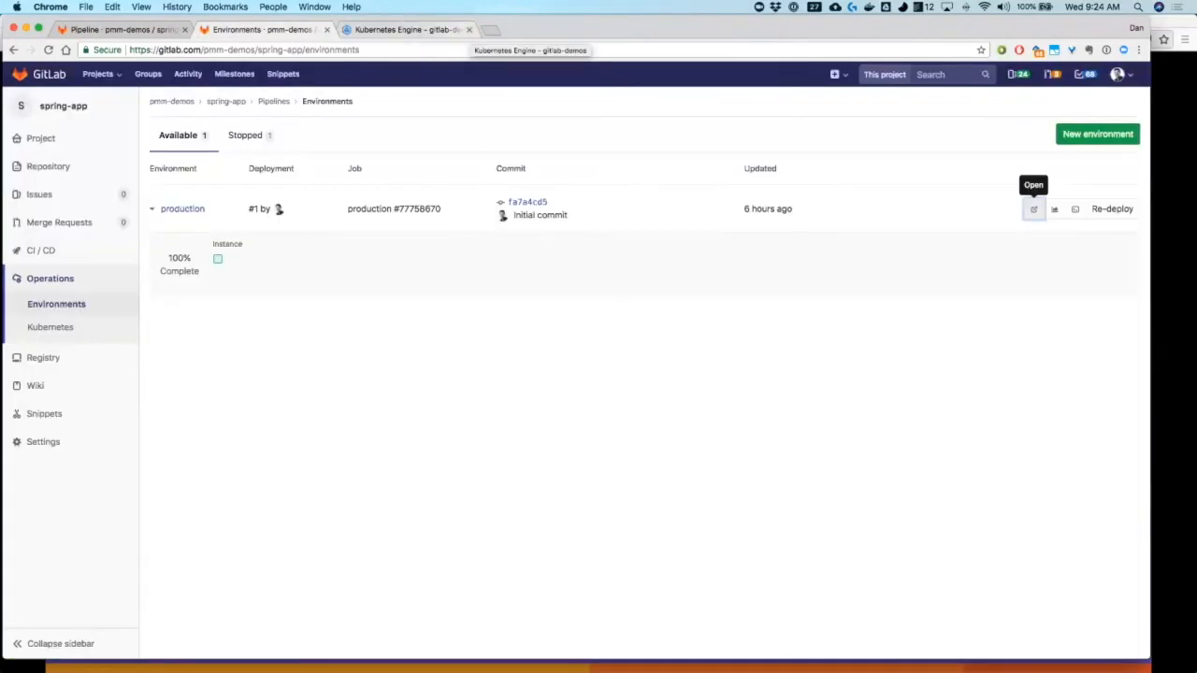
mouse_move(1055, 209)
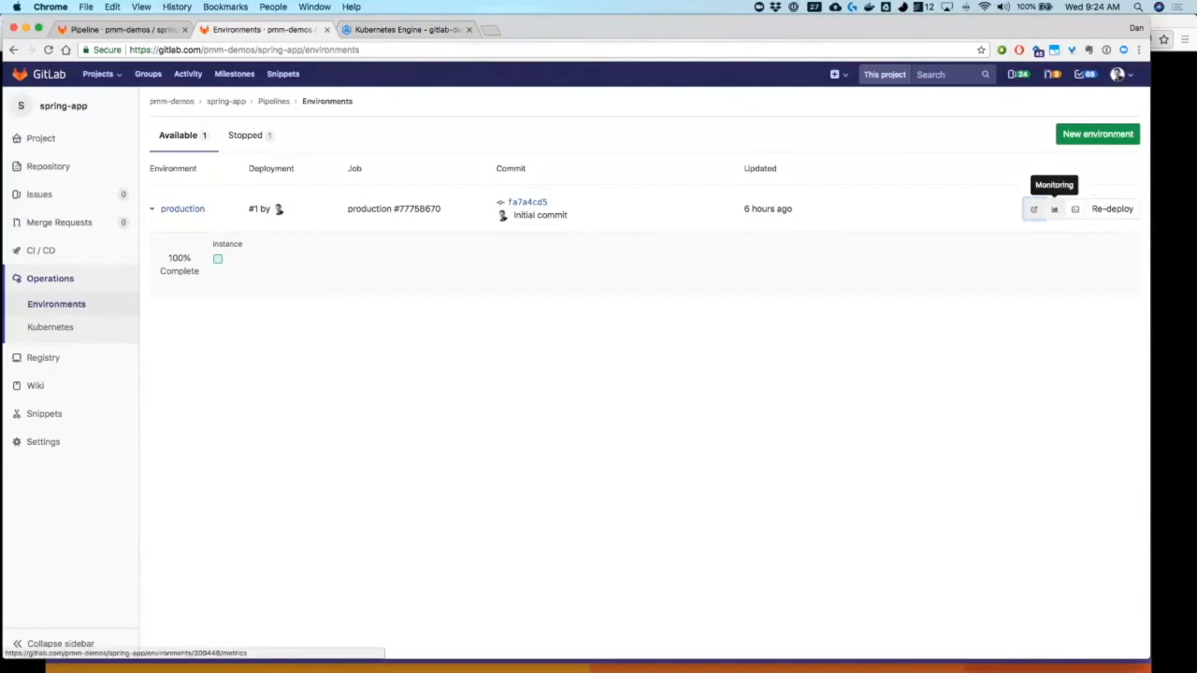
click(1032, 210)
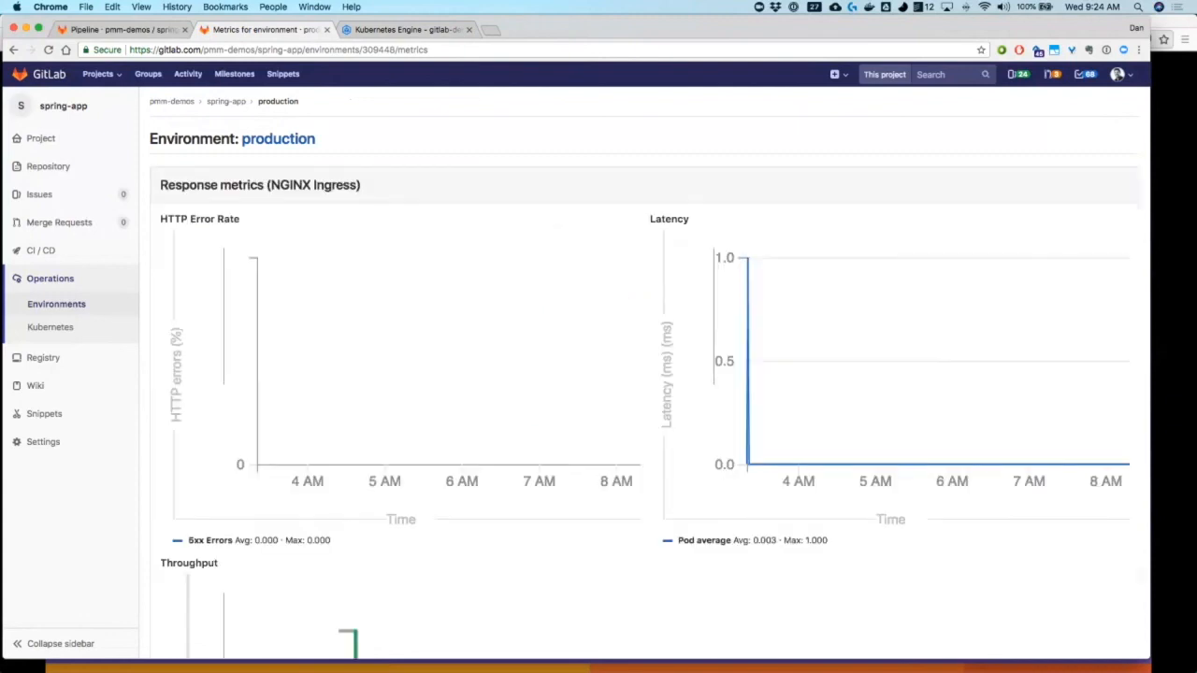
scroll(down, 3)
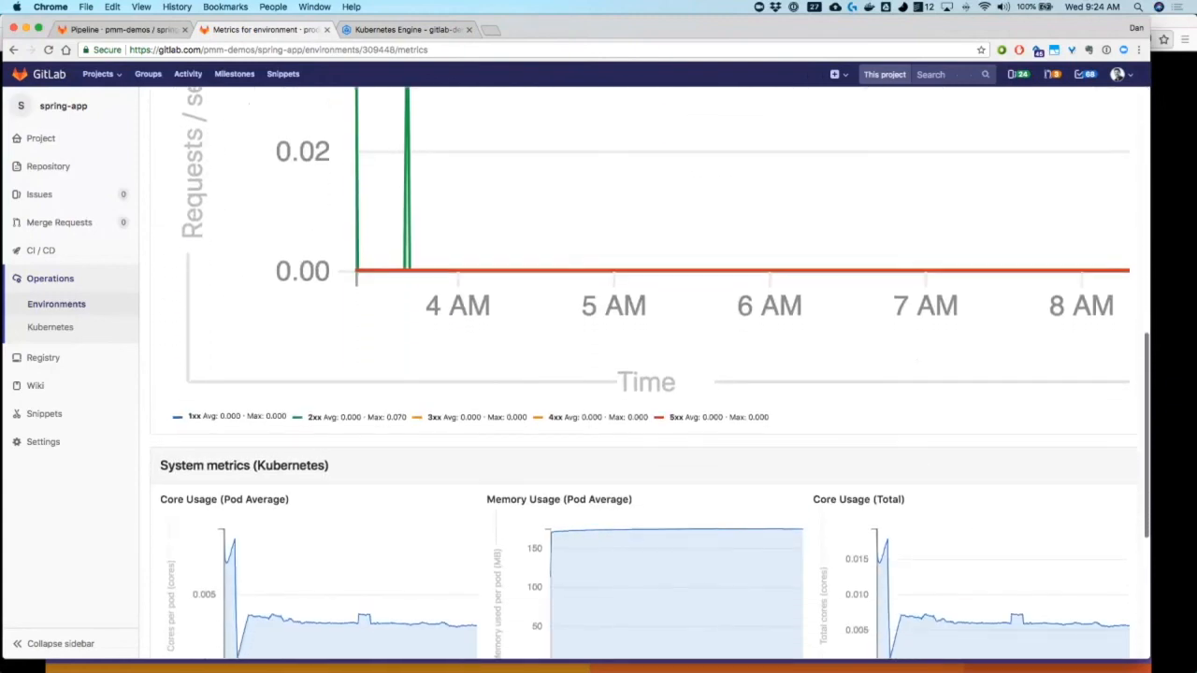
scroll(down, 3)
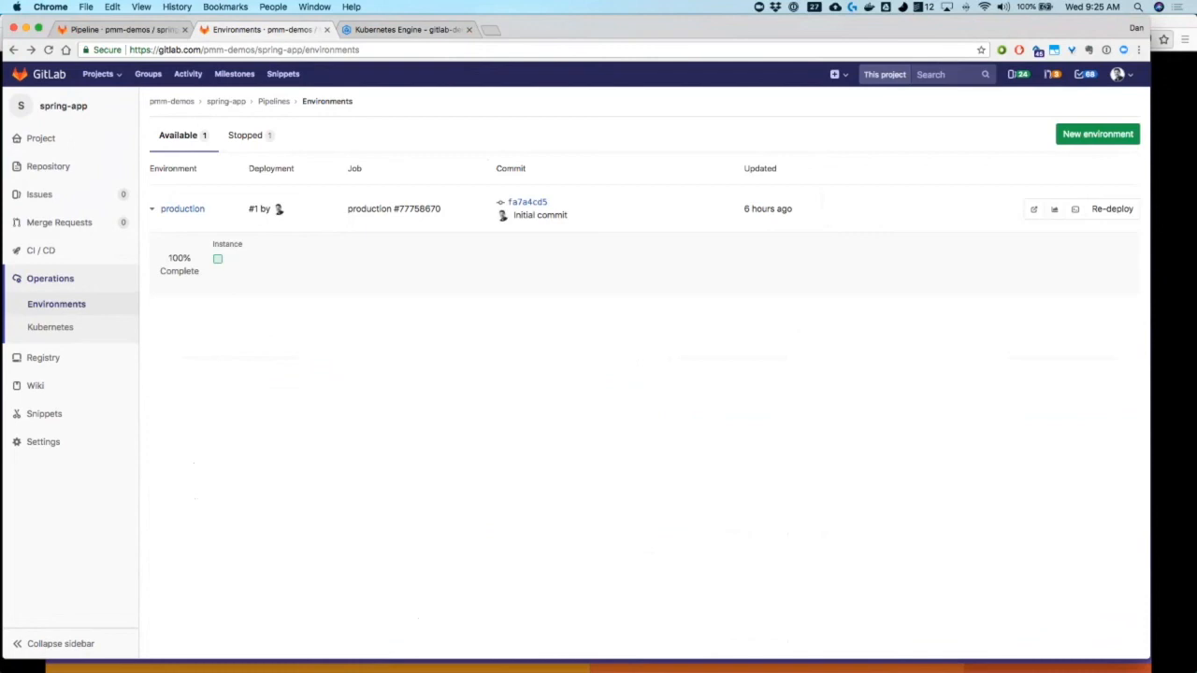
- Reach the project's CI/CD settings and expand the Auto DevOps section
click(43, 442)
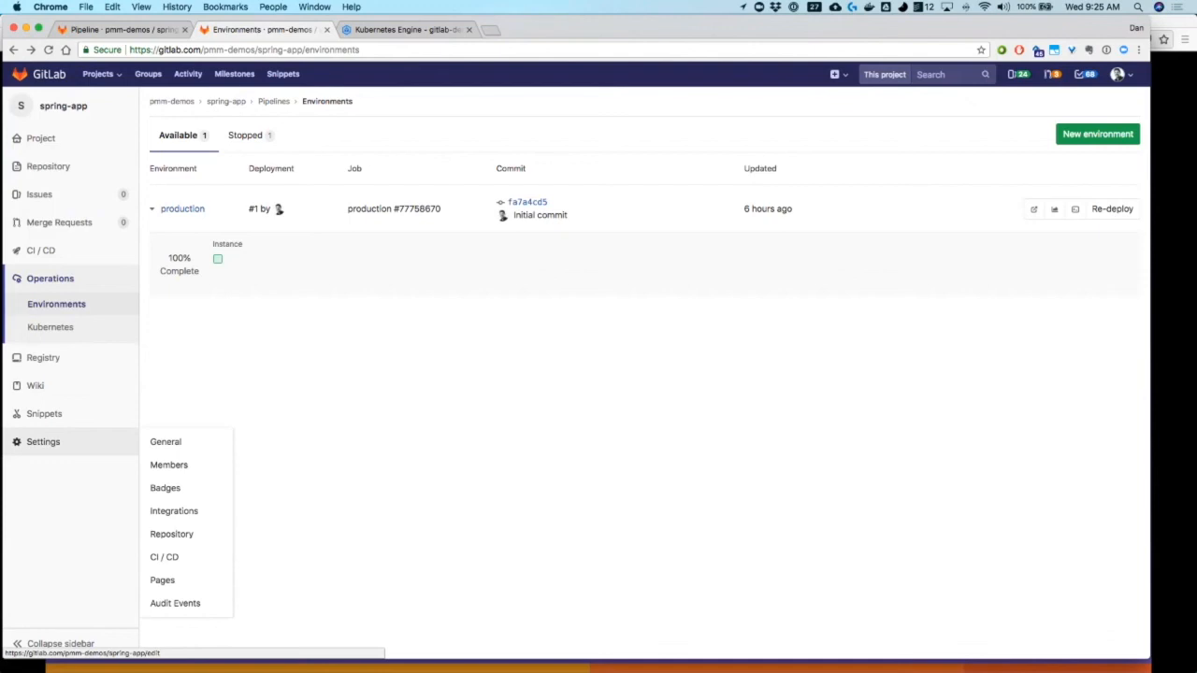
click(164, 558)
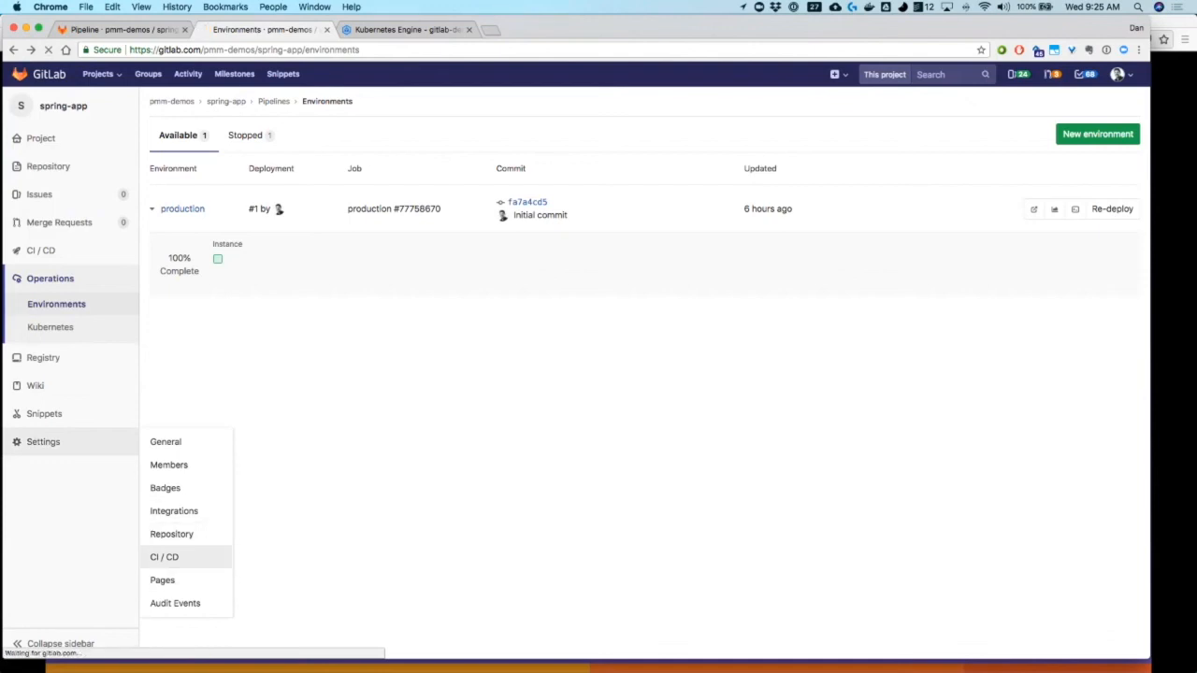
click(165, 558)
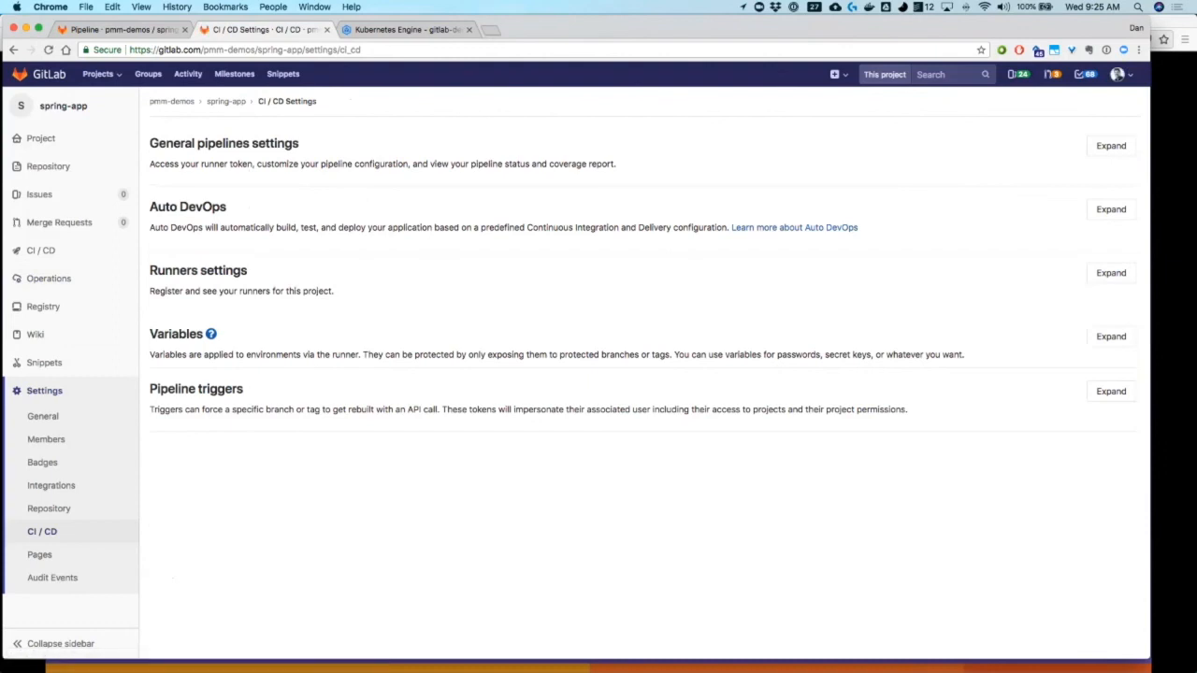
click(1112, 209)
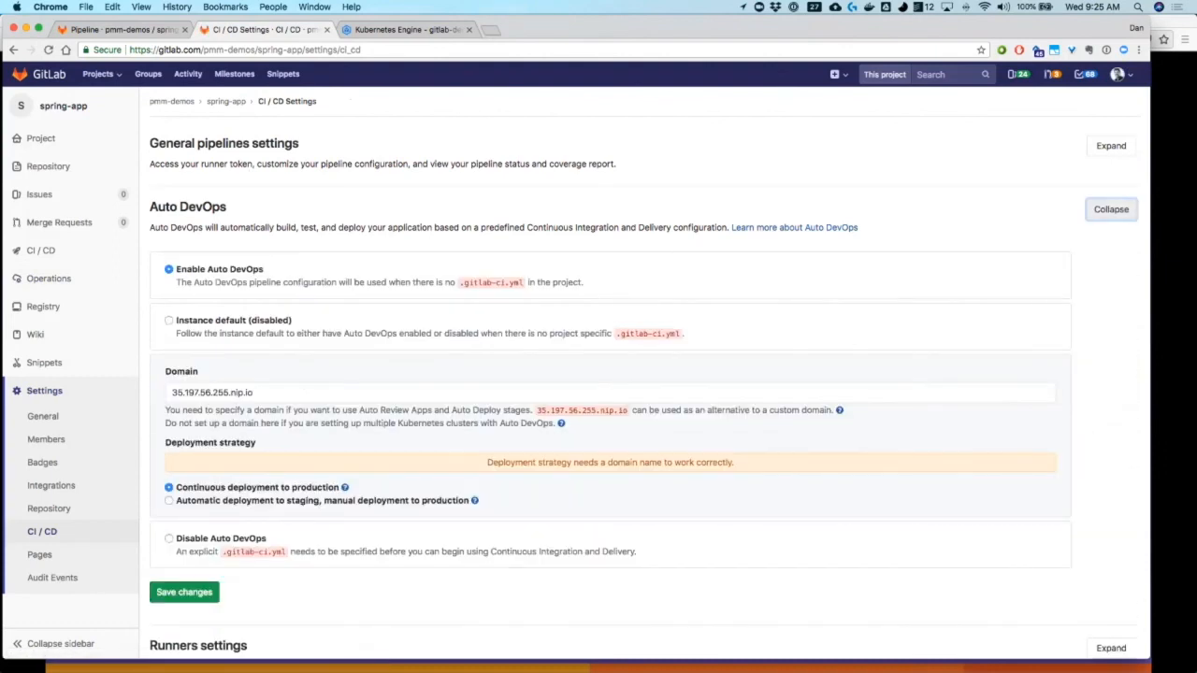
- Choose 'Automatic deployment to staging, manual deployment to production' and save the changes
click(168, 501)
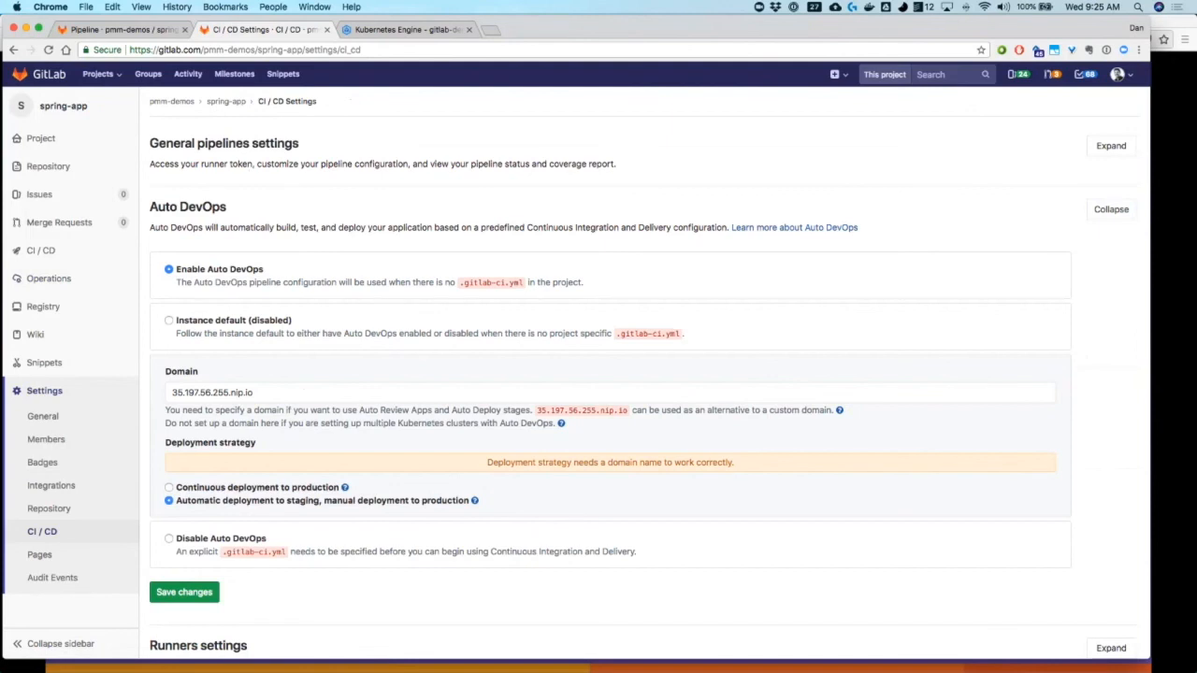
click(183, 591)
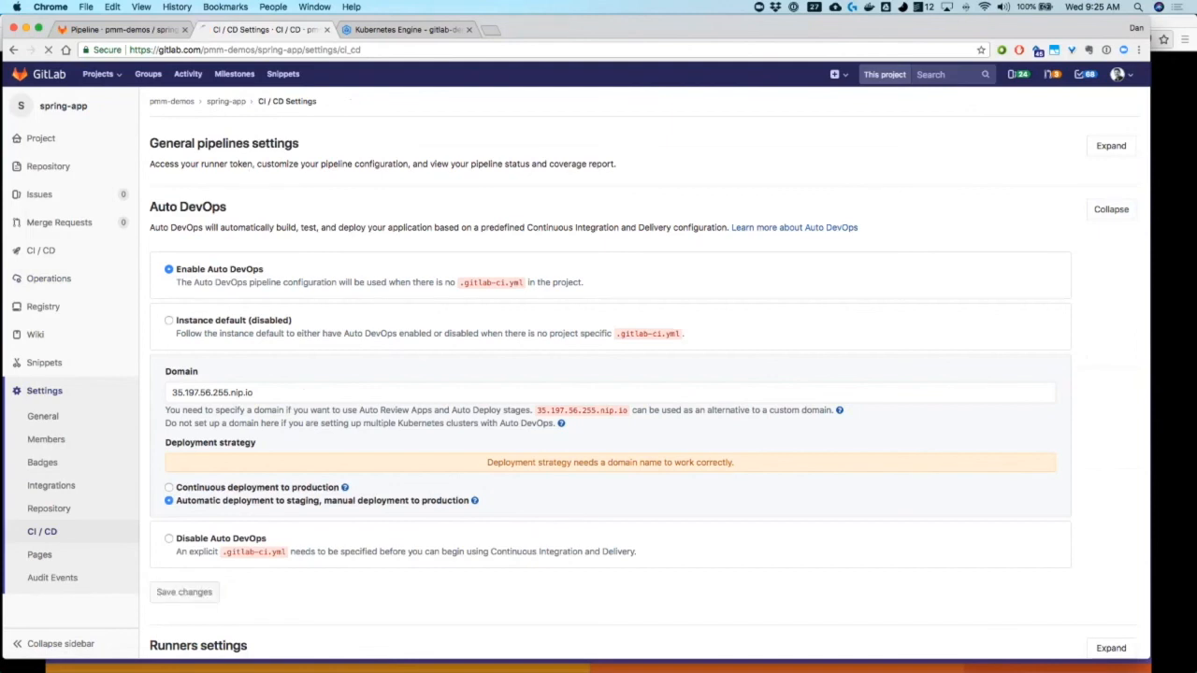
click(184, 591)
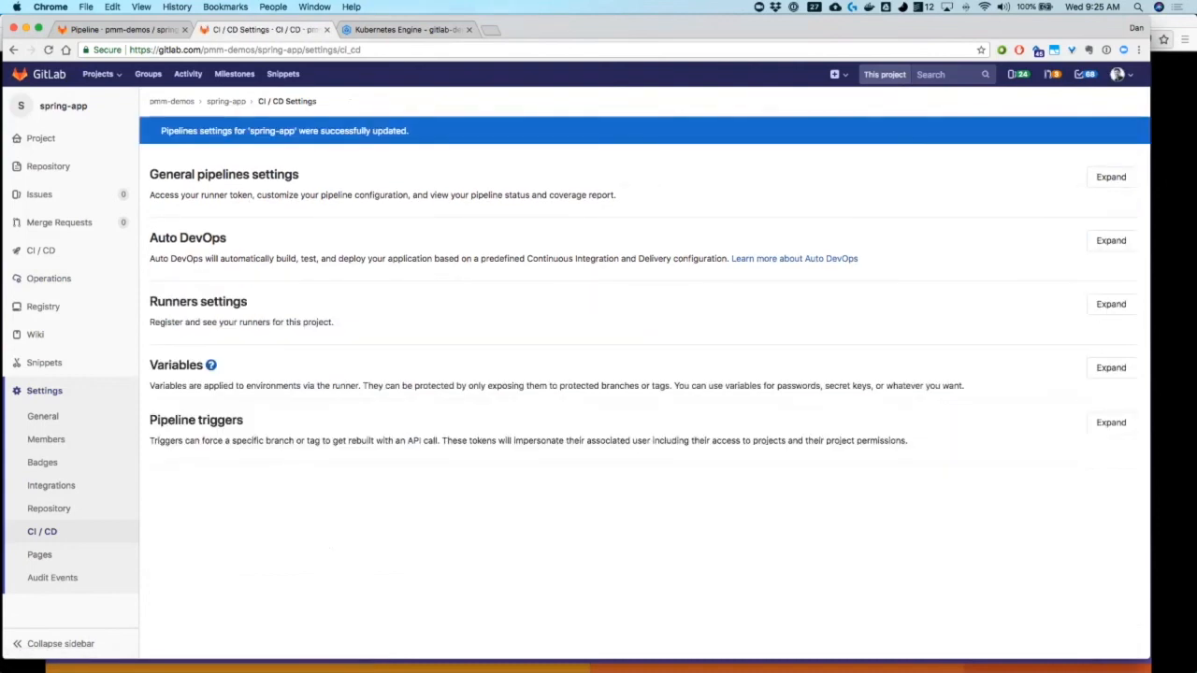
mouse_move(41, 250)
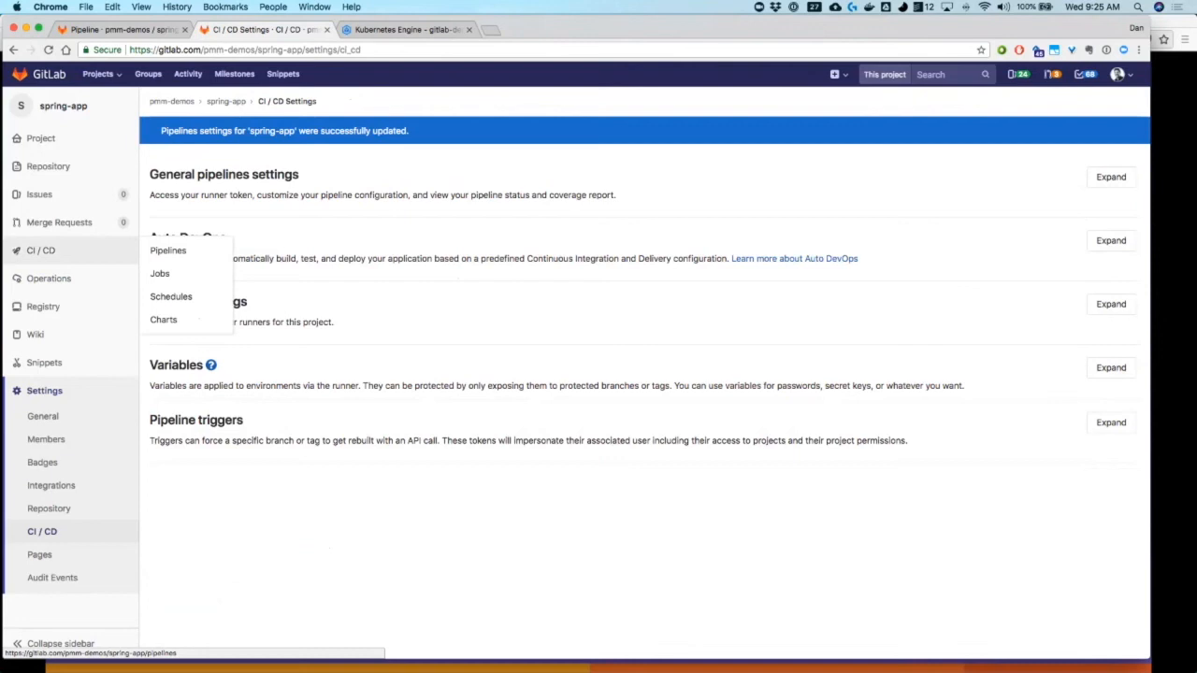
- Run a new pipeline on master from the Pipelines list via Run Pipeline and Create pipeline
click(169, 251)
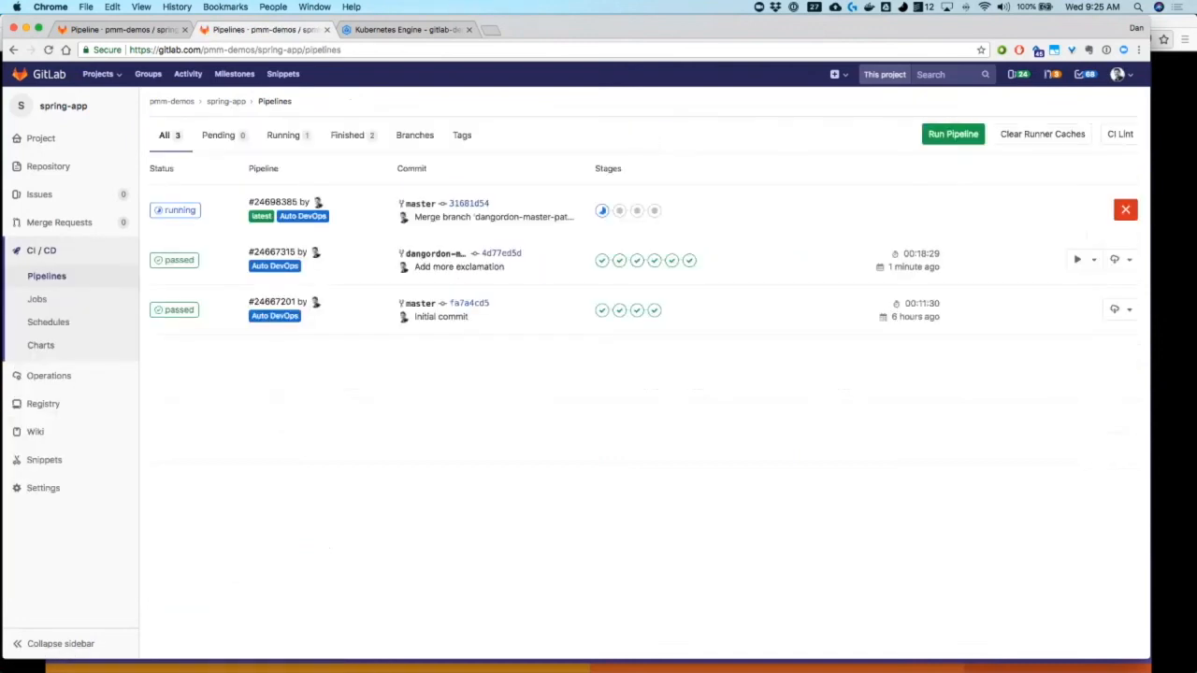
click(952, 135)
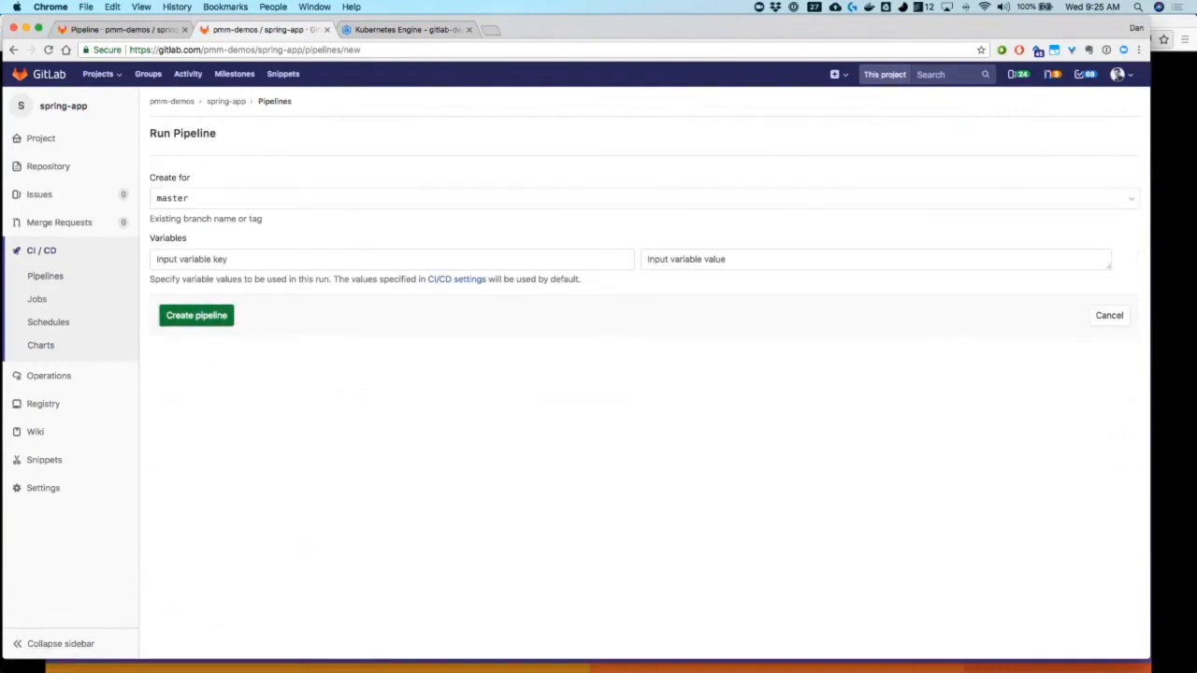
click(194, 315)
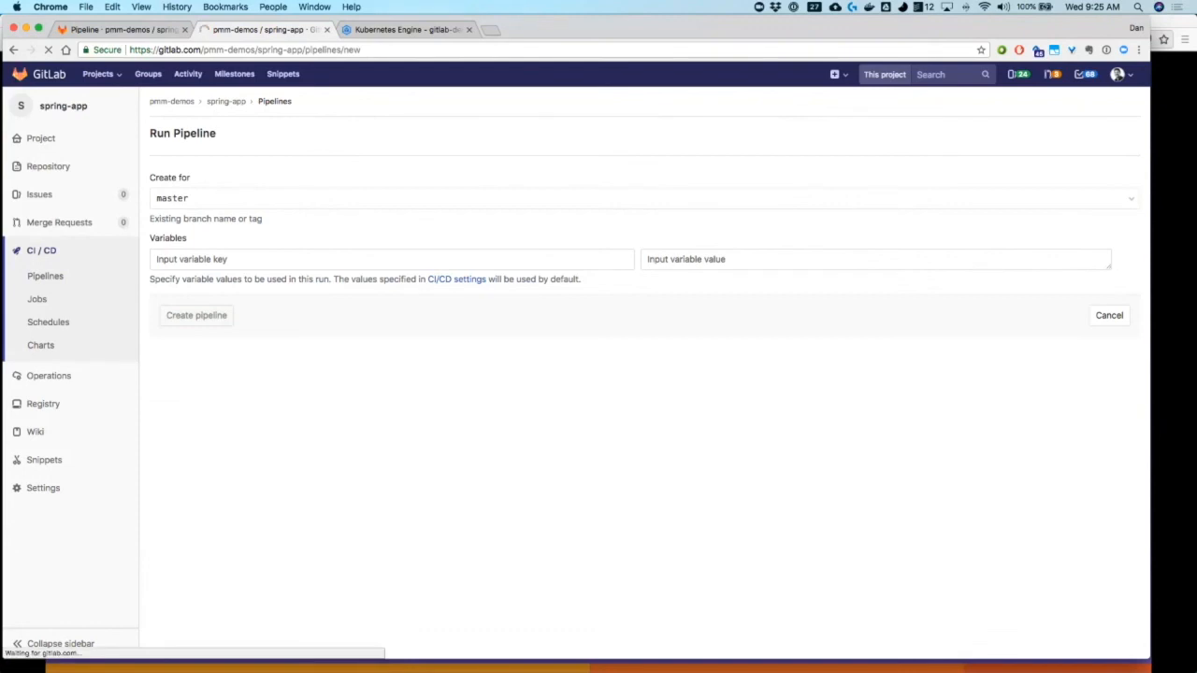
click(194, 315)
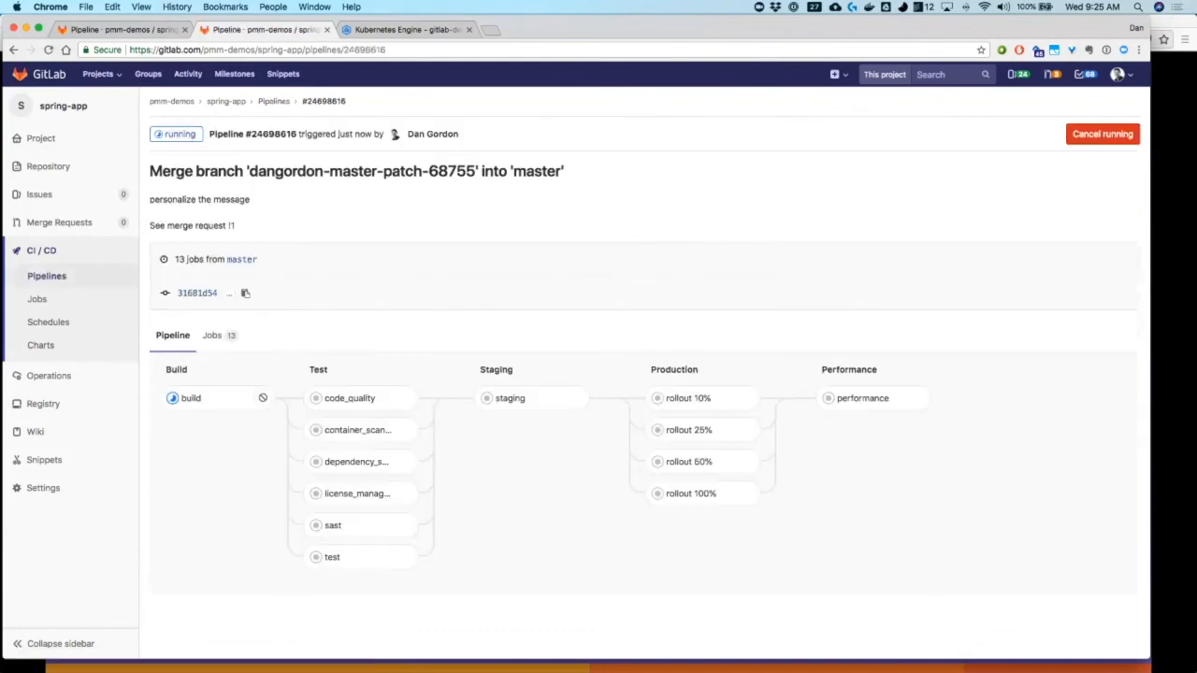